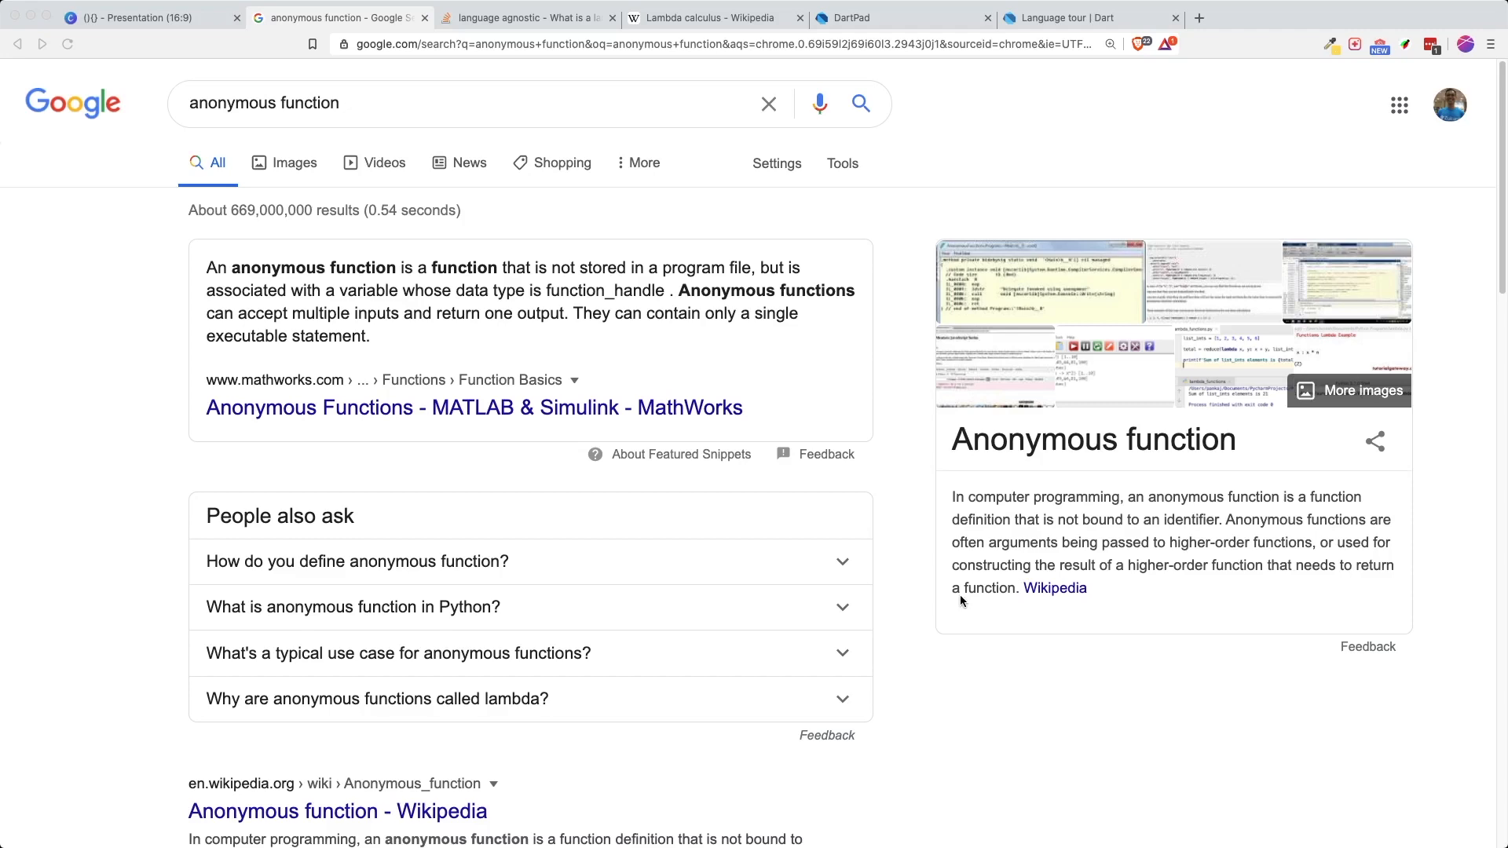
pyautogui.moveTo(856, 557)
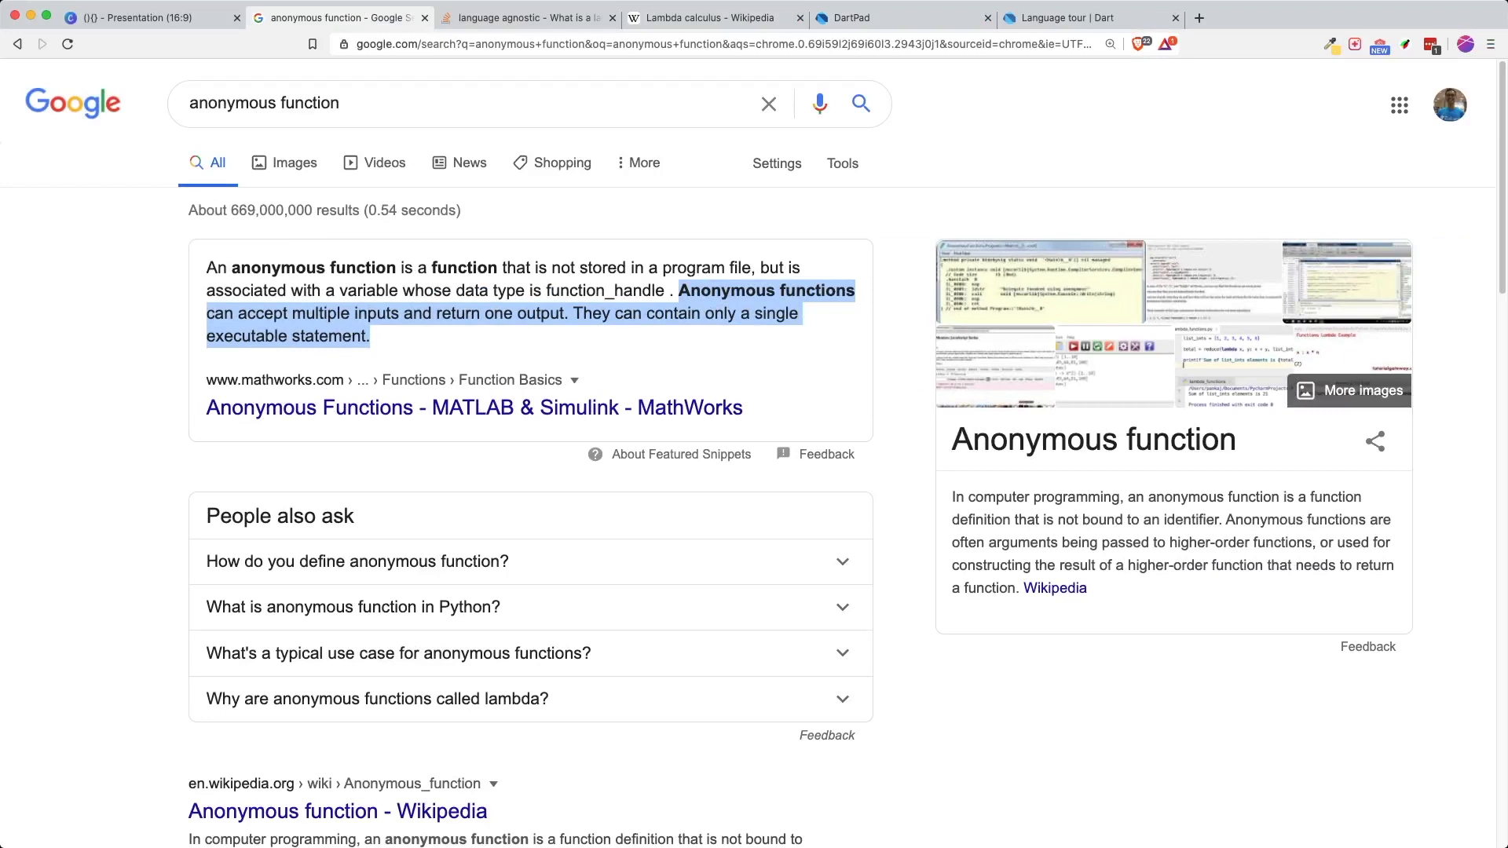
pyautogui.moveTo(804, 253)
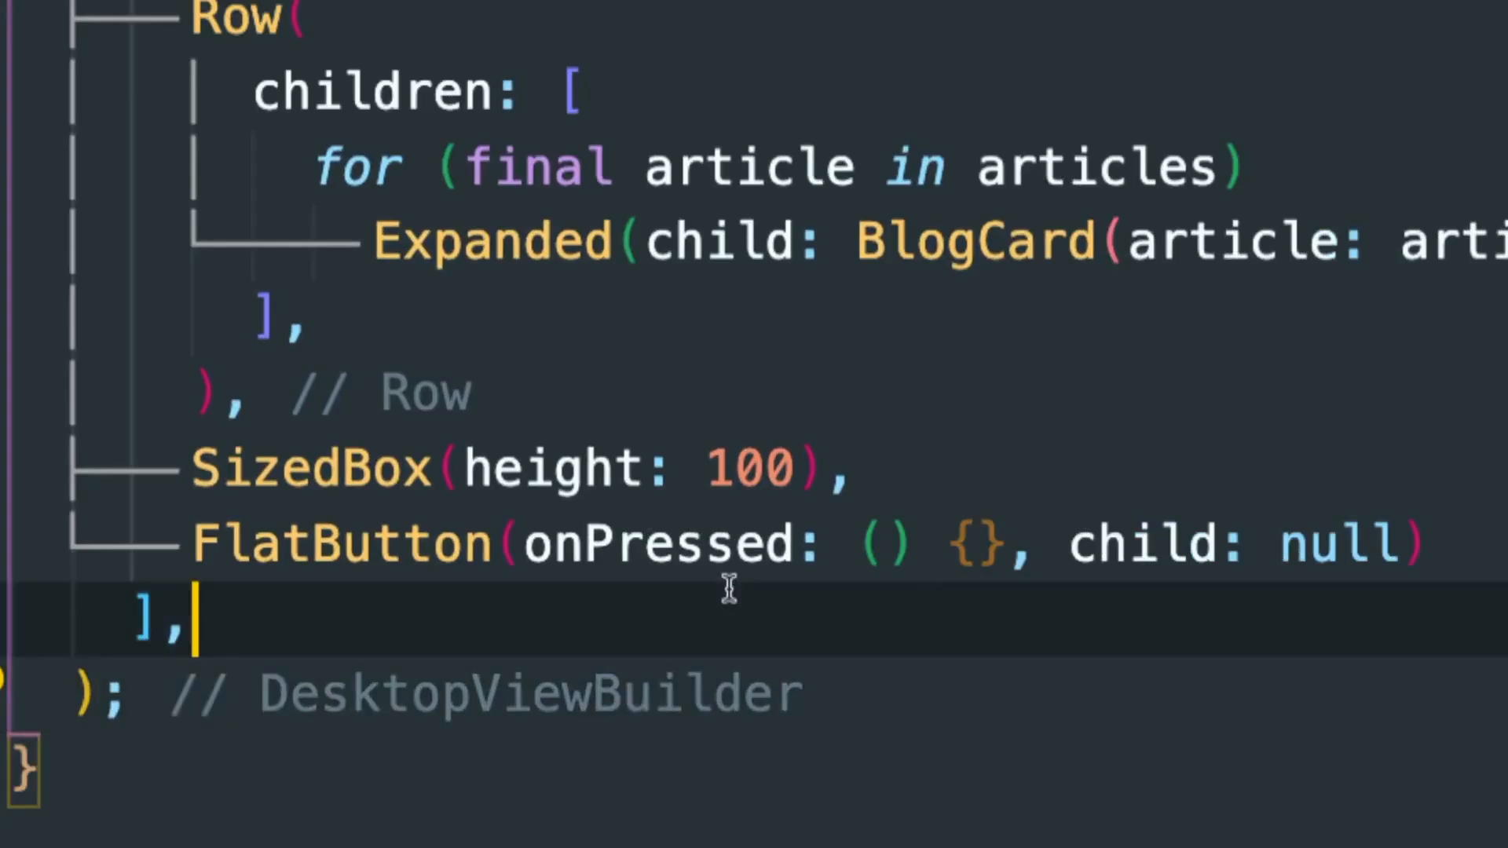
pyautogui.moveTo(658, 544)
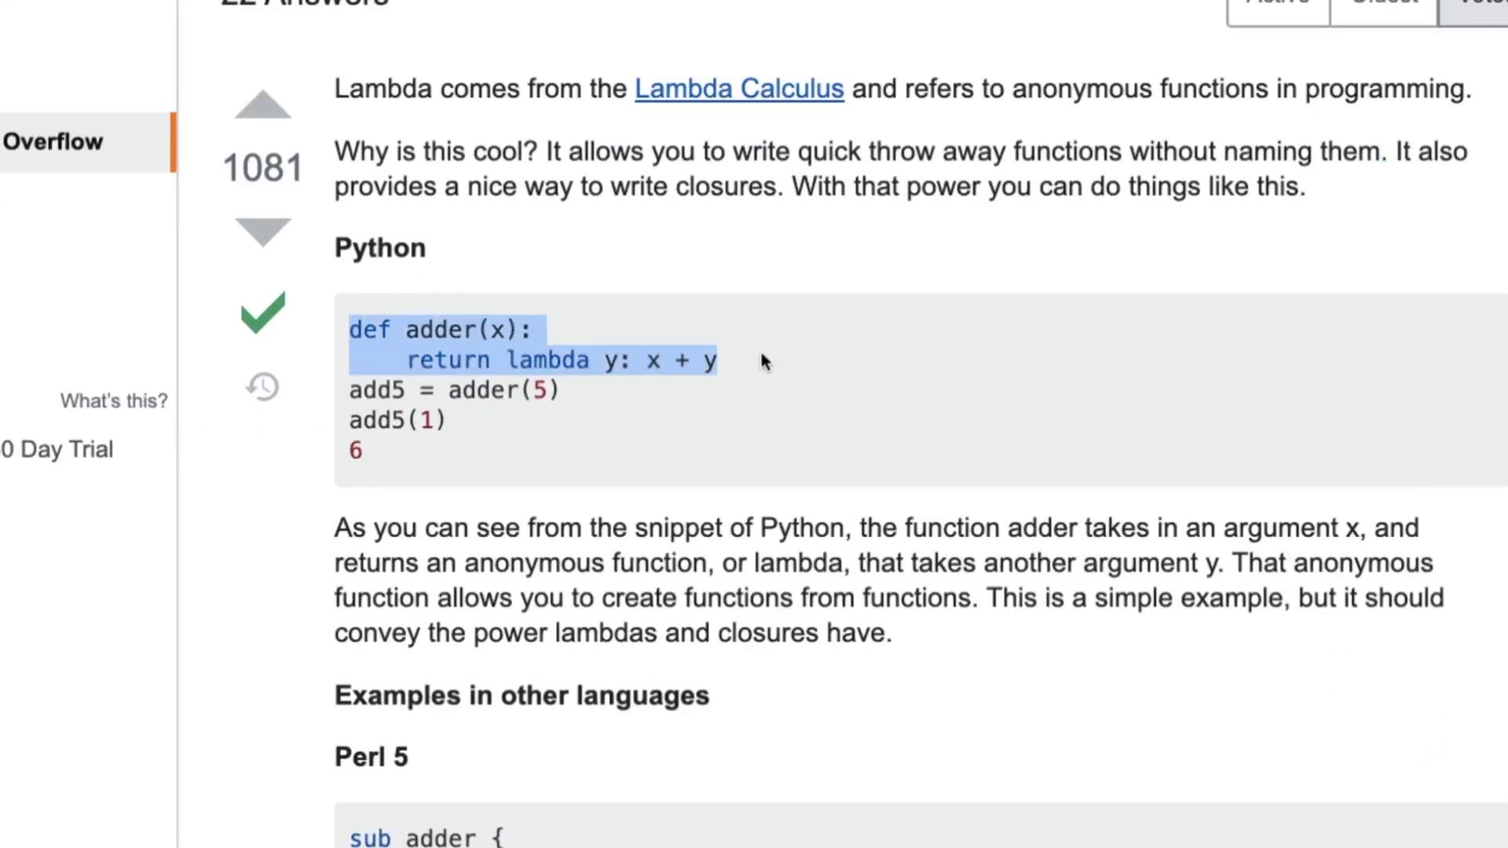
# Step: Narrow the highlight in the Python answer to the 'return lambda y: x + y' line
pyautogui.click(770, 362)
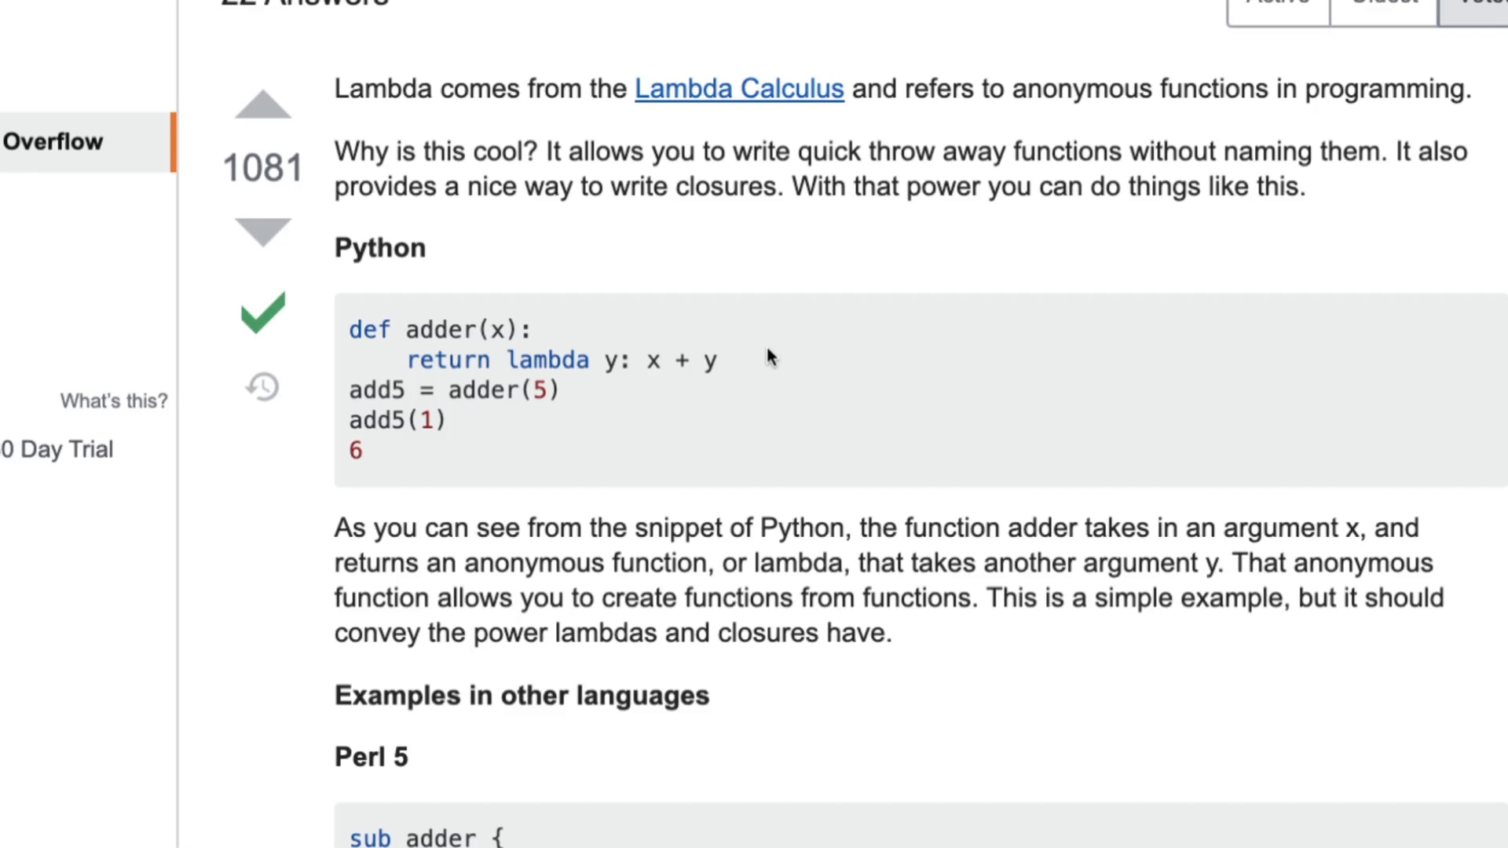
pyautogui.doubleClick(547, 361)
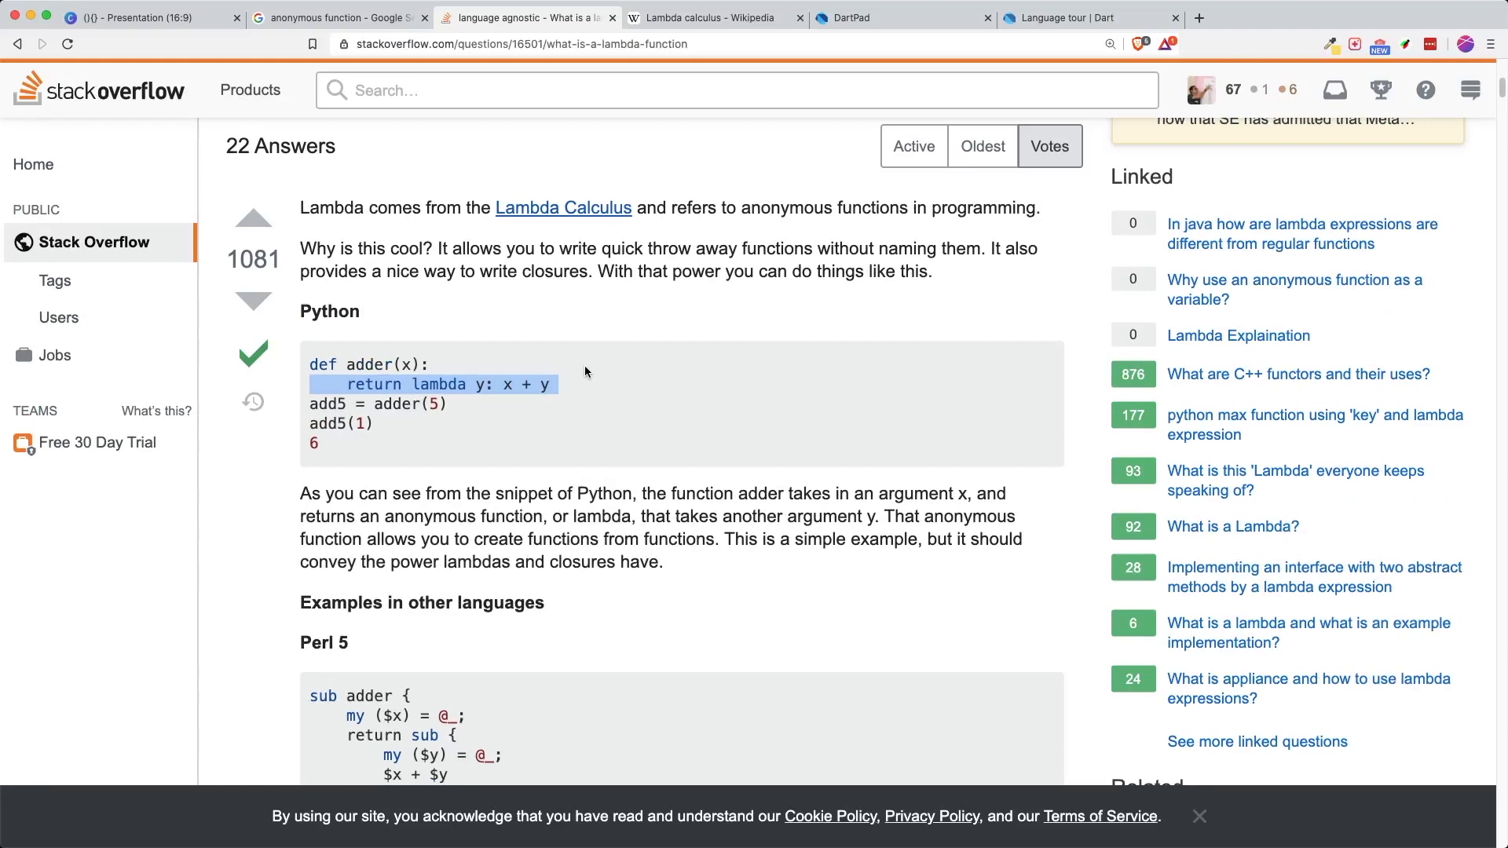
pyautogui.moveTo(597, 362)
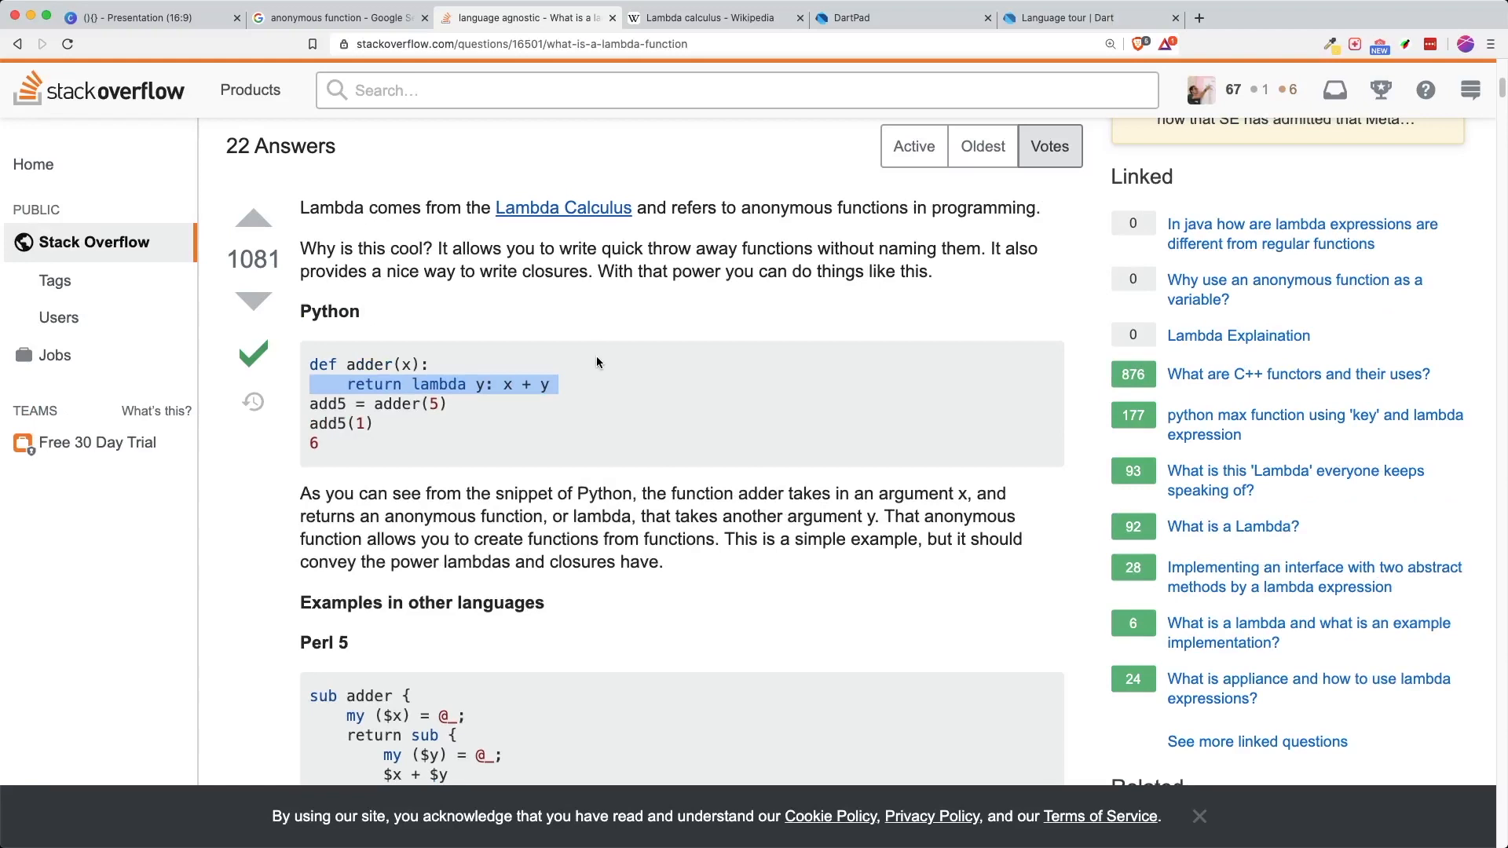
pyautogui.moveTo(1049, 27)
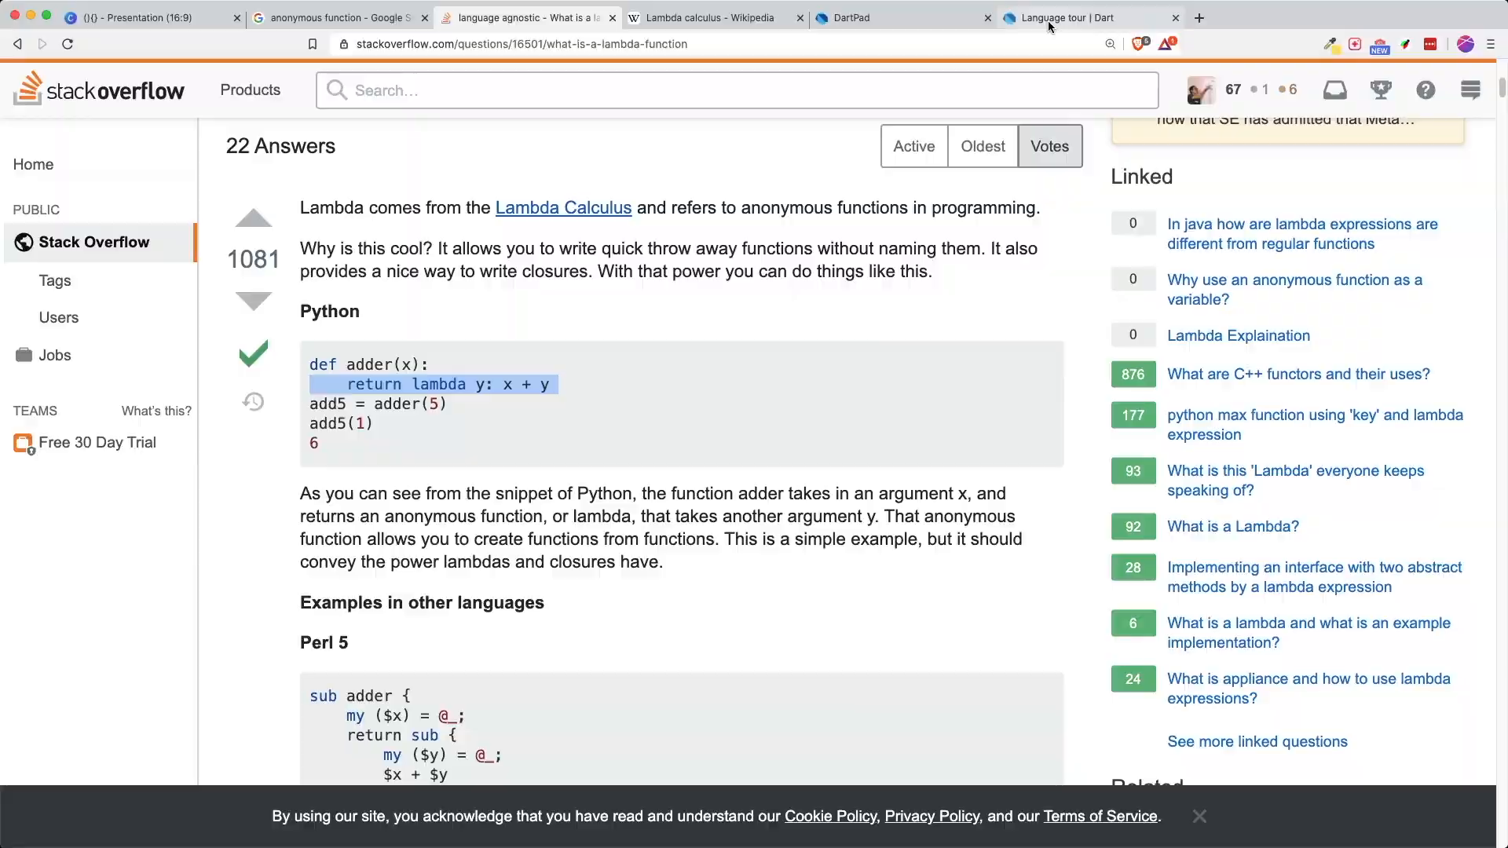
# Step: In the Dart language tour's Anonymous functions section, highlight the '(item) => print(...)' arrow-notation callback
pyautogui.click(1084, 17)
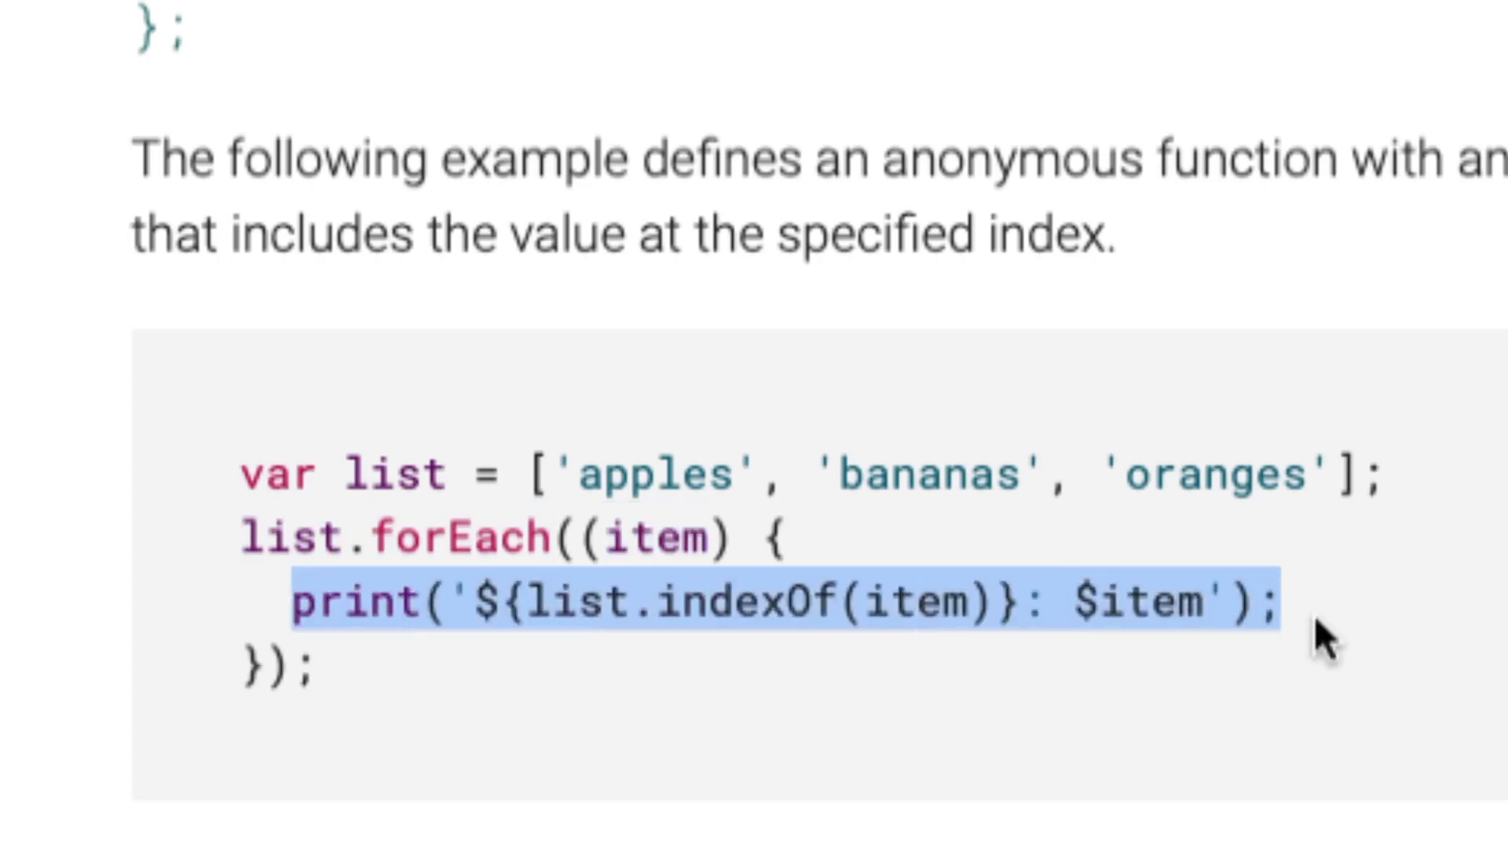
pyautogui.moveTo(516, 577)
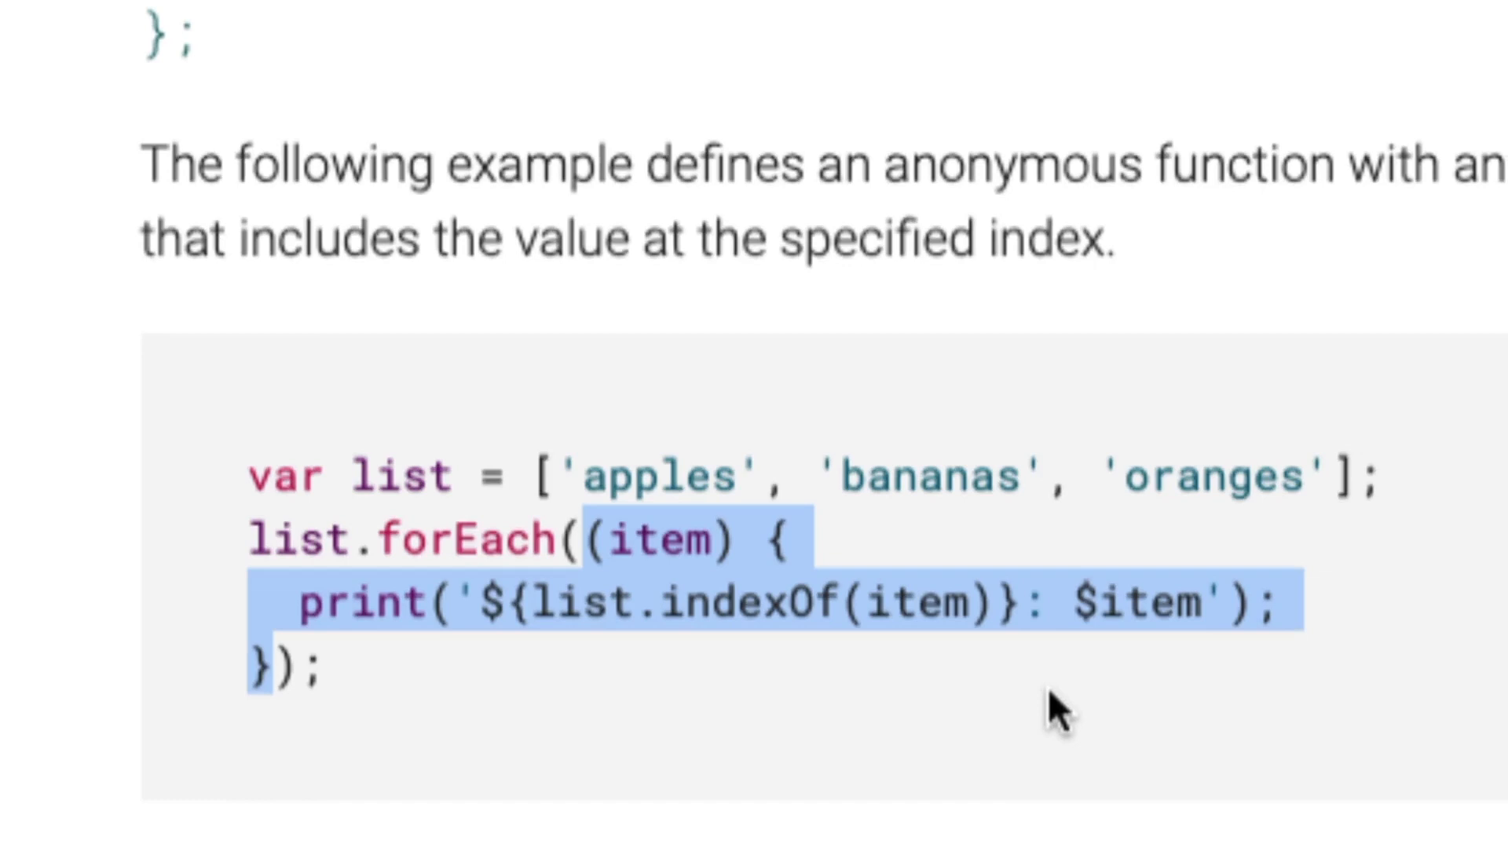
pyautogui.moveTo(1053, 707)
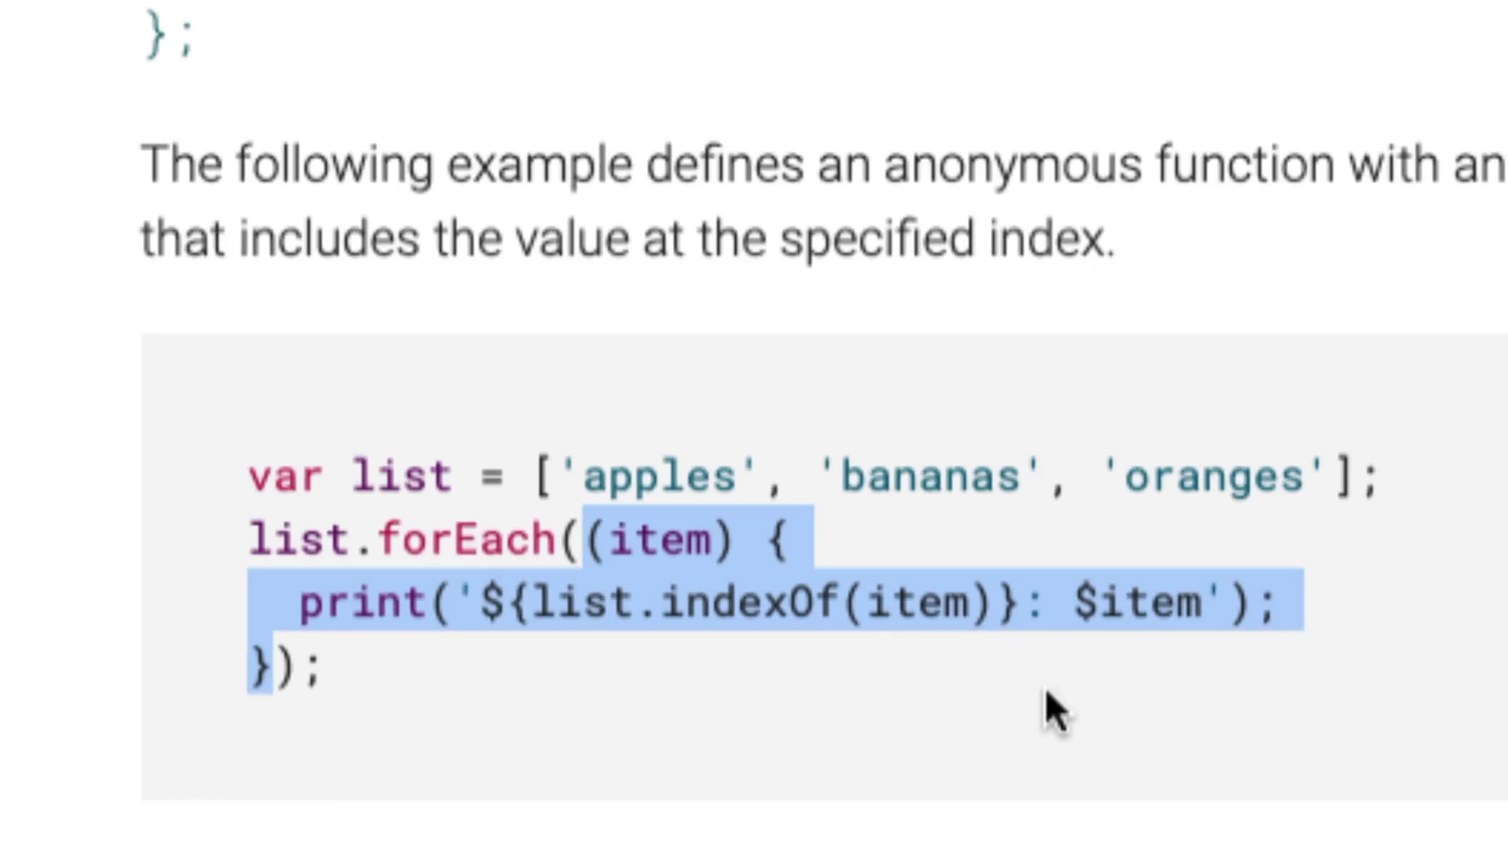
pyautogui.moveTo(490, 689)
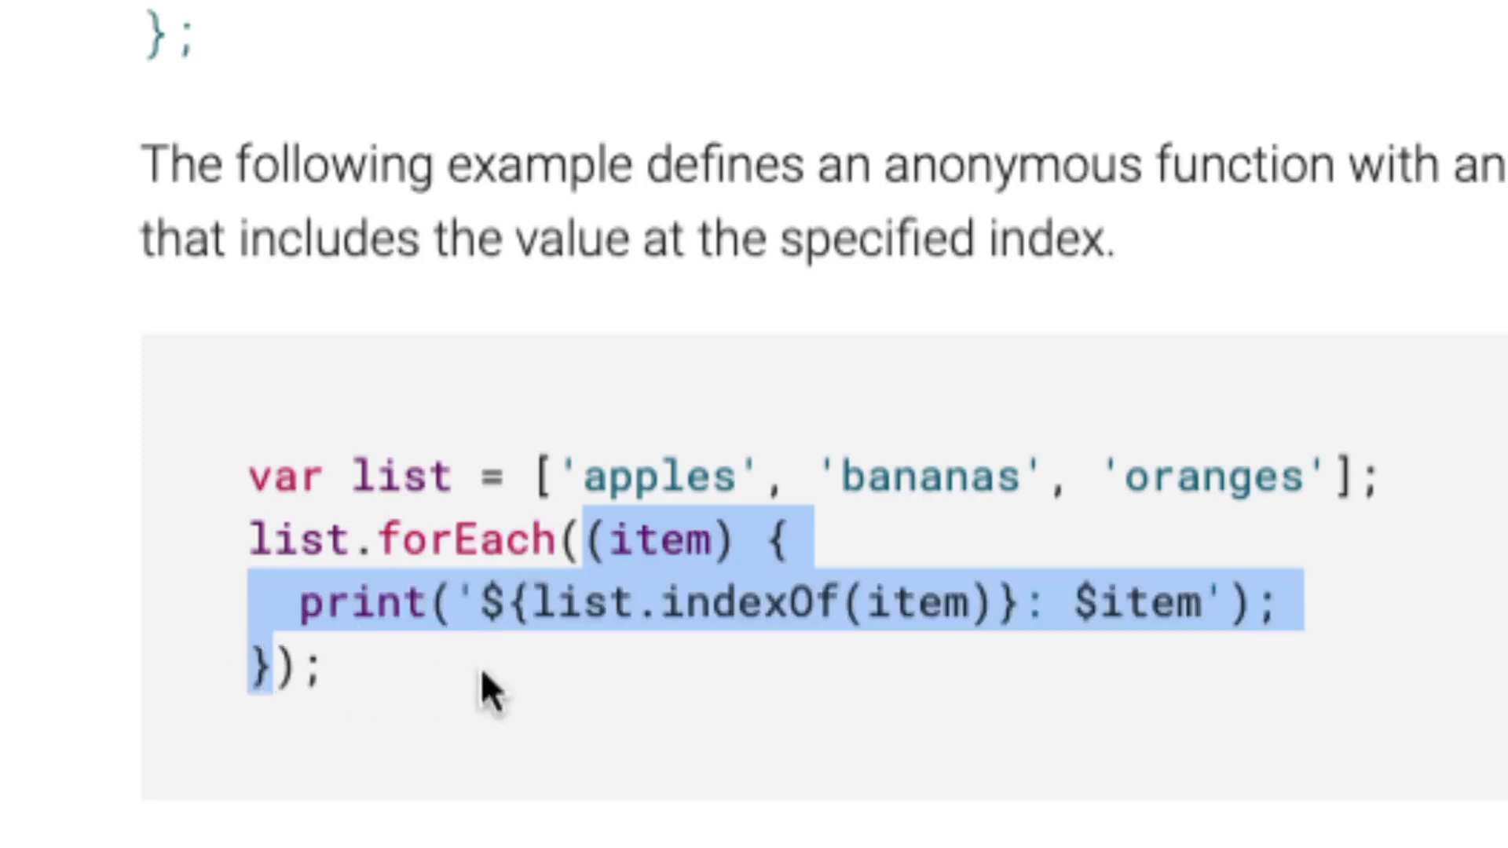
pyautogui.scroll(-3)
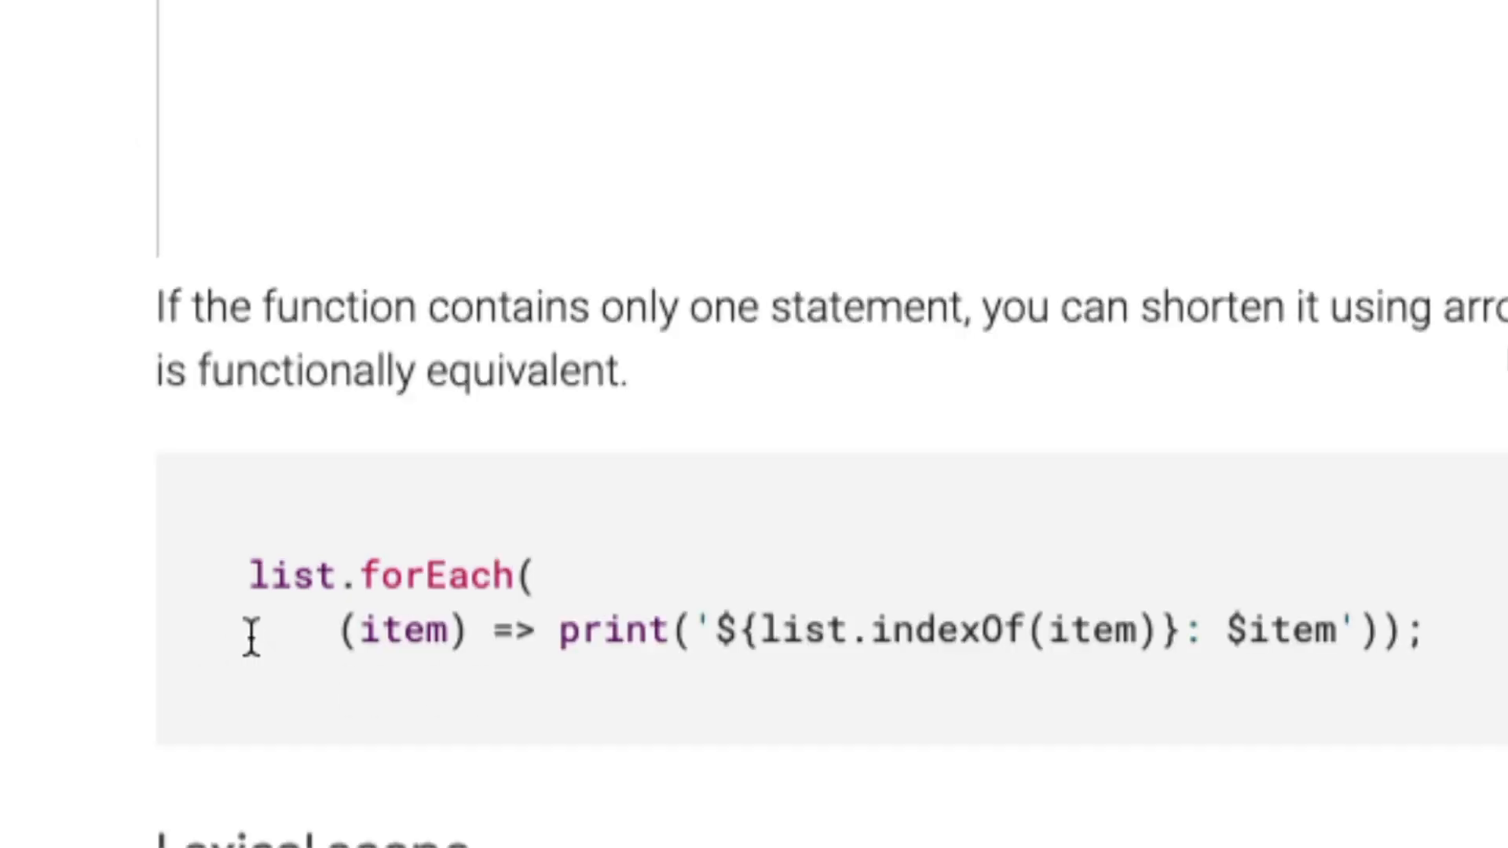
pyautogui.doubleClick(509, 630)
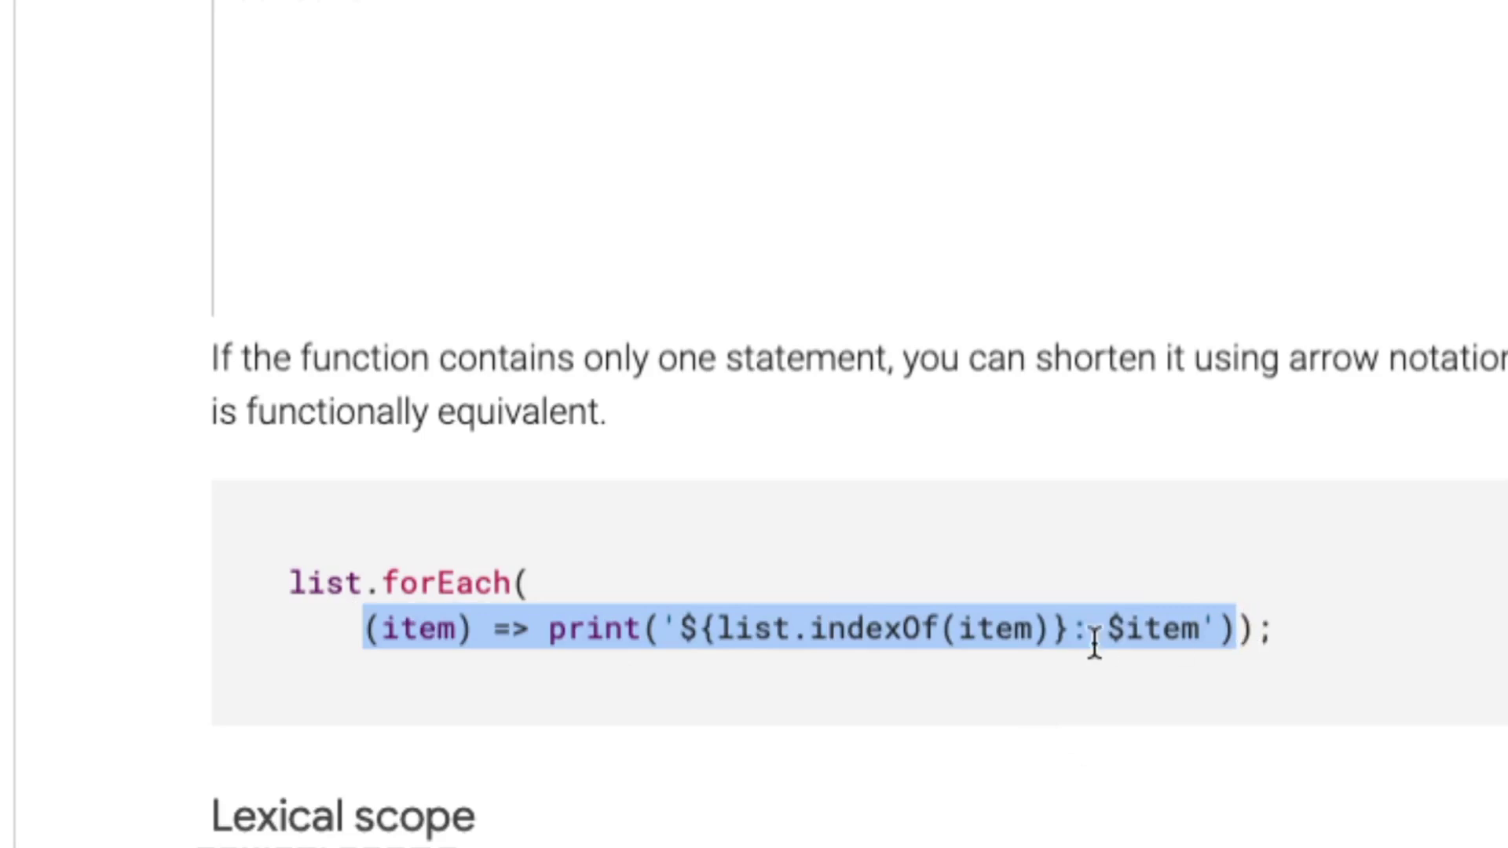
pyautogui.moveTo(1130, 630)
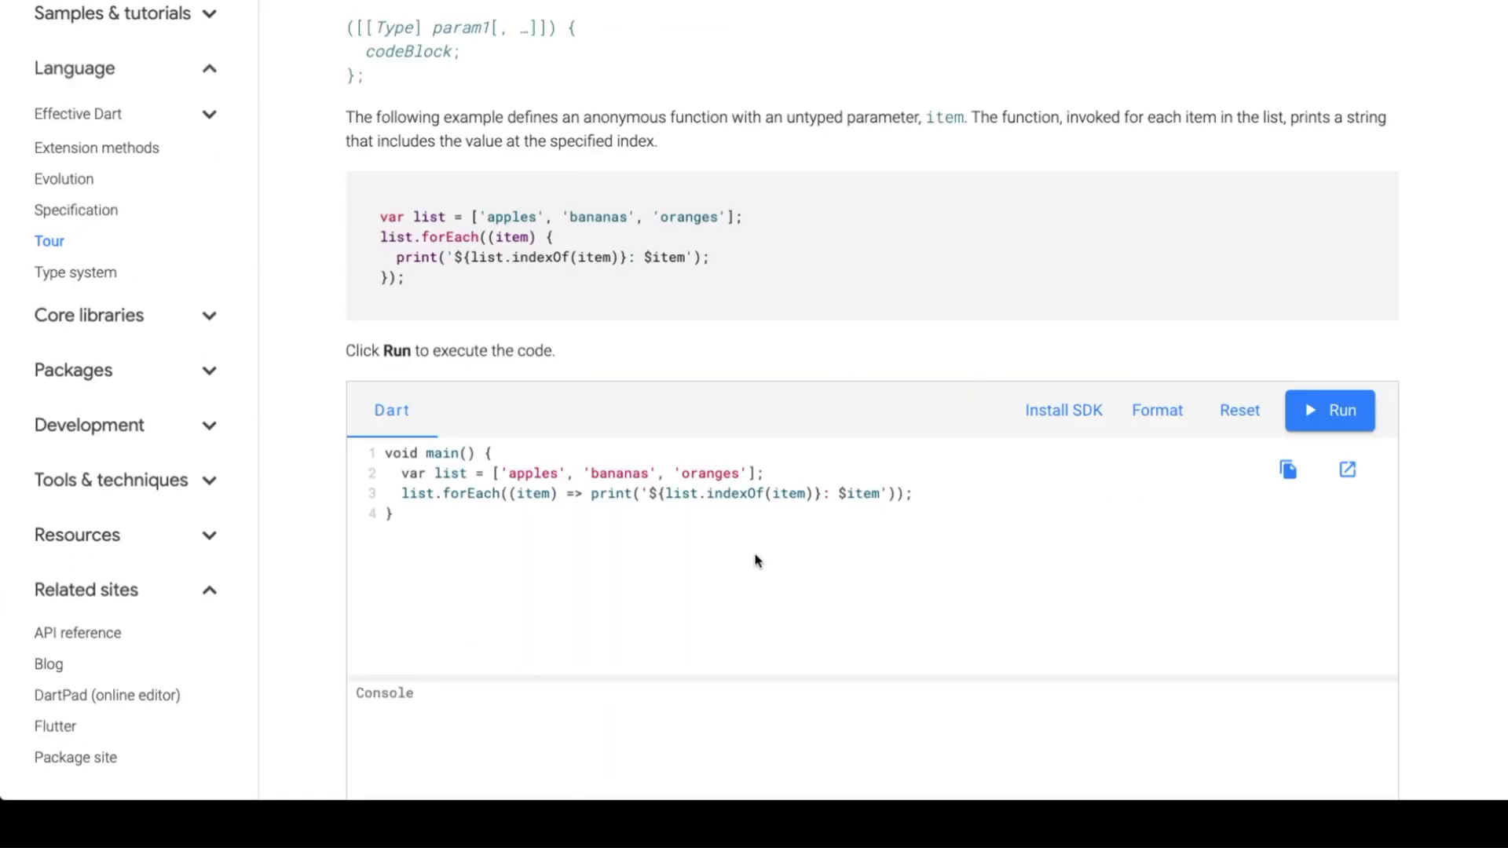
# Step: Run the DartPad example so the console lists 0: apples, 1: bananas, 2: oranges
pyautogui.click(1330, 410)
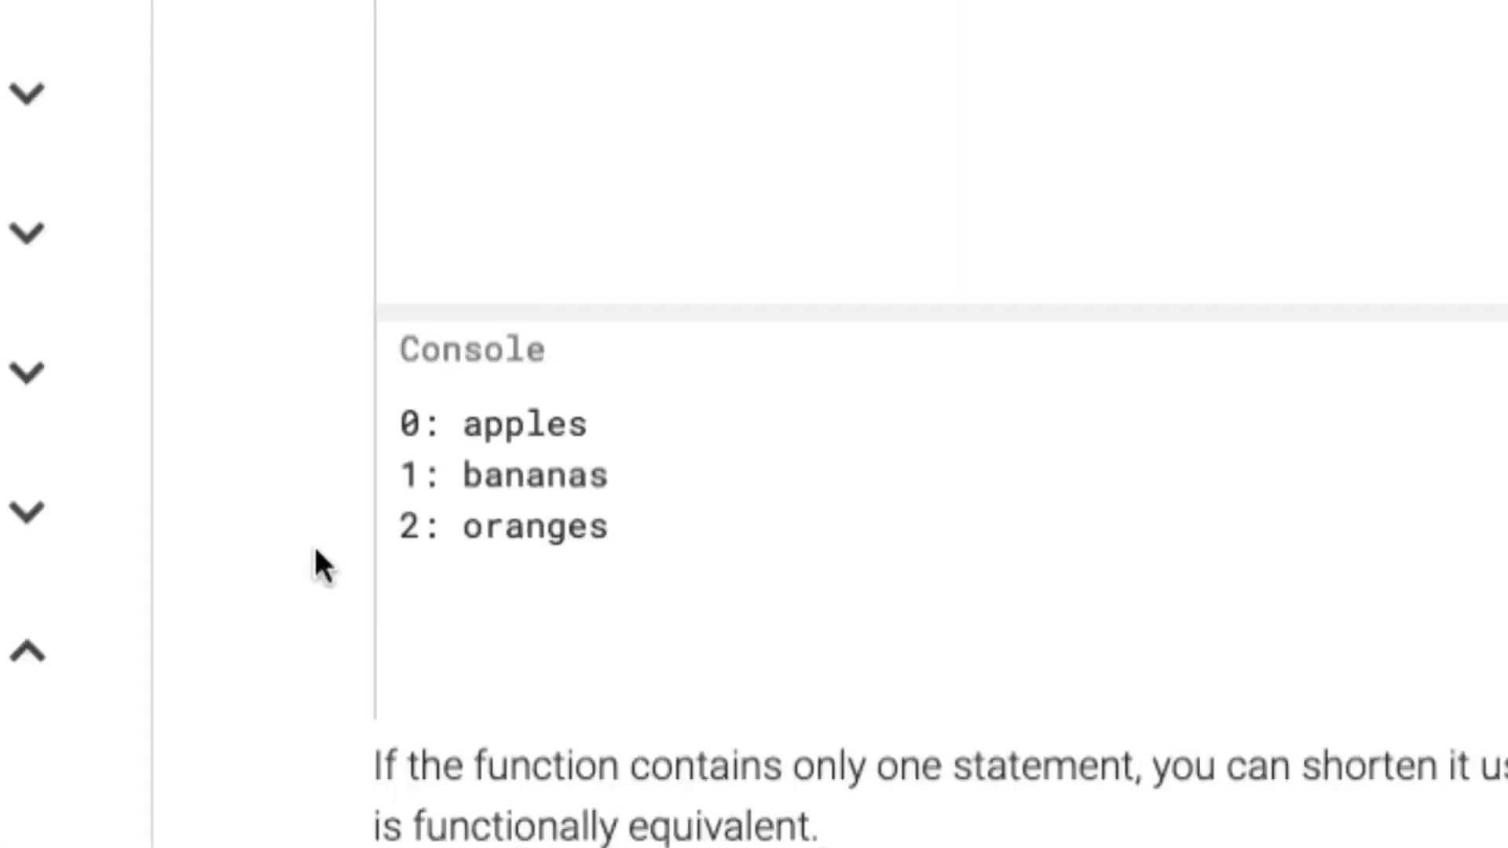
pyautogui.scroll(-3)
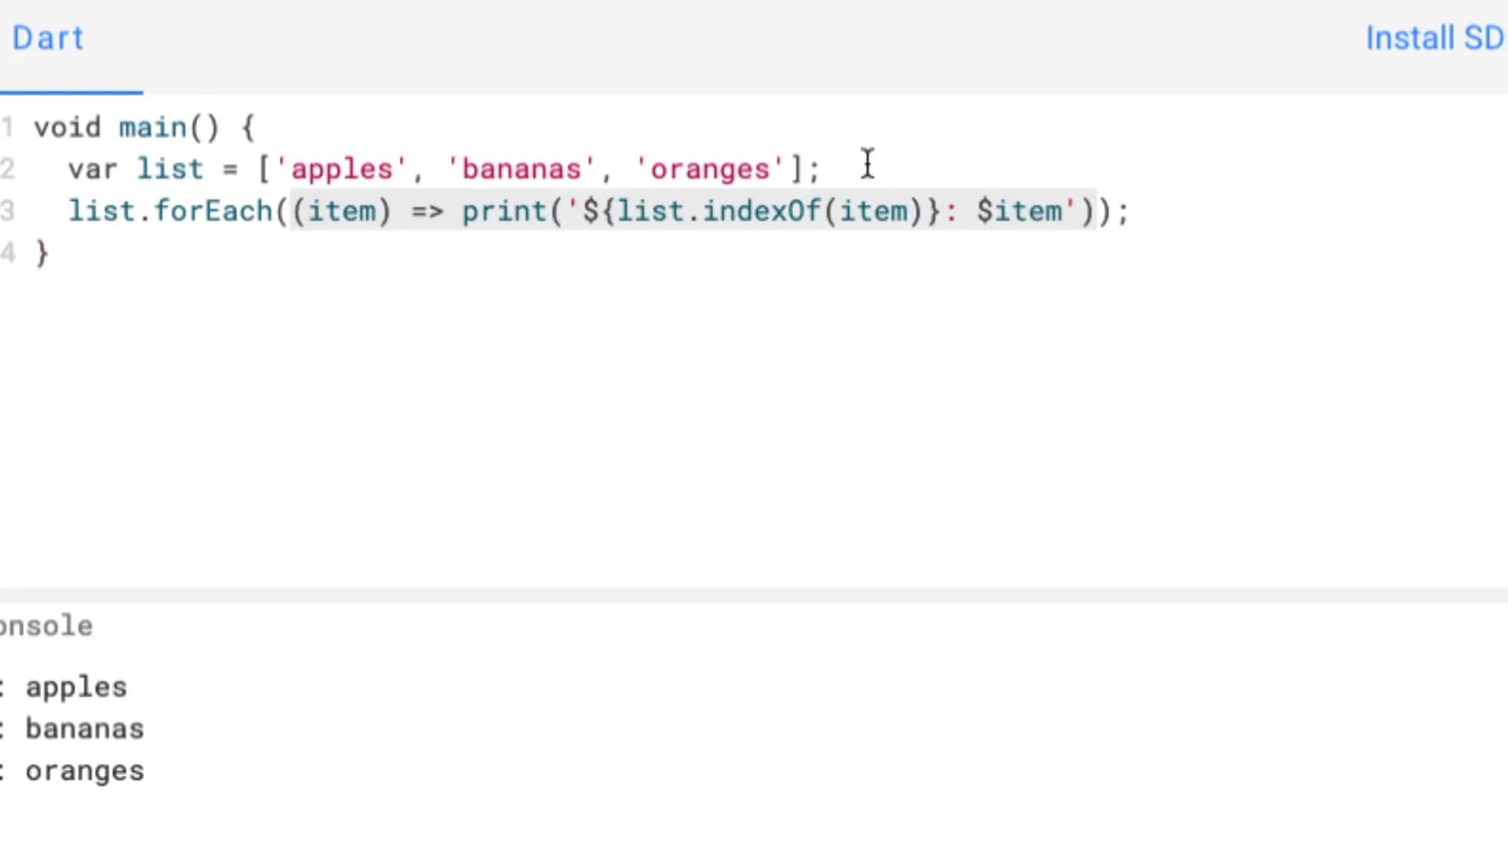
pyautogui.moveTo(784, 241)
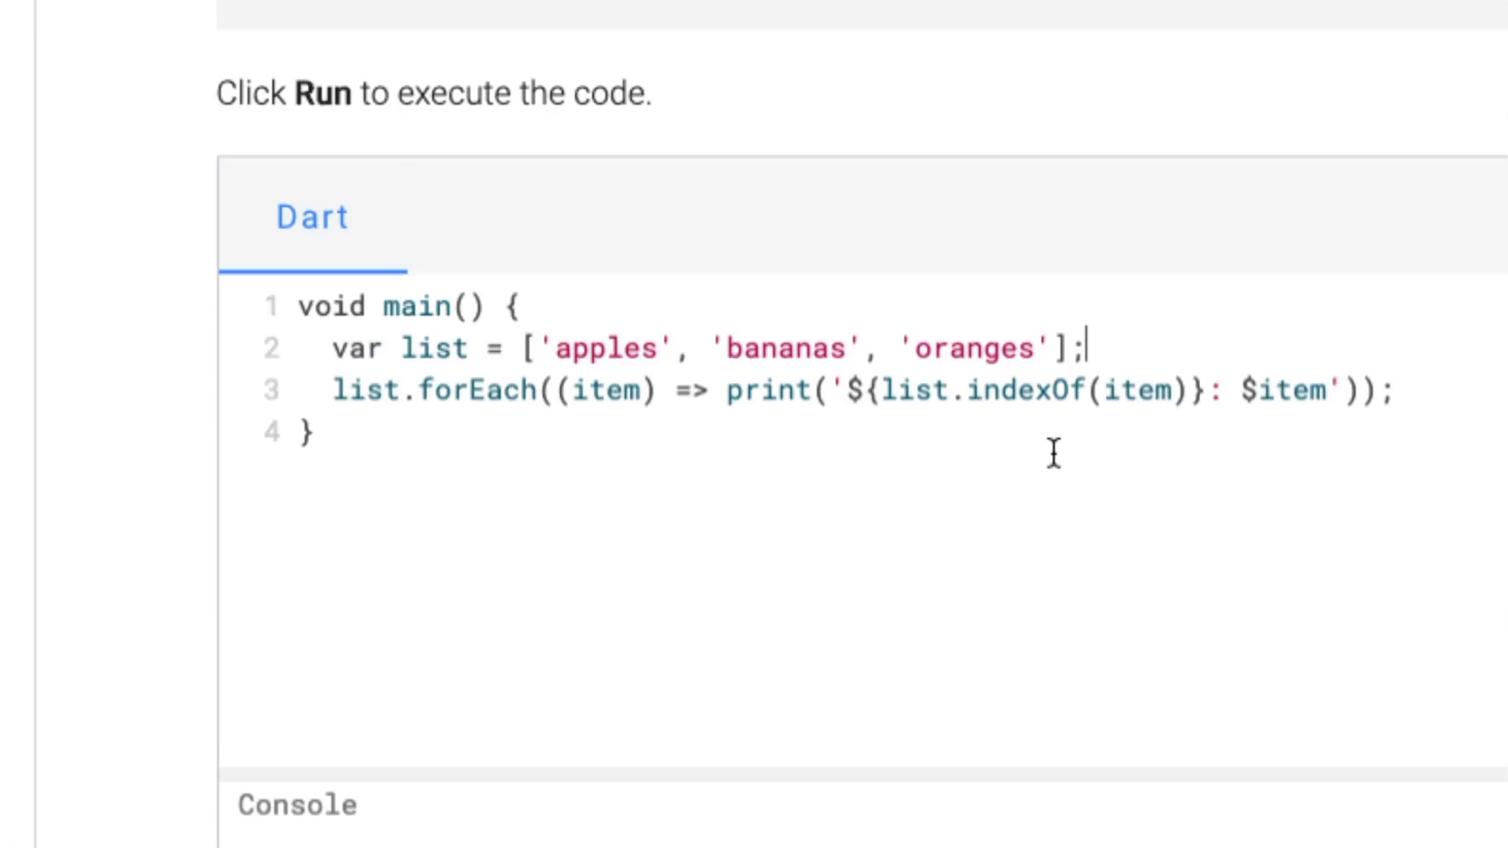
# Step: After the list declaration, start a 'final printItems =' assignment for the anonymous function
pyautogui.press('Enter')
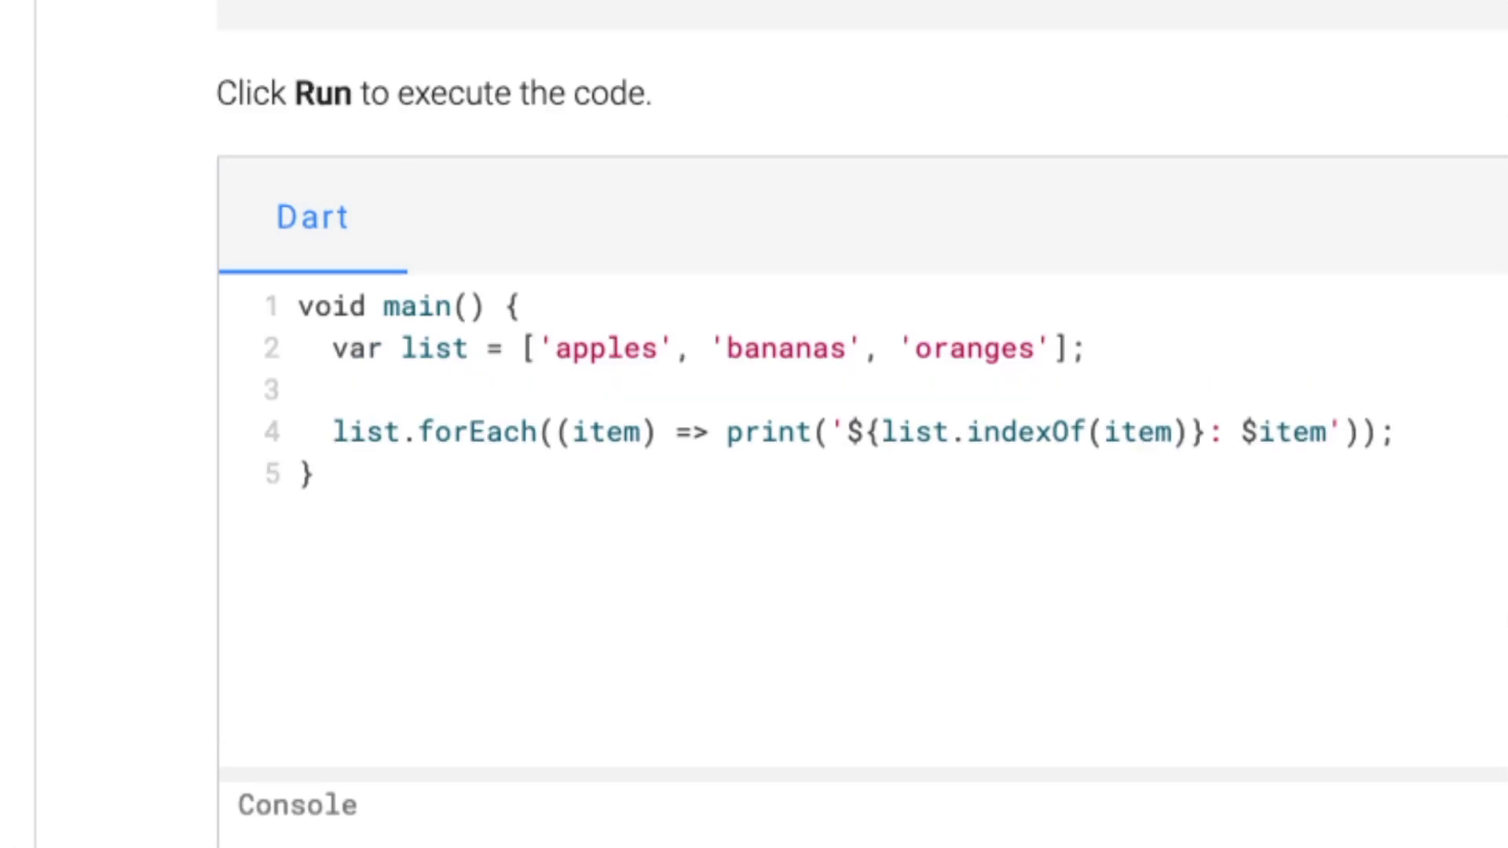
pyautogui.write('final pri')
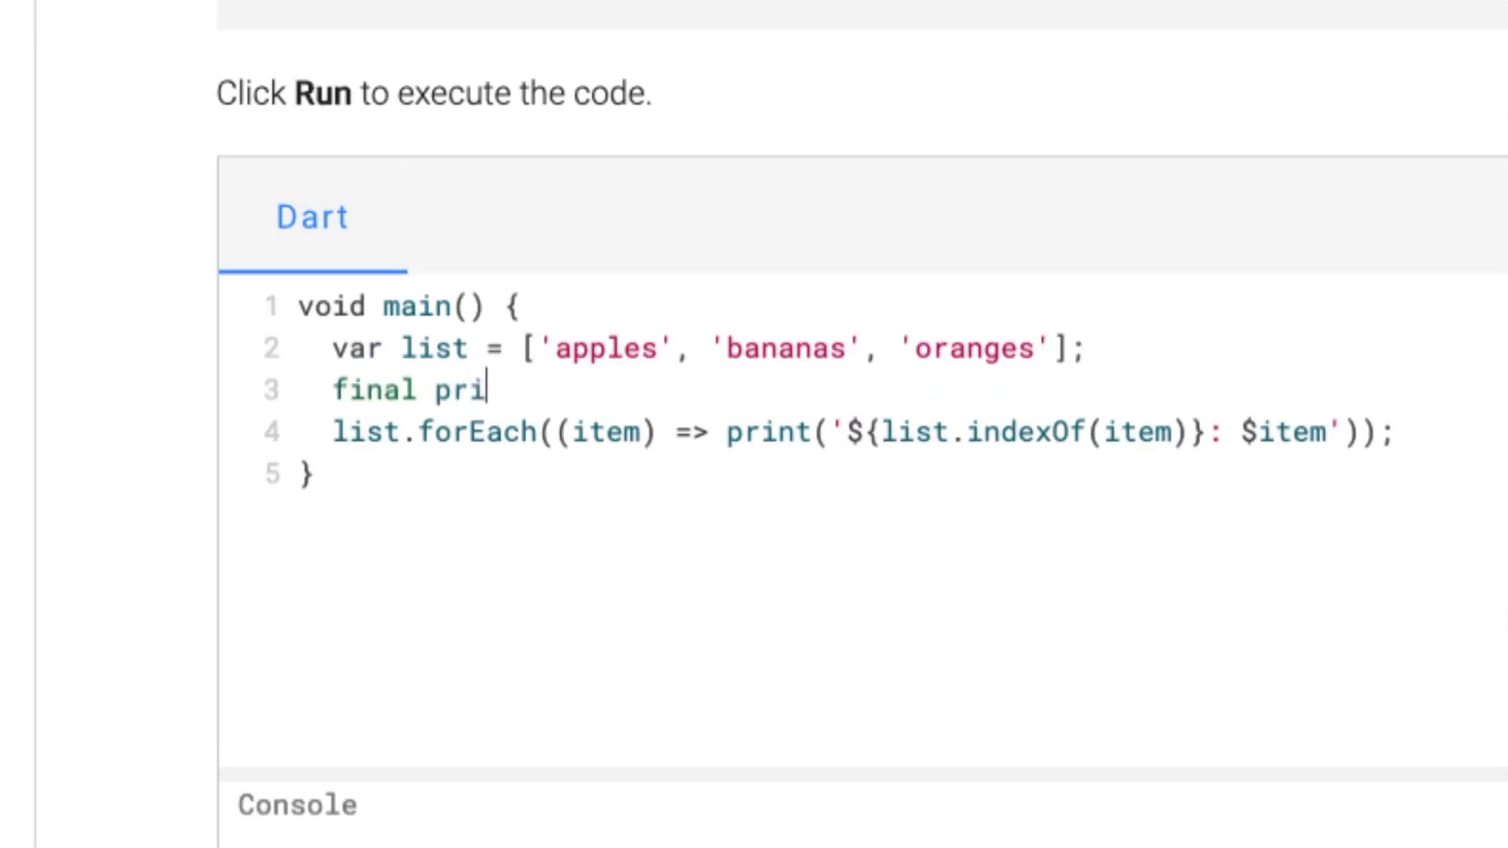
pyautogui.write('ntItems')
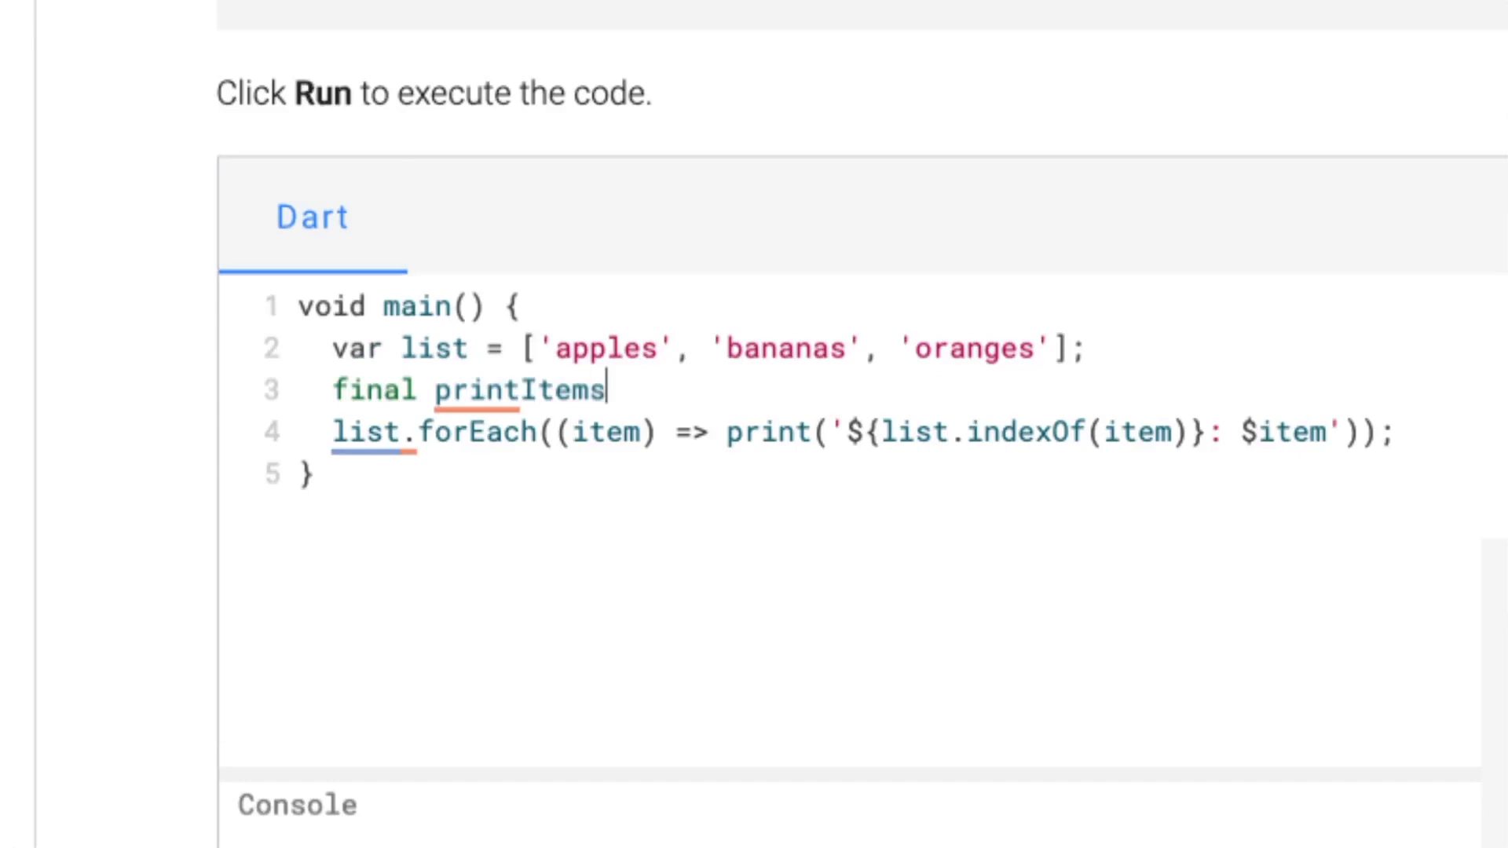
pyautogui.write('=')
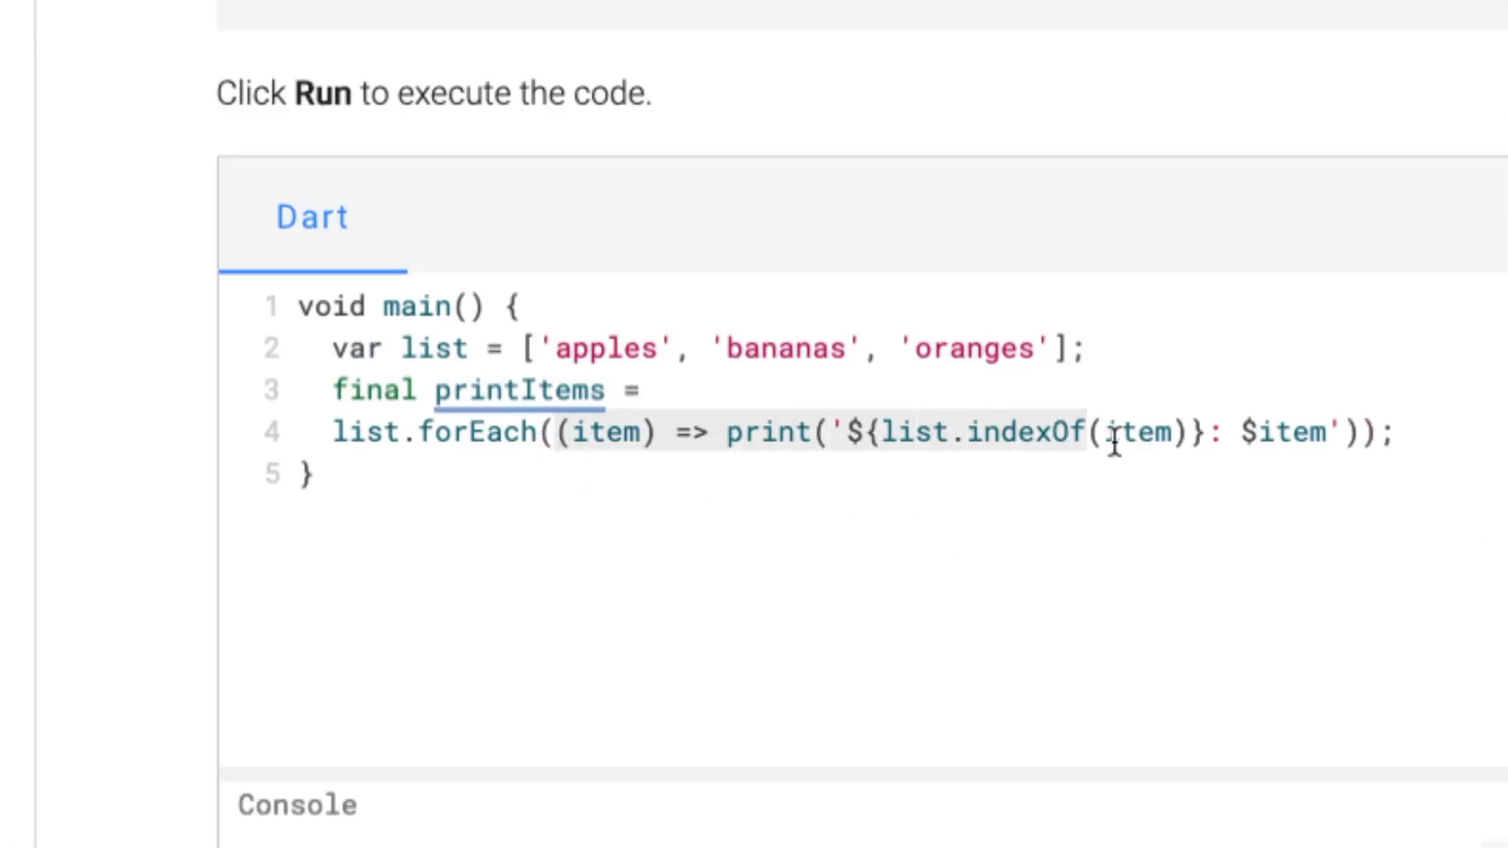
pyautogui.moveTo(1387, 510)
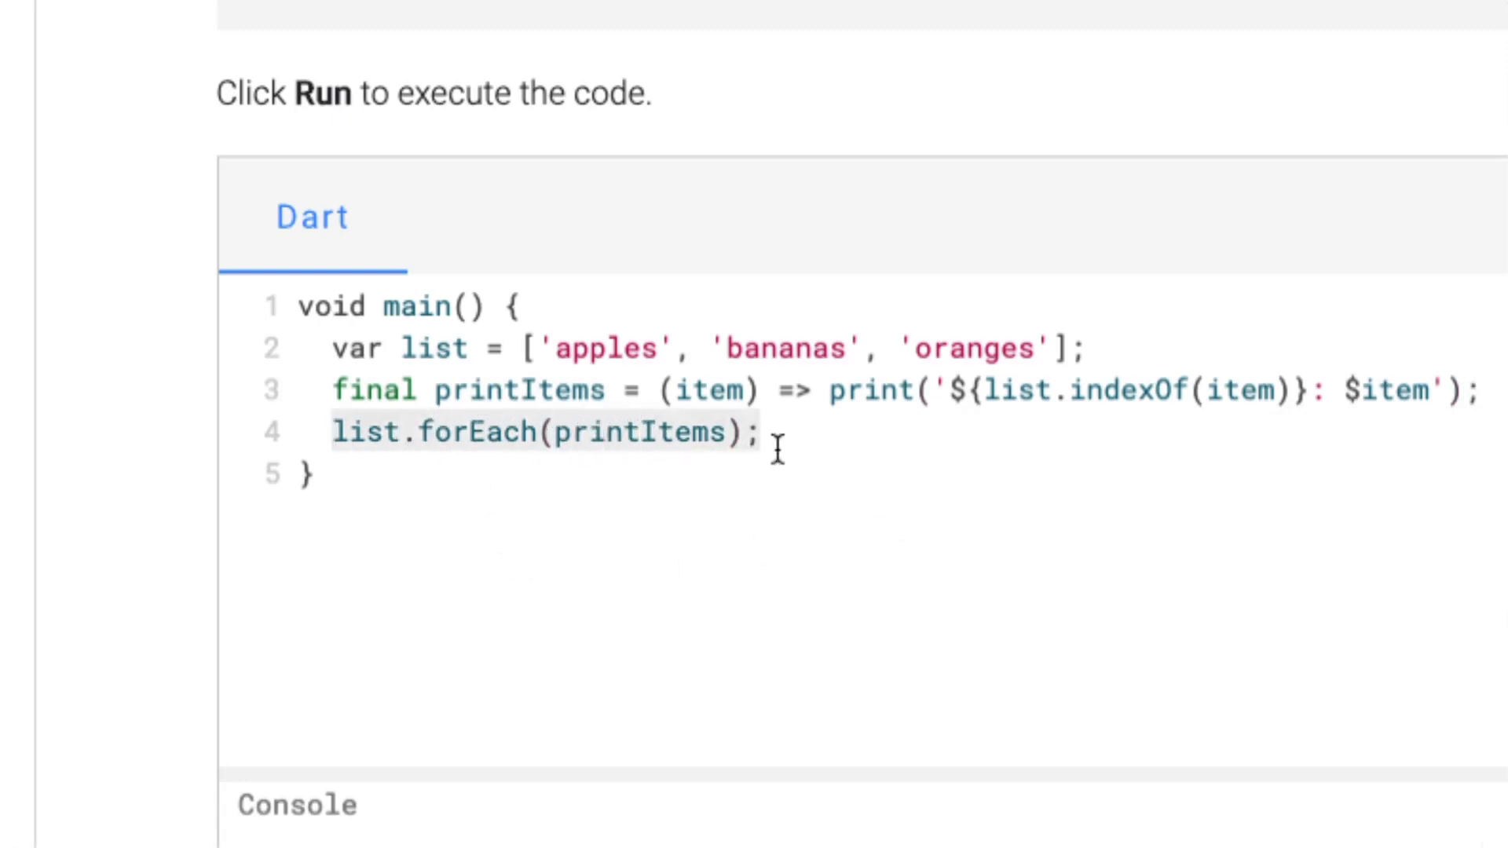
pyautogui.moveTo(1037, 537)
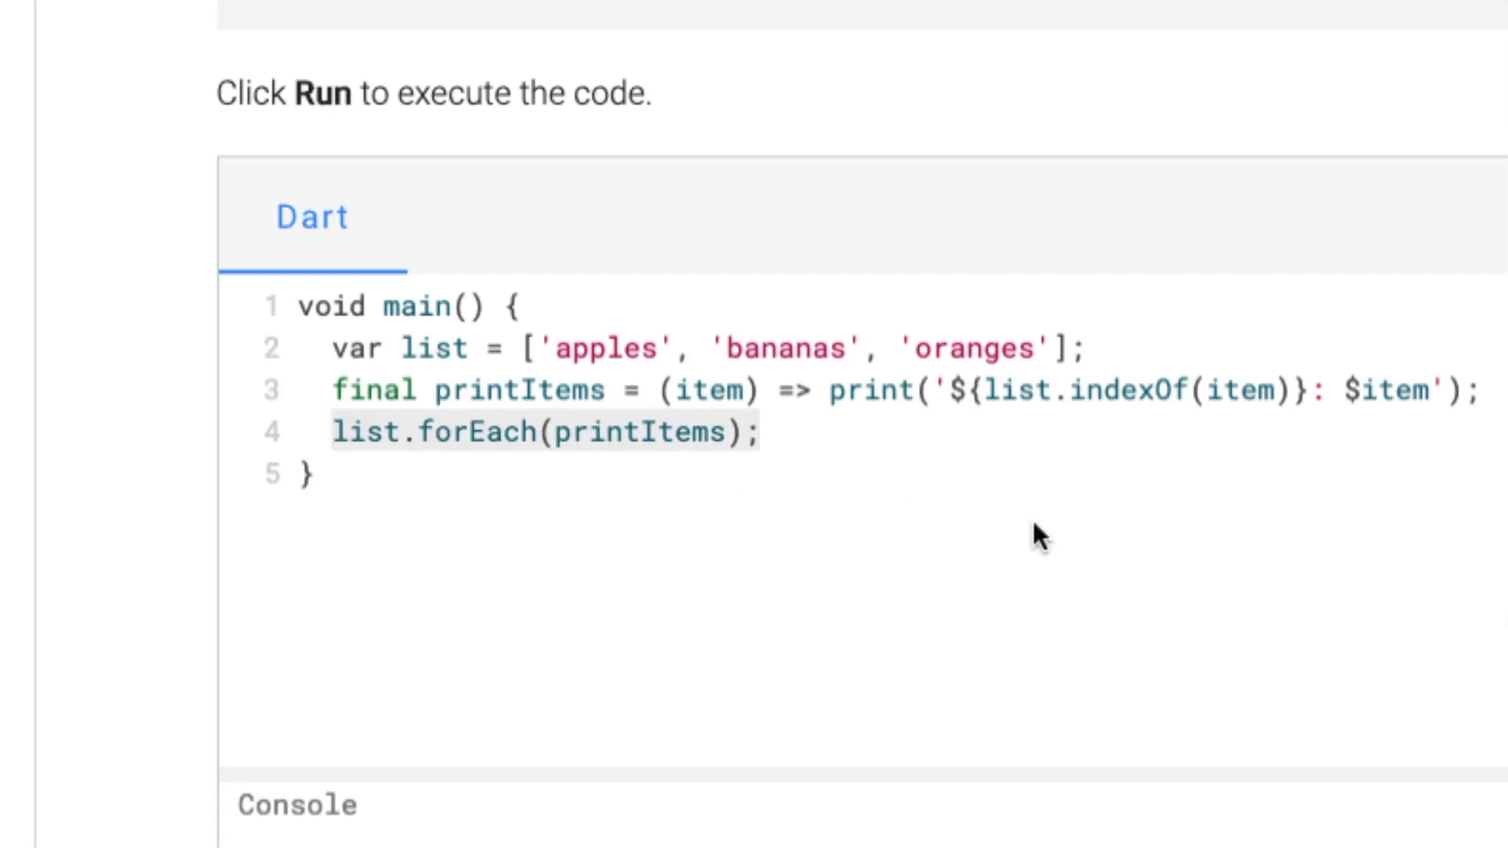
pyautogui.moveTo(1003, 516)
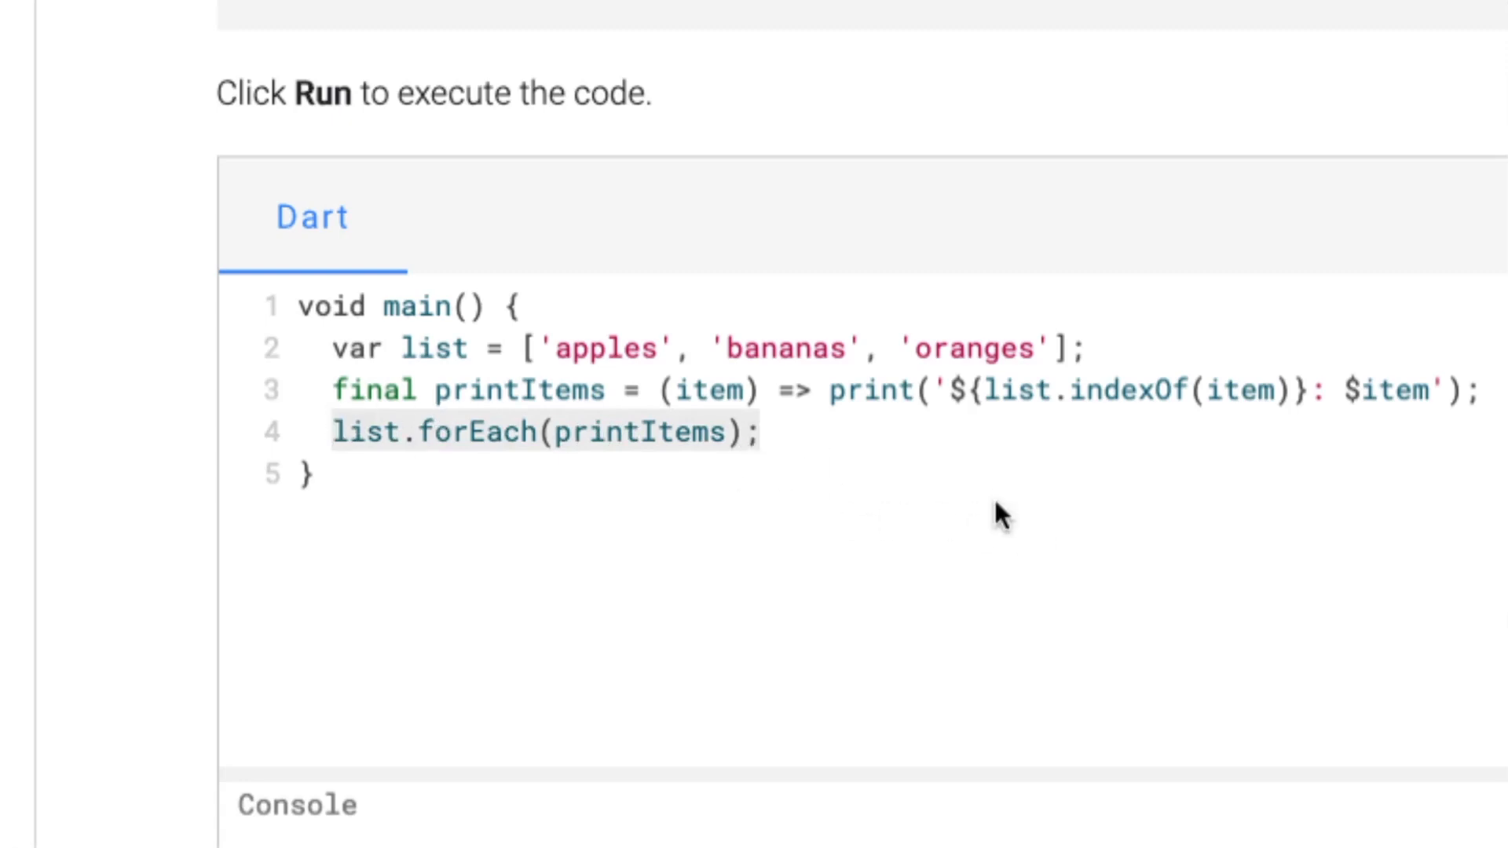
# Step: Return to blog_view.dart in Visual Studio Code showing getArticles with the anonymous haveFlutterTag
pyautogui.click(874, 445)
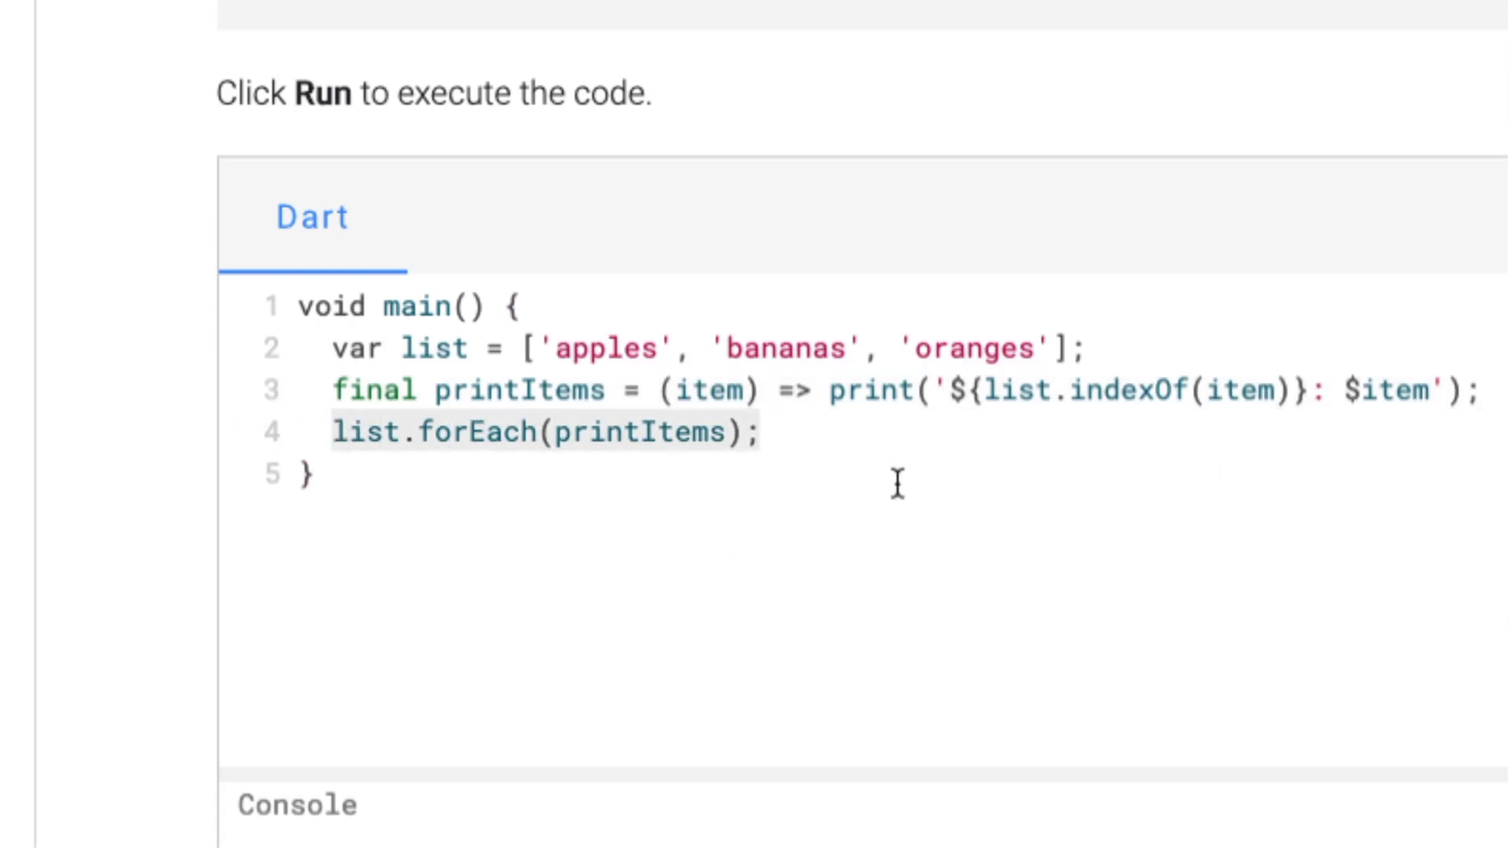
pyautogui.click(1141, 198)
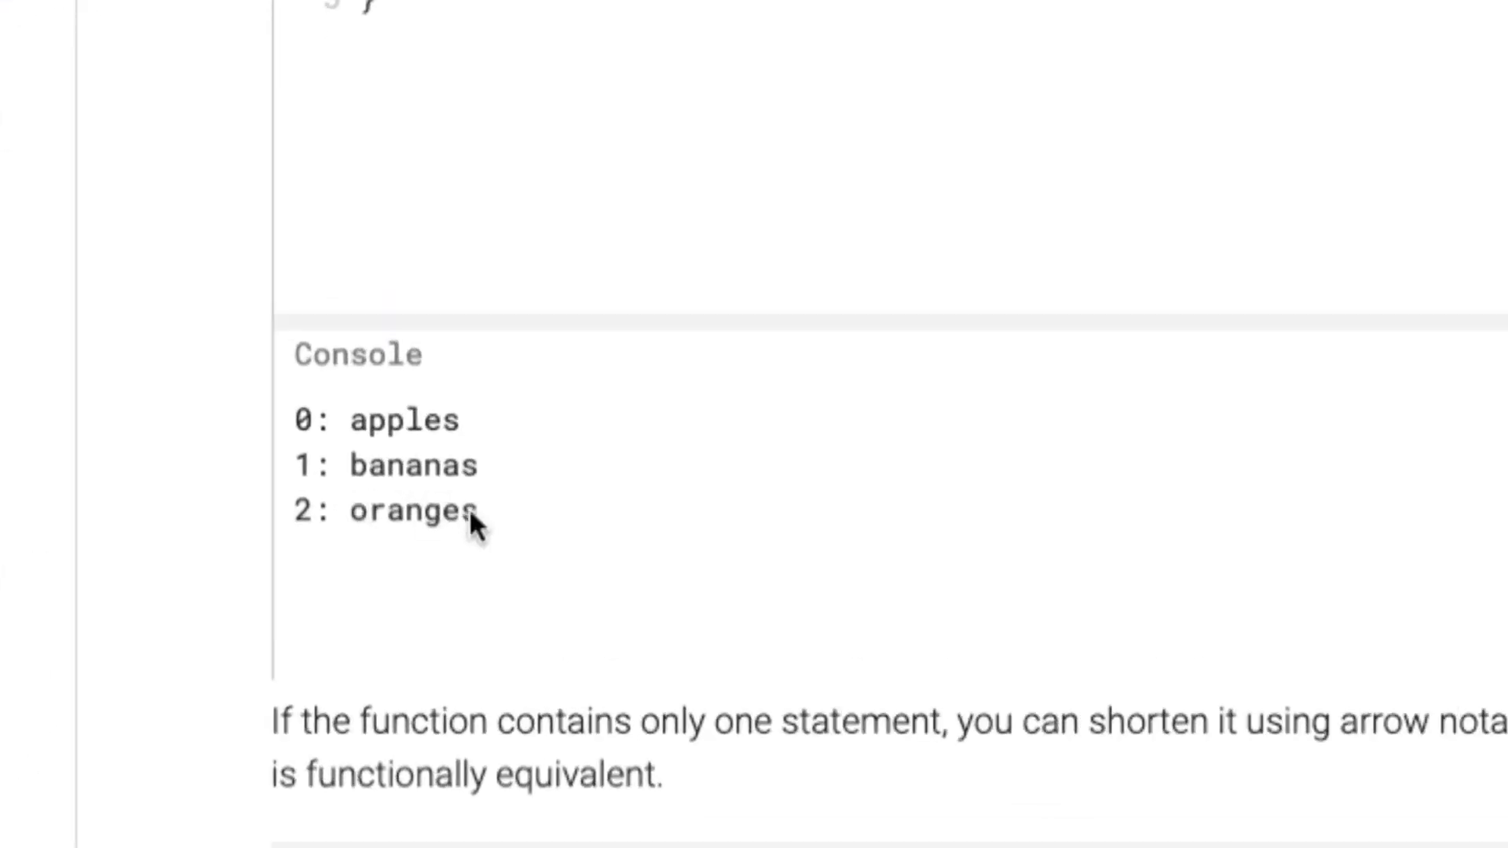
pyautogui.scroll(-3)
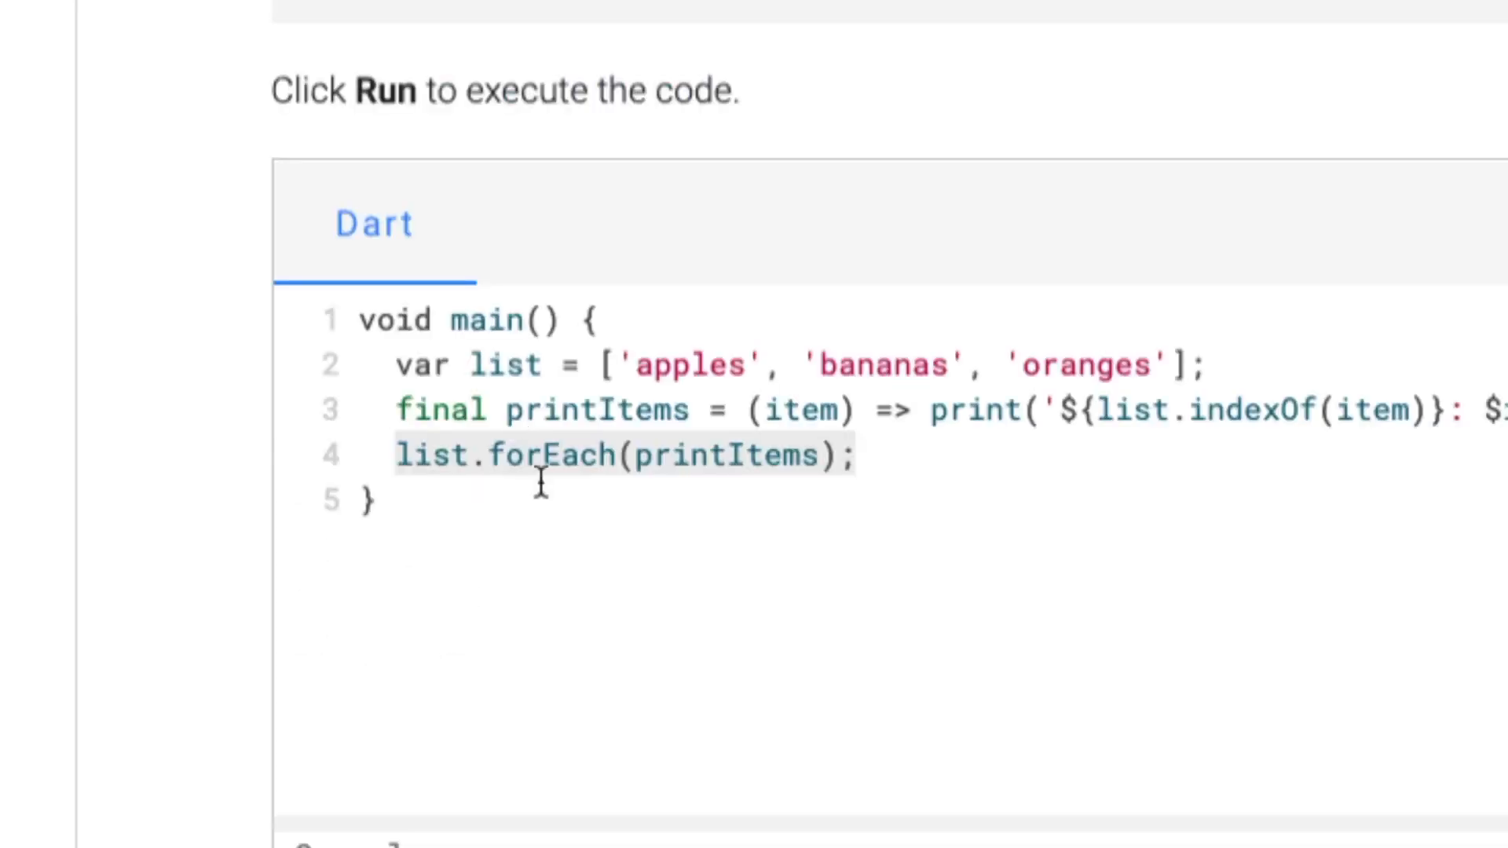
pyautogui.click(1140, 391)
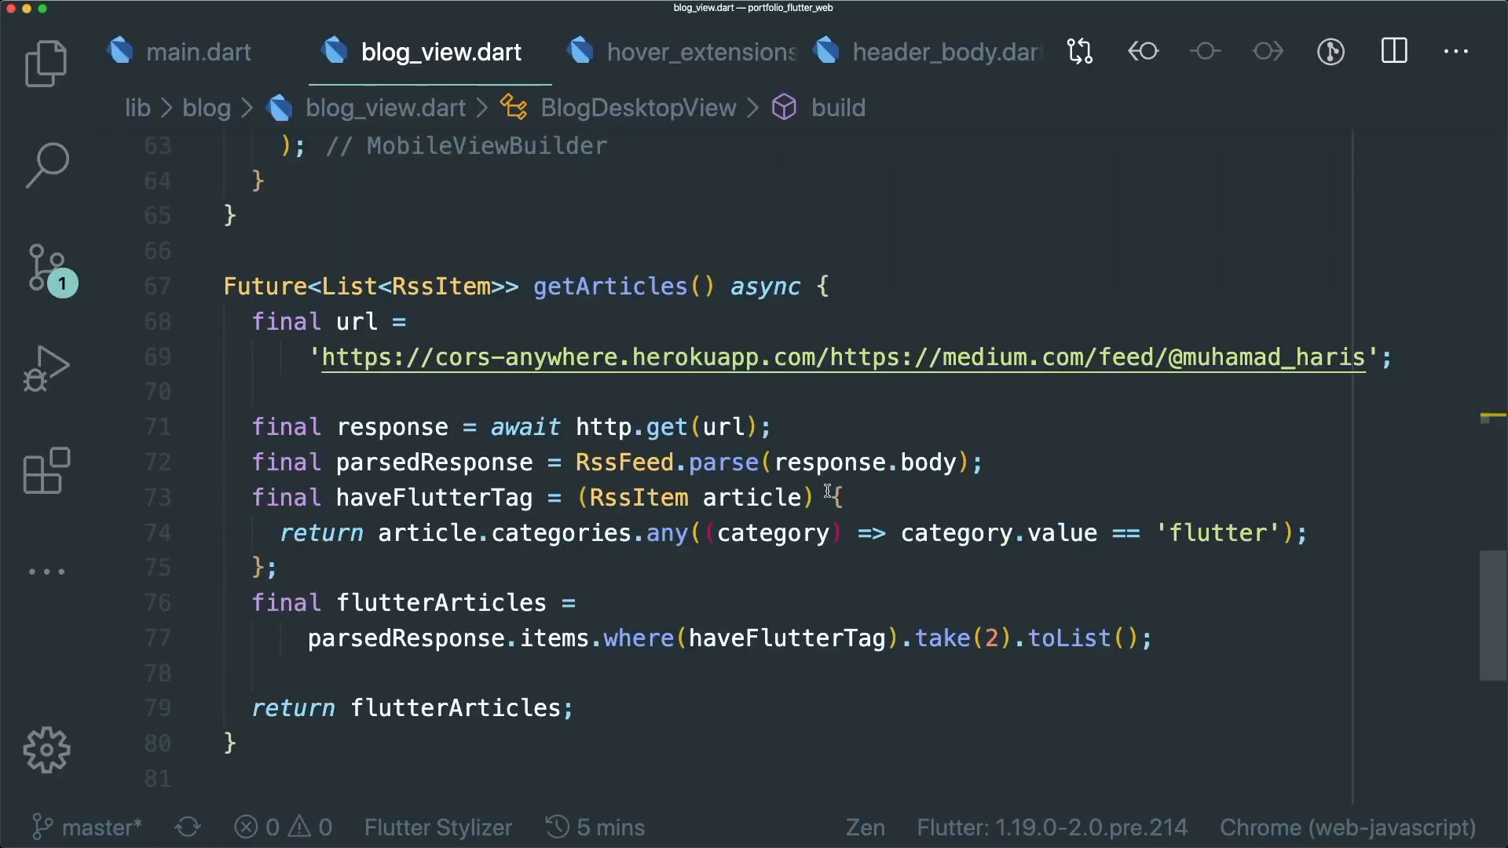
pyautogui.moveTo(873, 339)
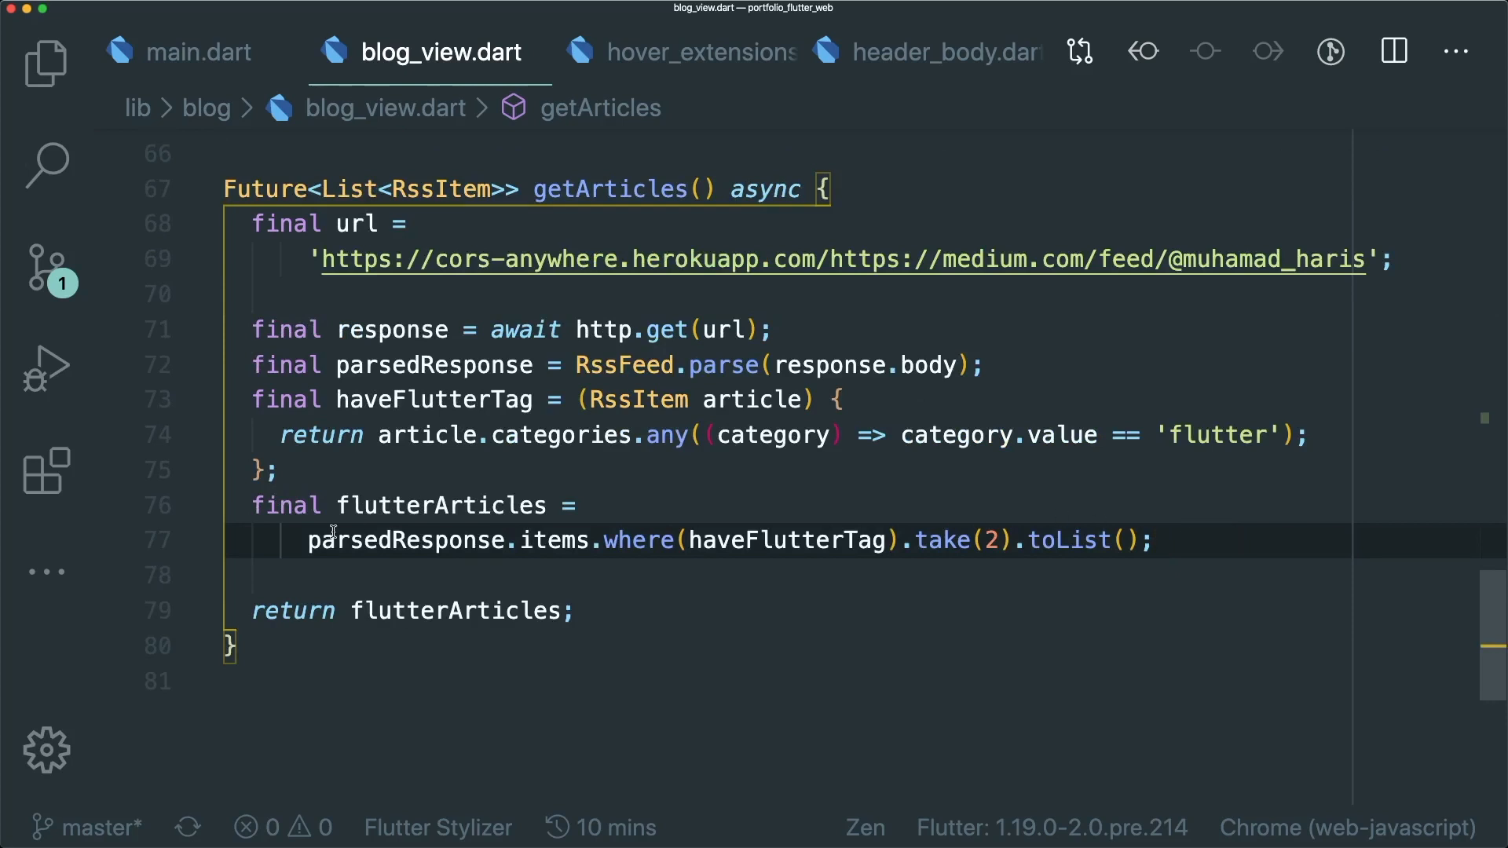
pyautogui.doubleClick(442, 506)
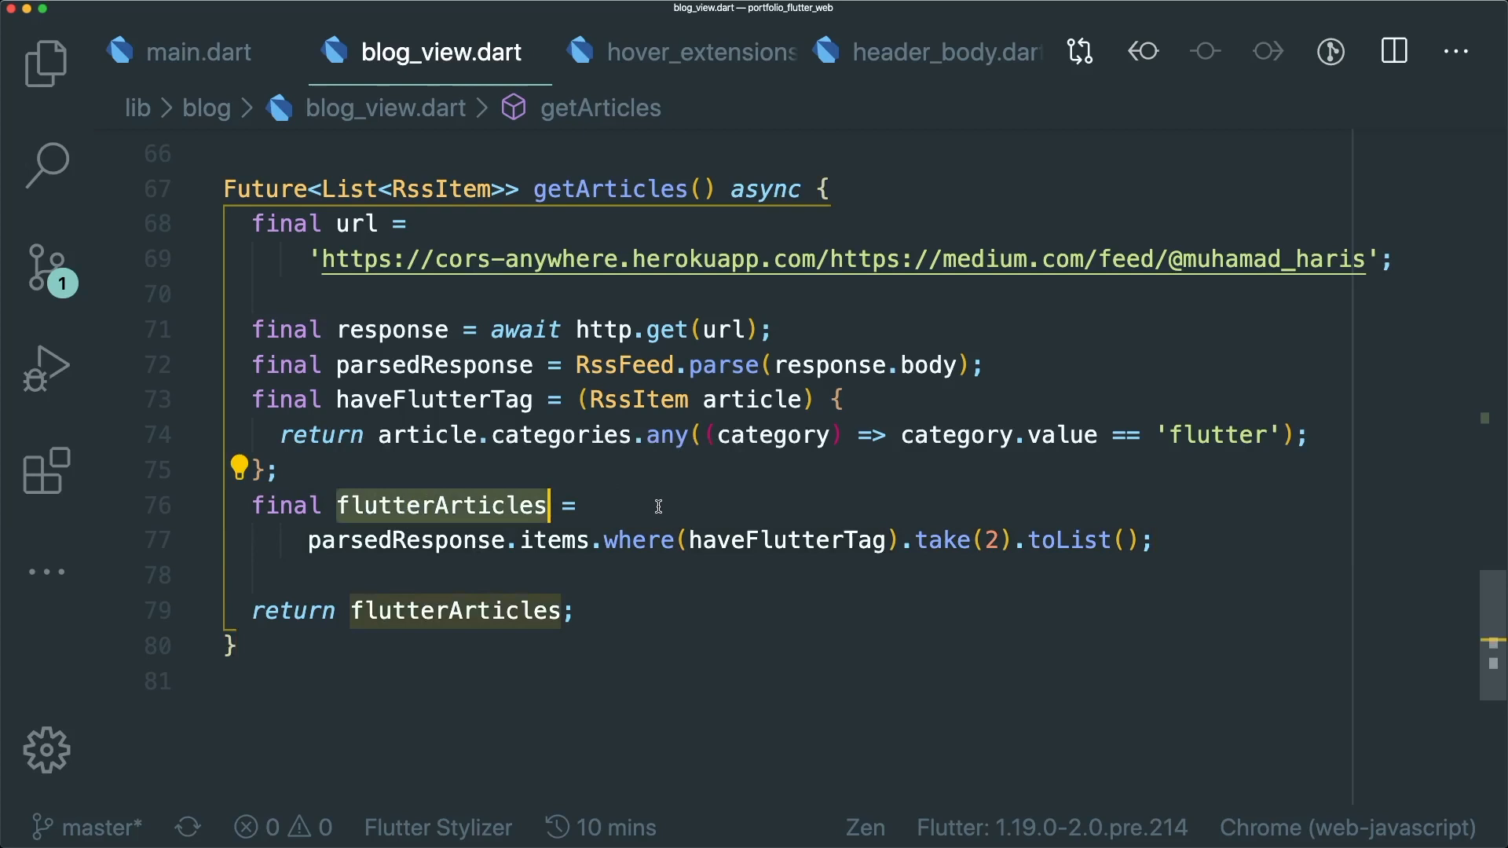
pyautogui.moveTo(678, 499)
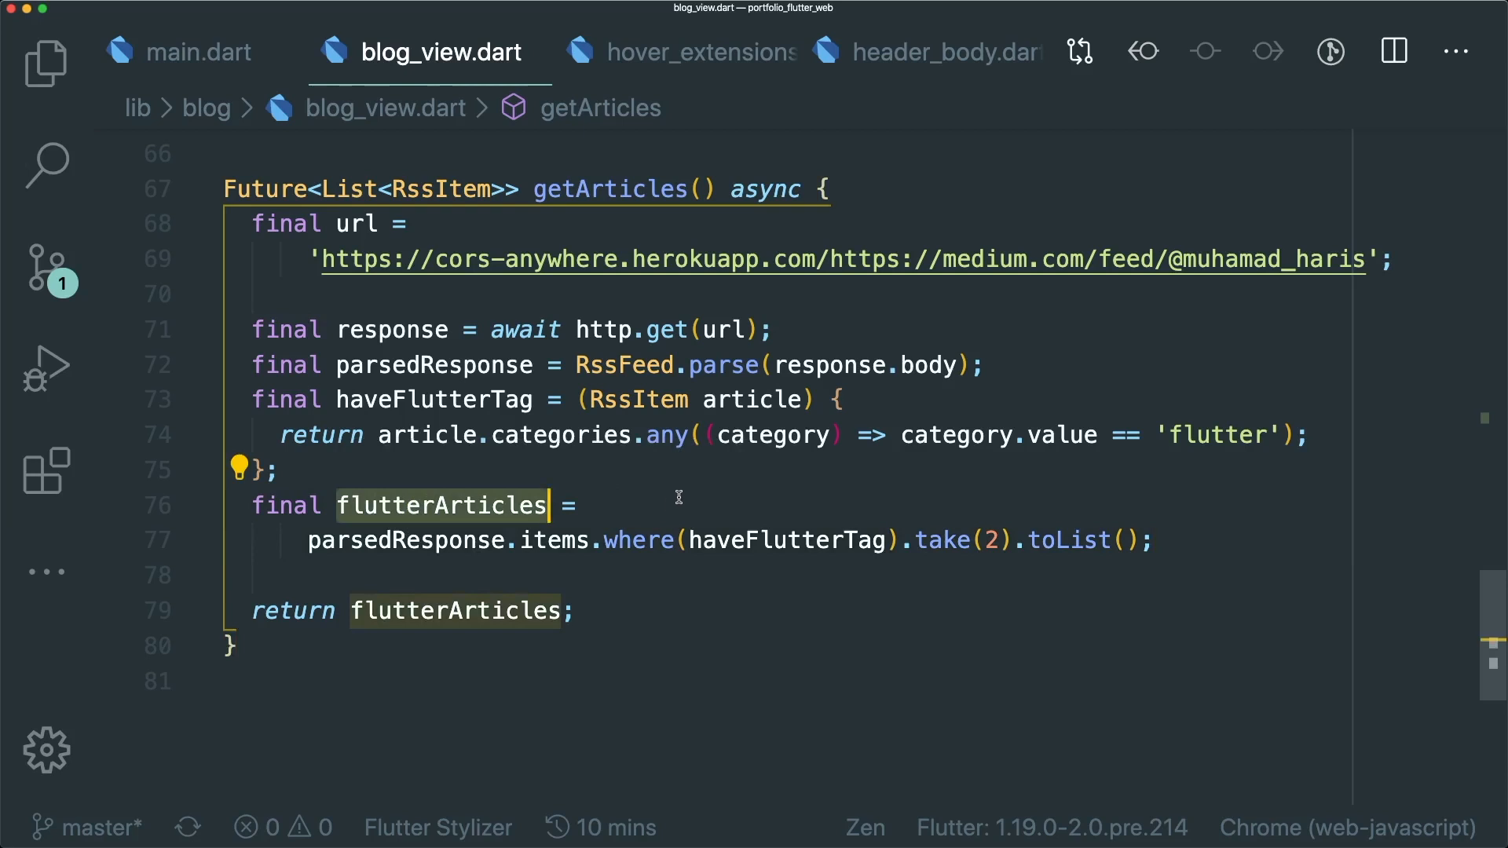
pyautogui.moveTo(696, 490)
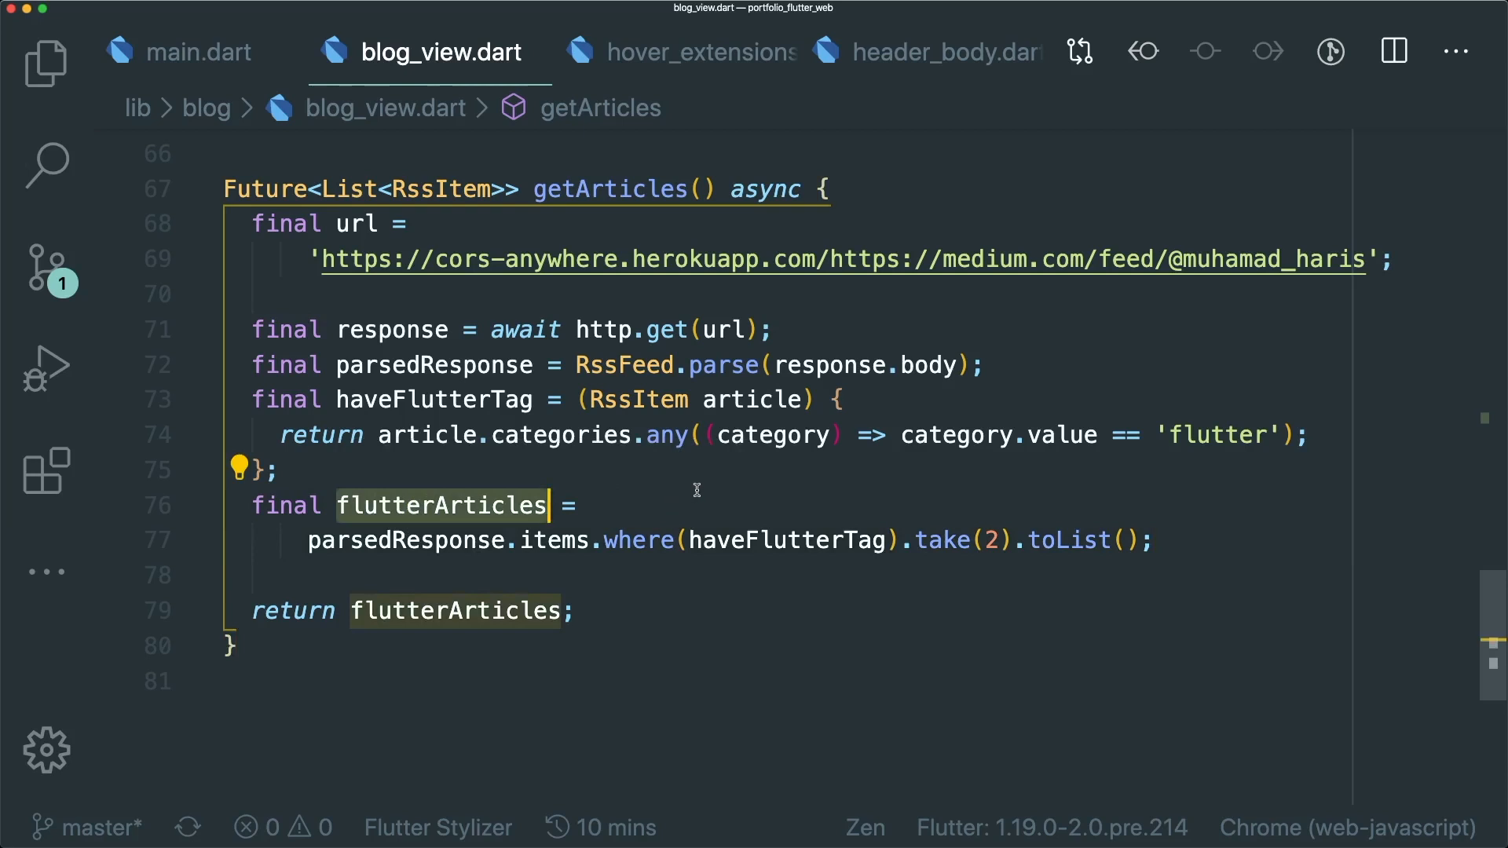
pyautogui.moveTo(687, 486)
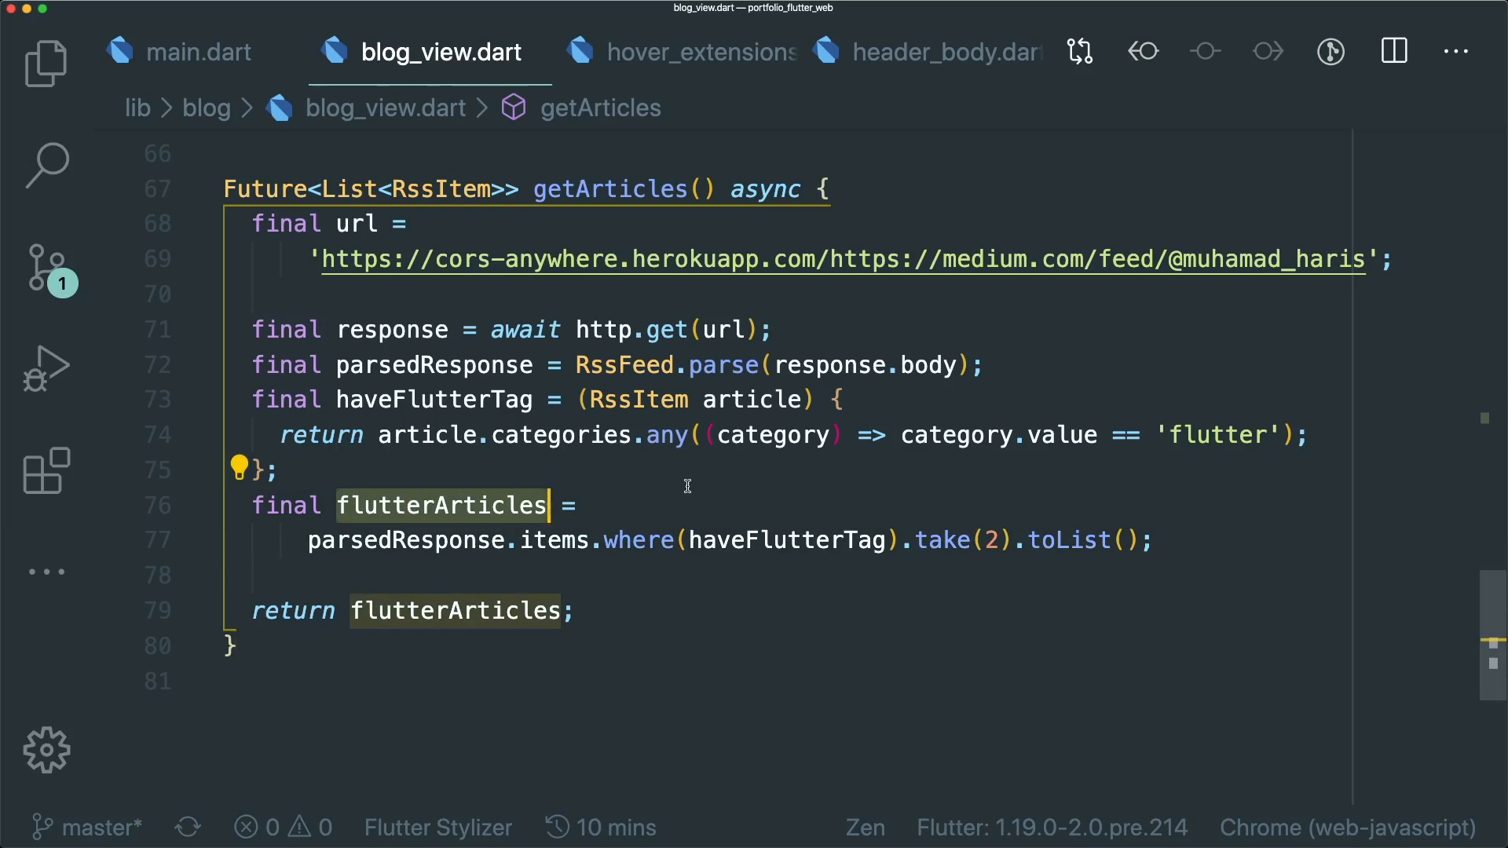
pyautogui.moveTo(709, 480)
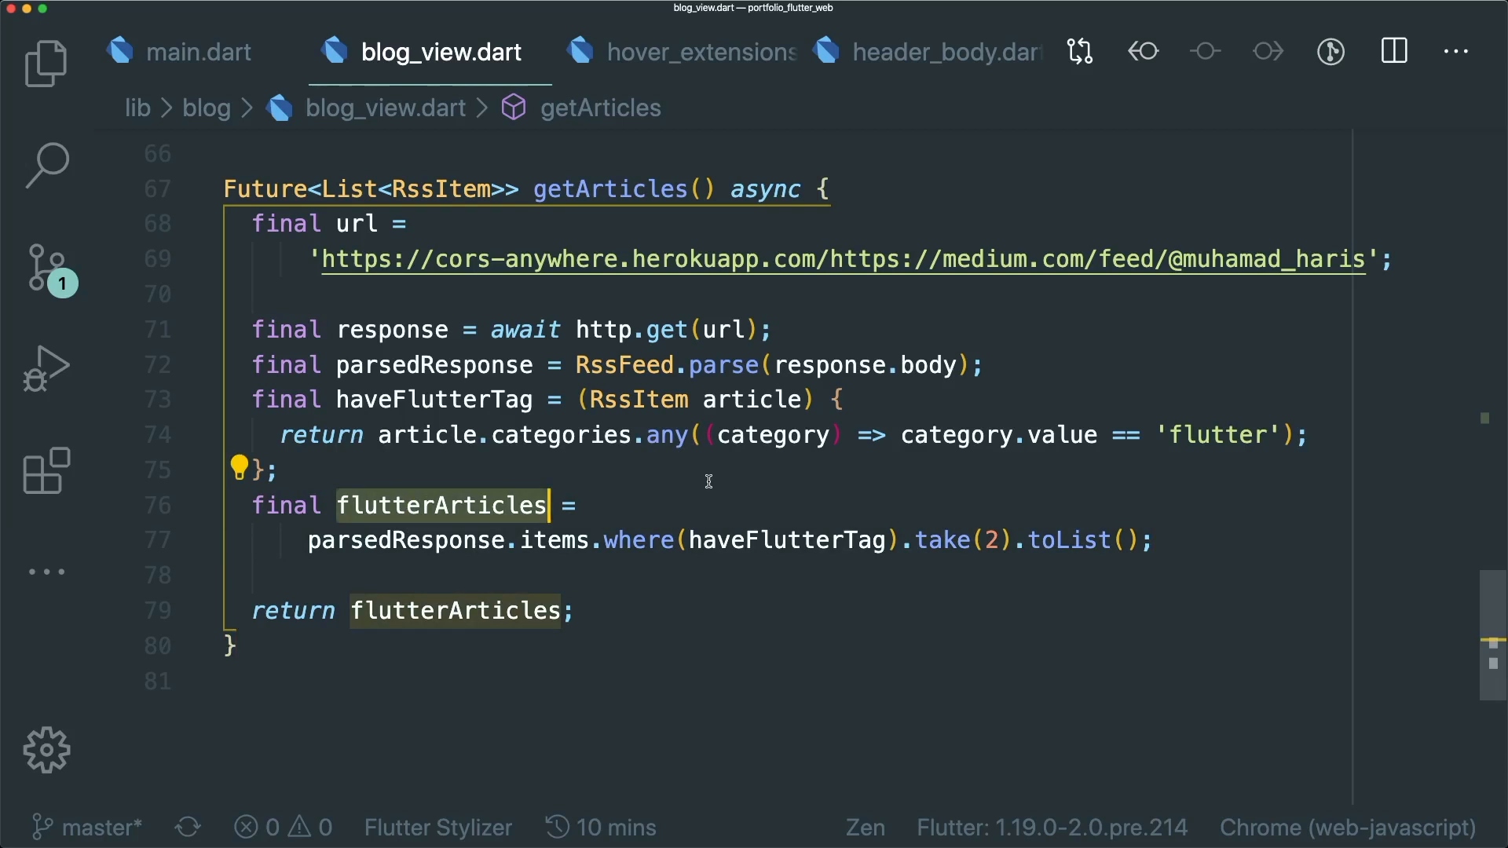
pyautogui.moveTo(718, 481)
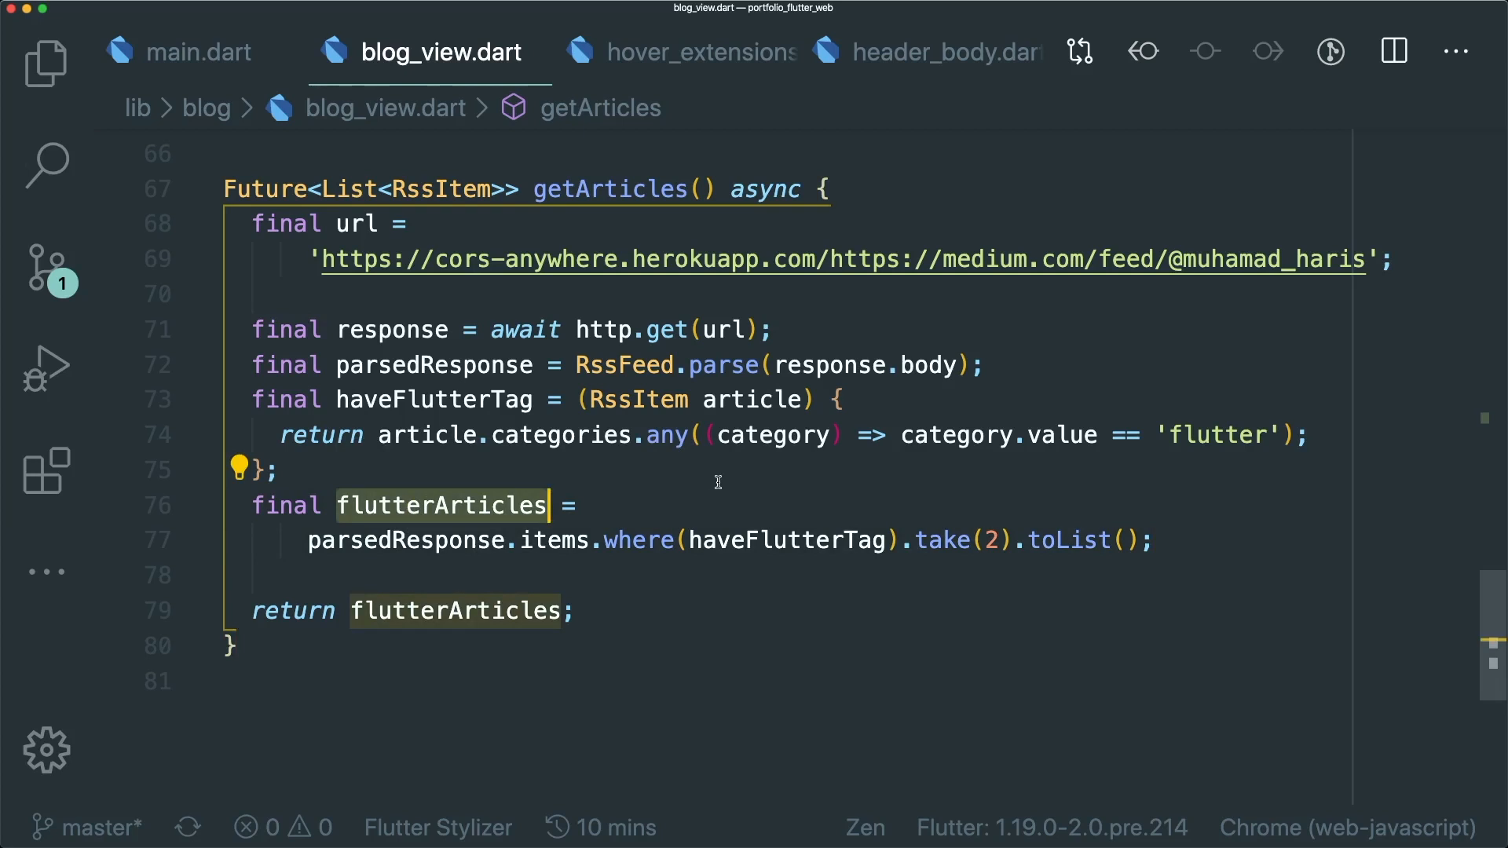
pyautogui.moveTo(278, 443)
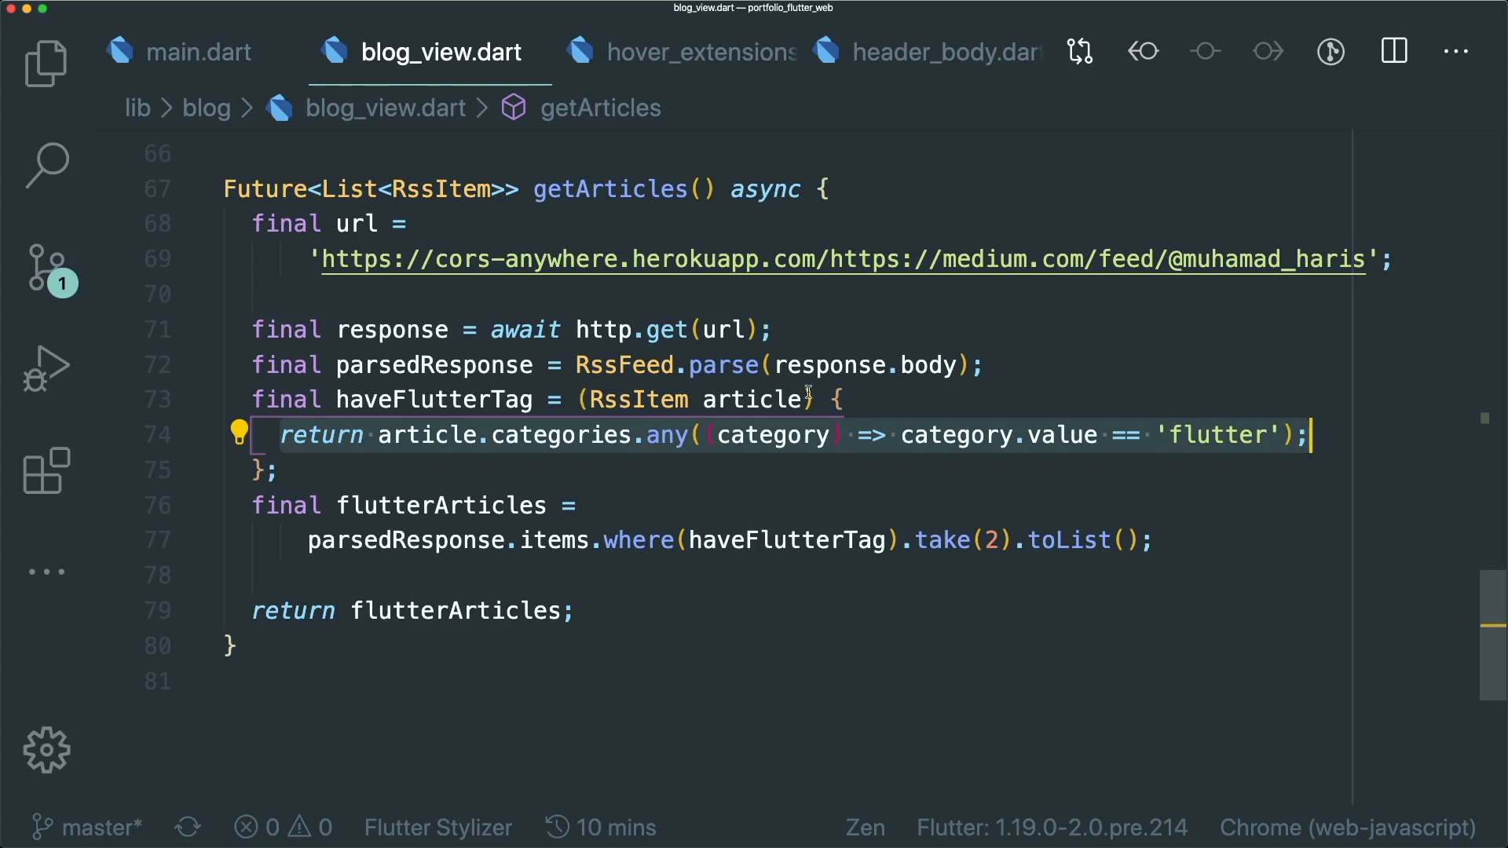
pyautogui.click(337, 399)
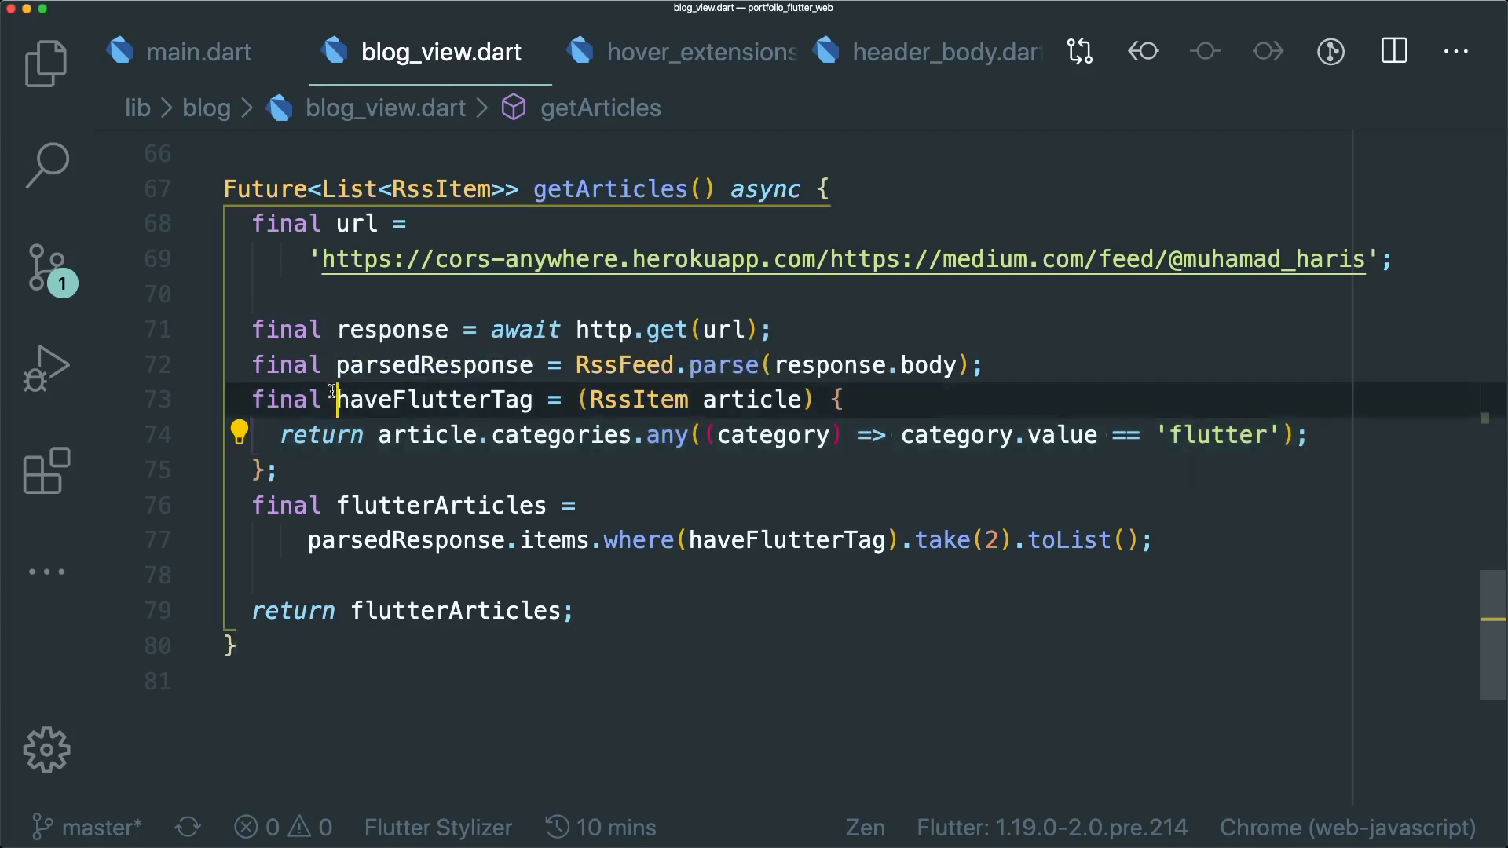
pyautogui.moveTo(439, 399)
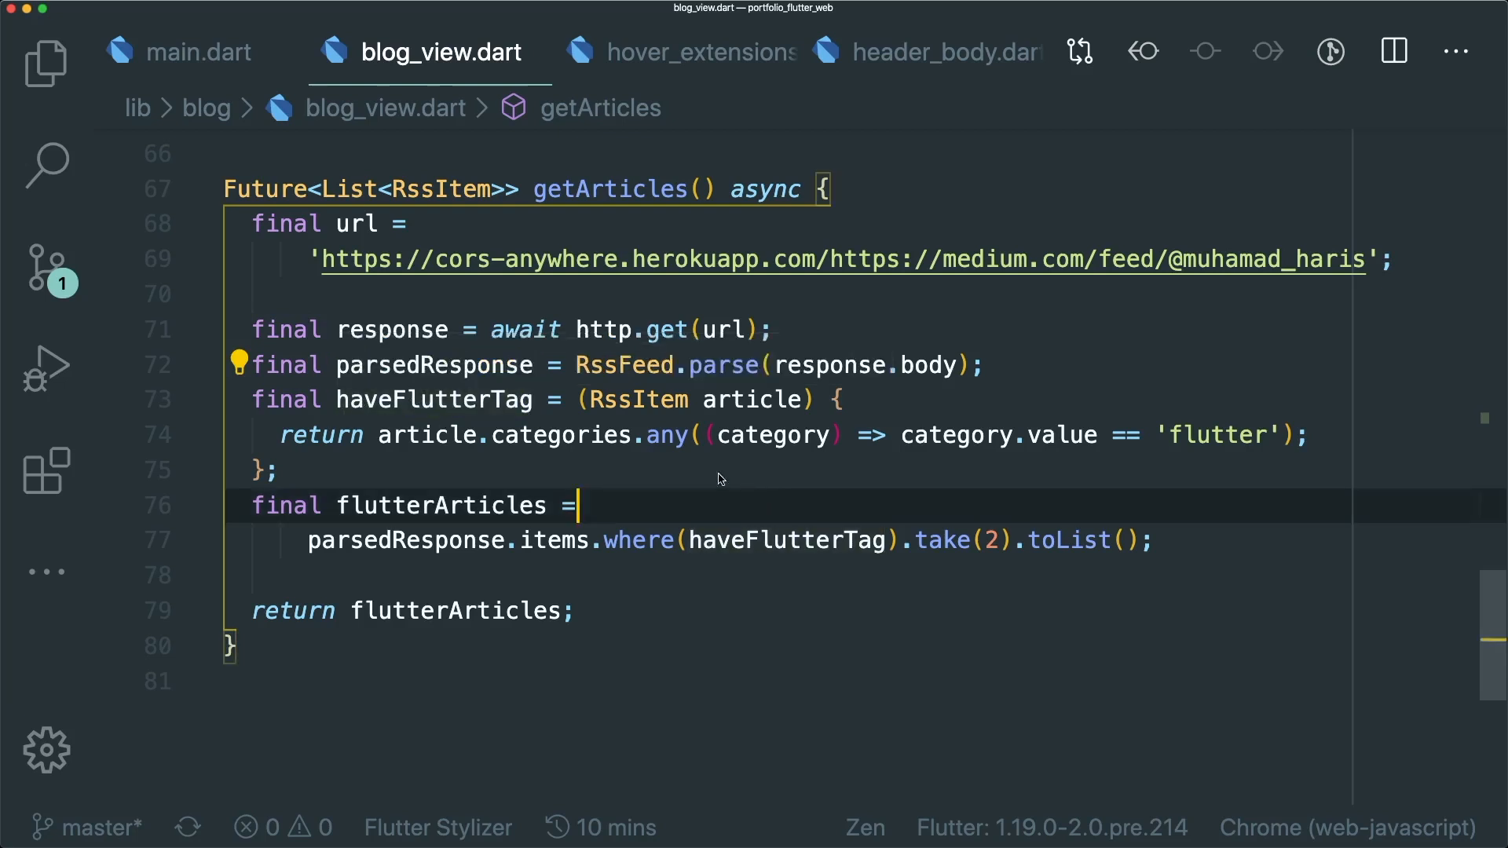
pyautogui.click(845, 399)
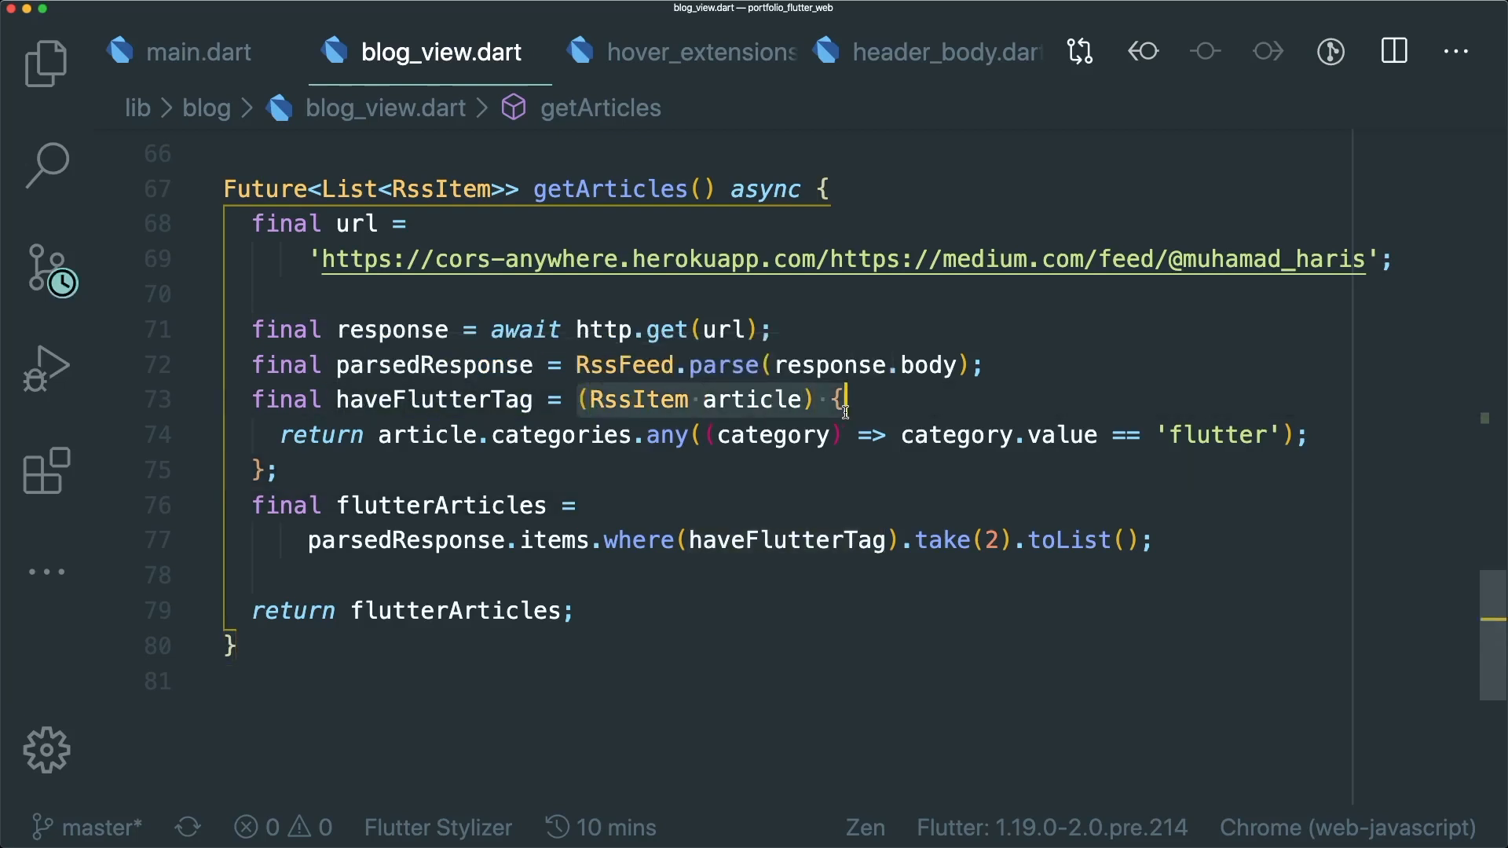
pyautogui.moveTo(757, 399)
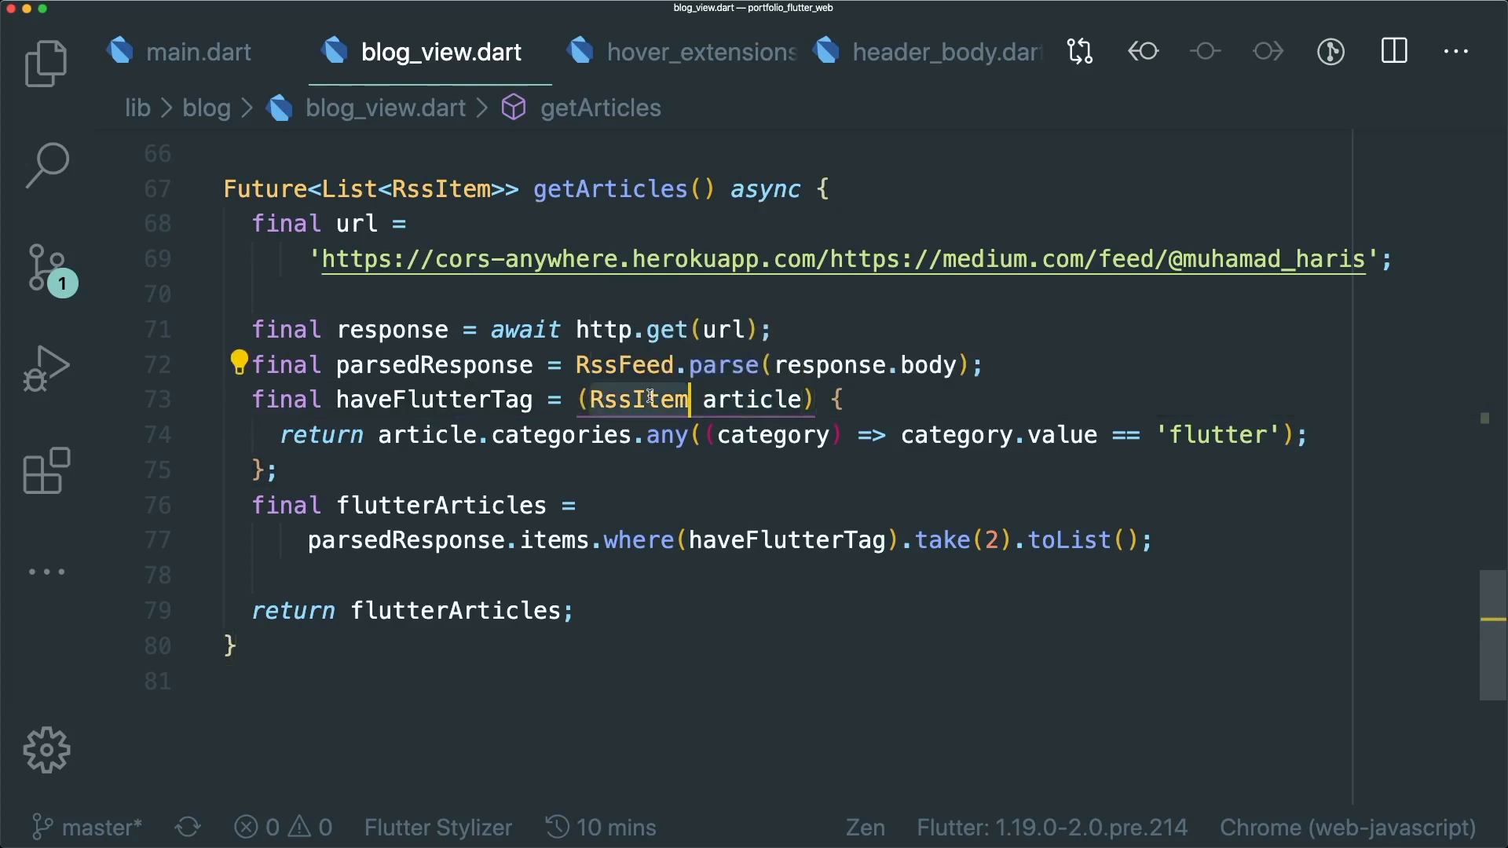
pyautogui.click(594, 400)
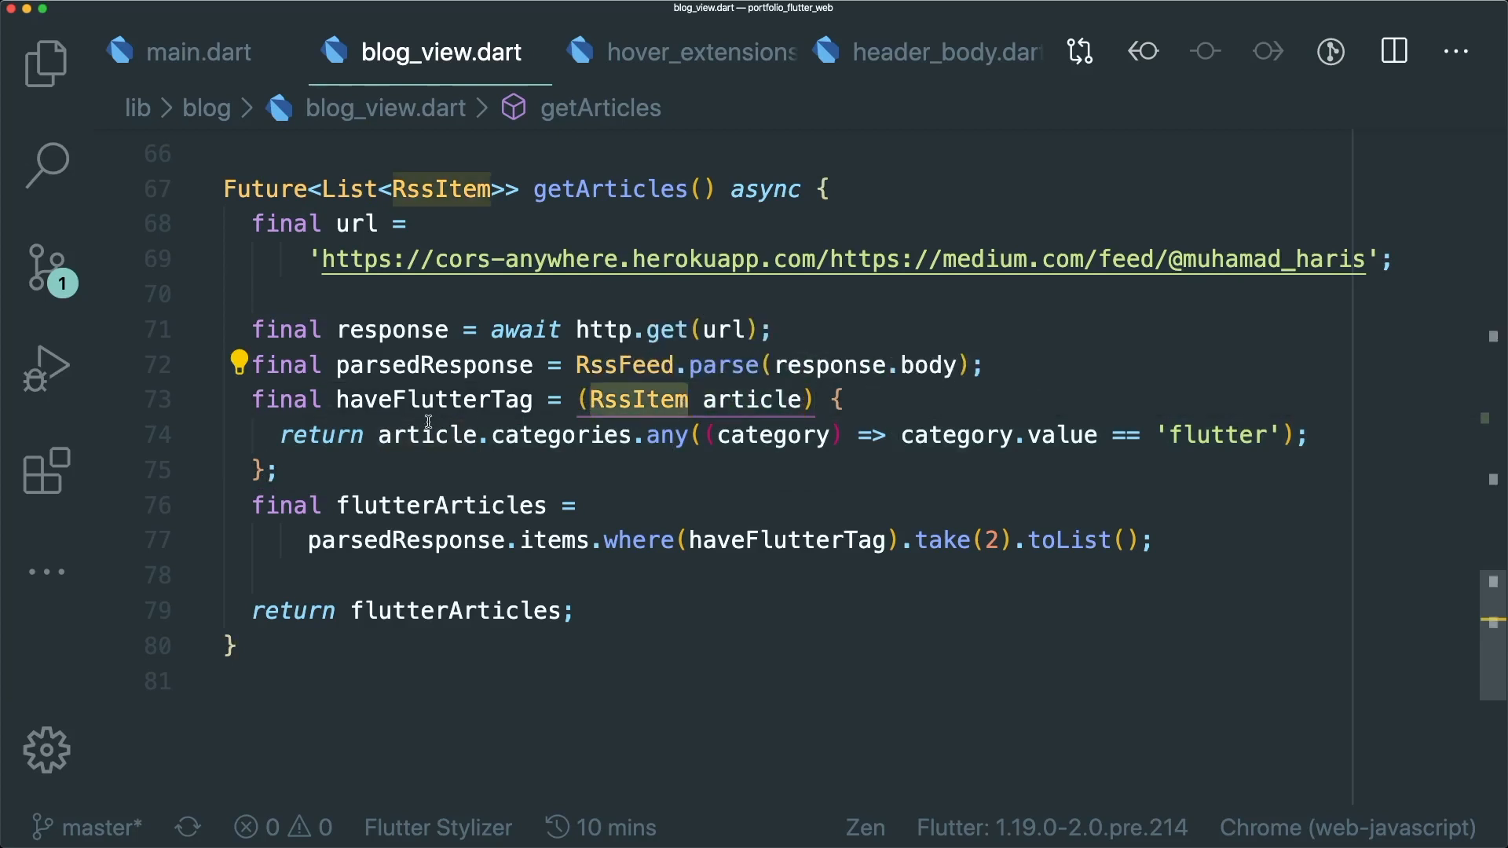
pyautogui.click(277, 469)
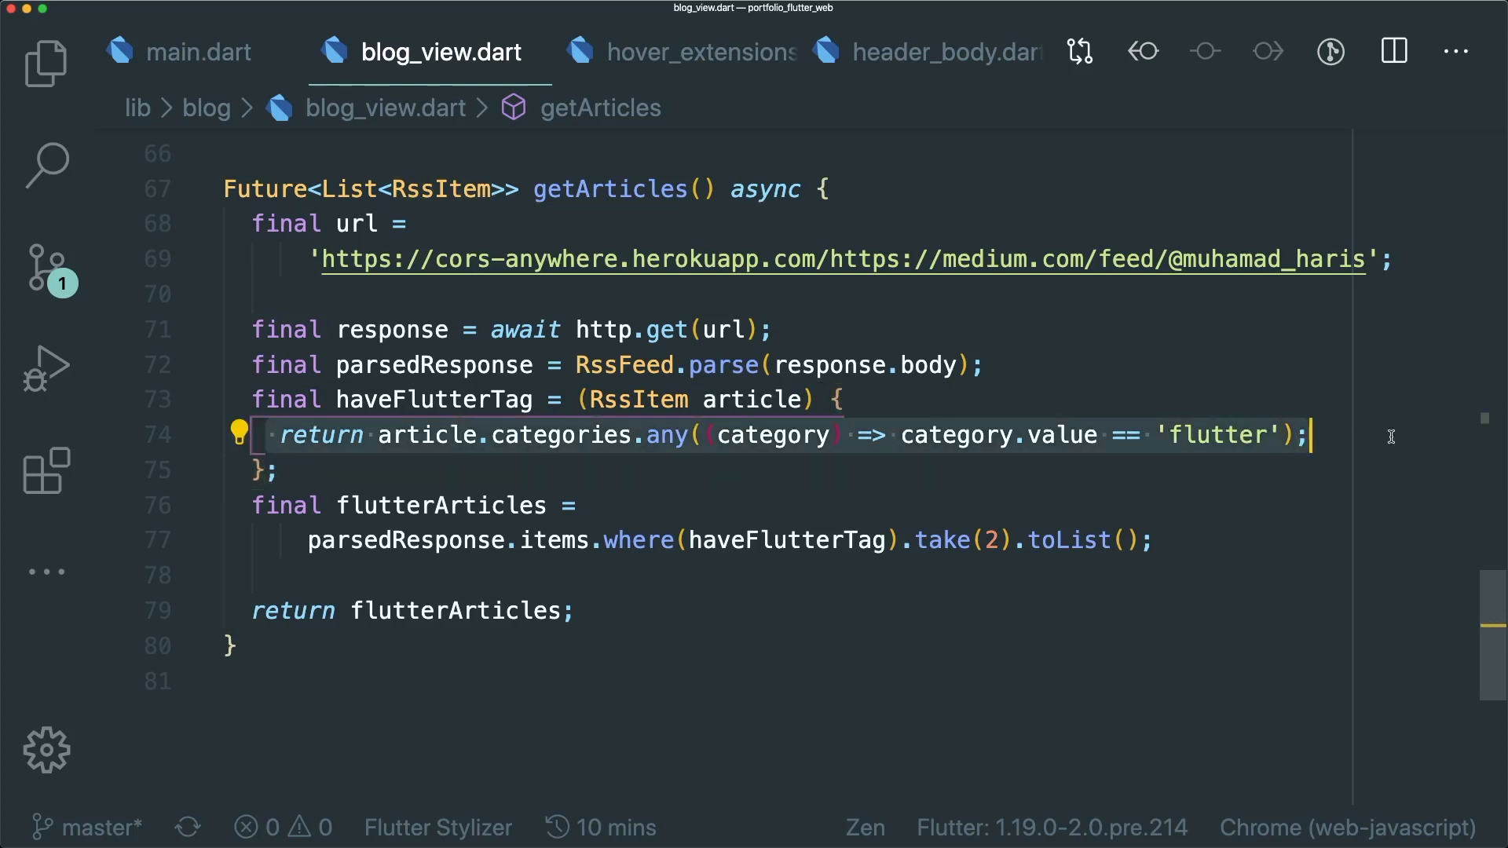
pyautogui.click(933, 470)
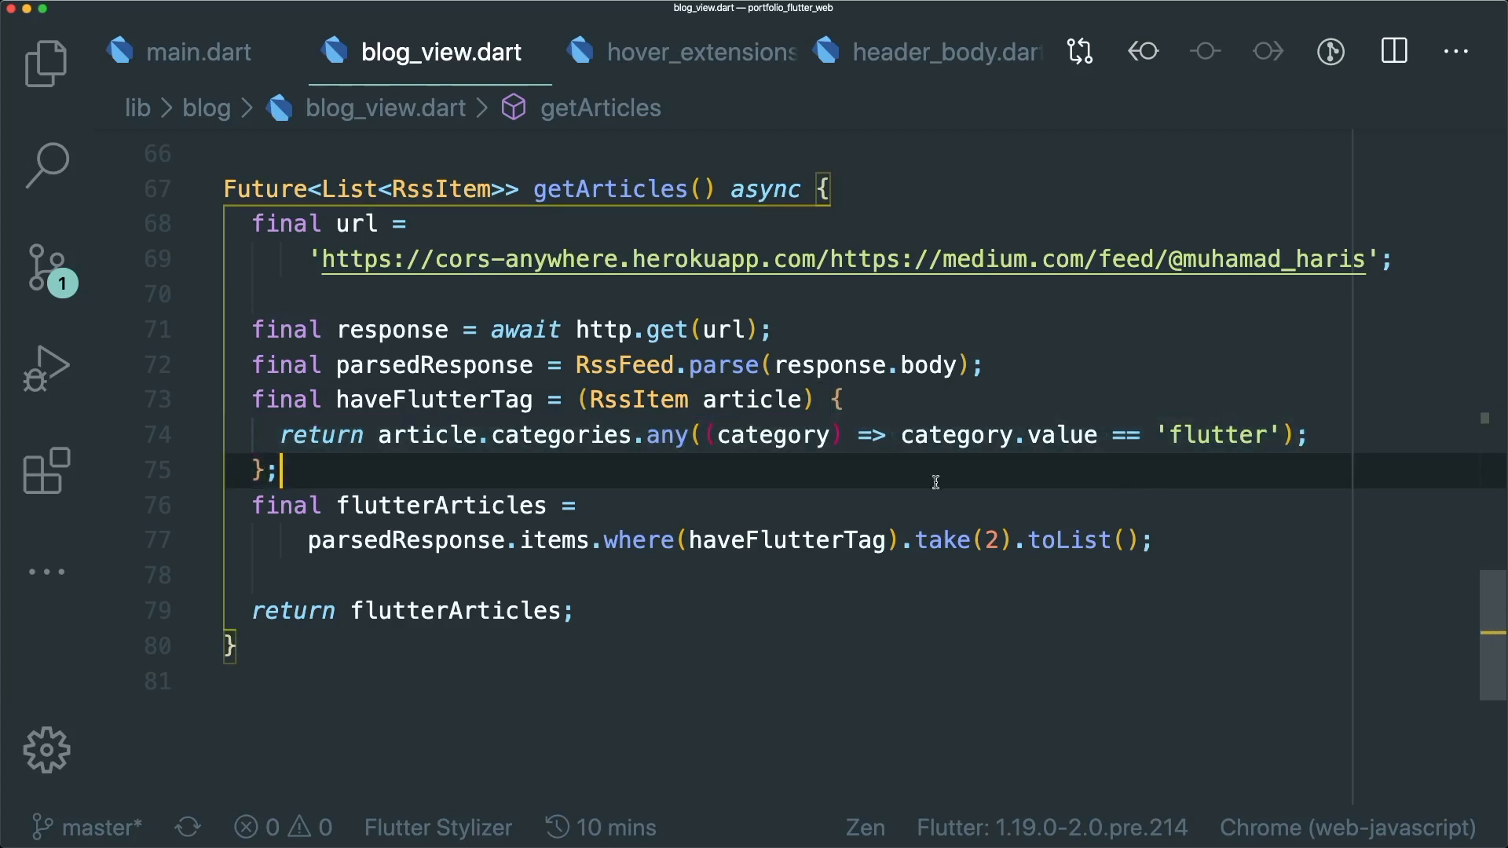
pyautogui.click(1133, 435)
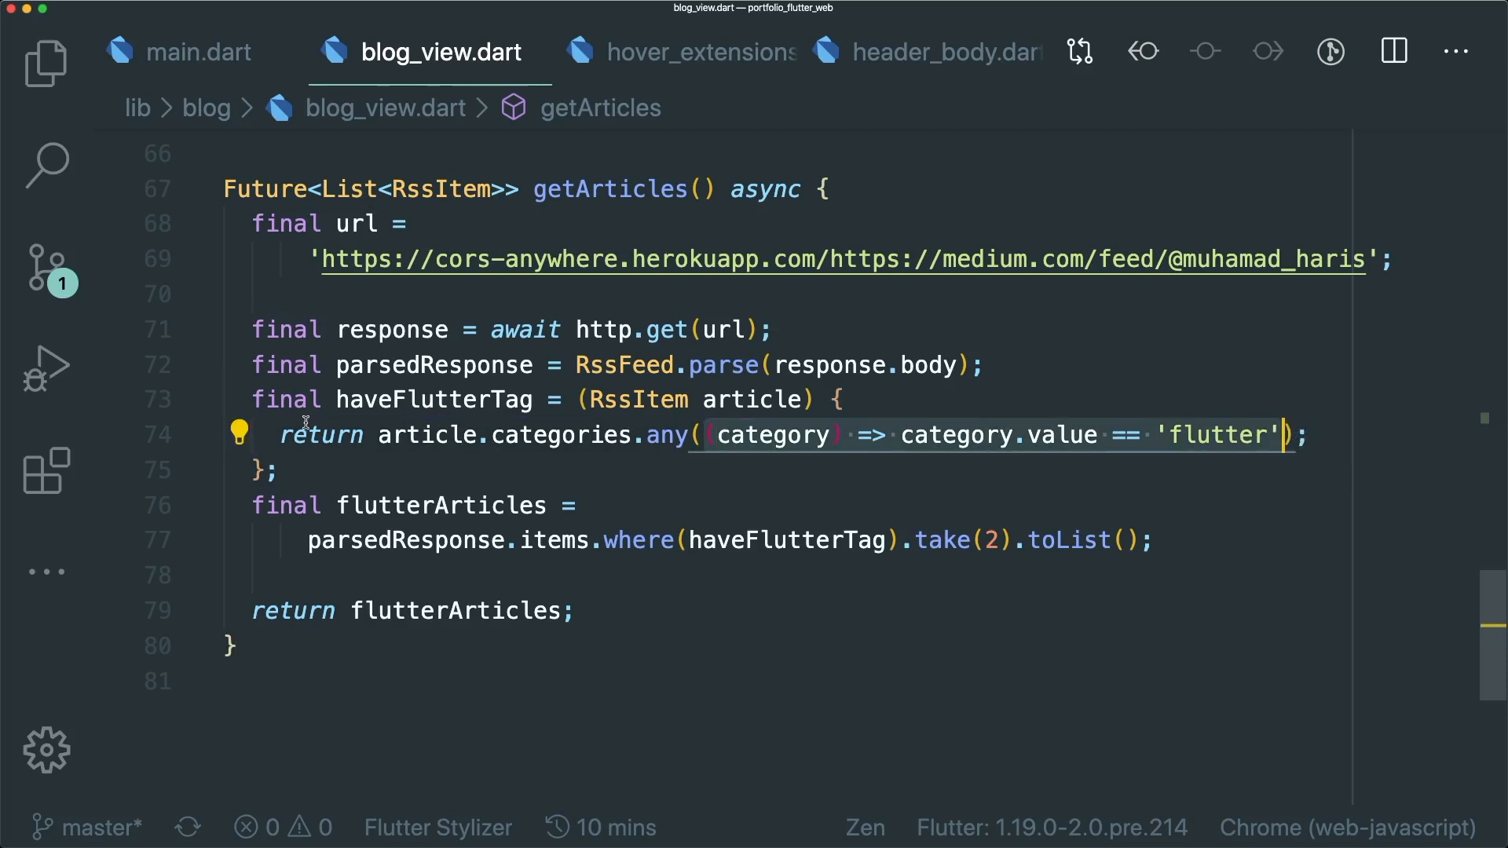
pyautogui.doubleClick(680, 435)
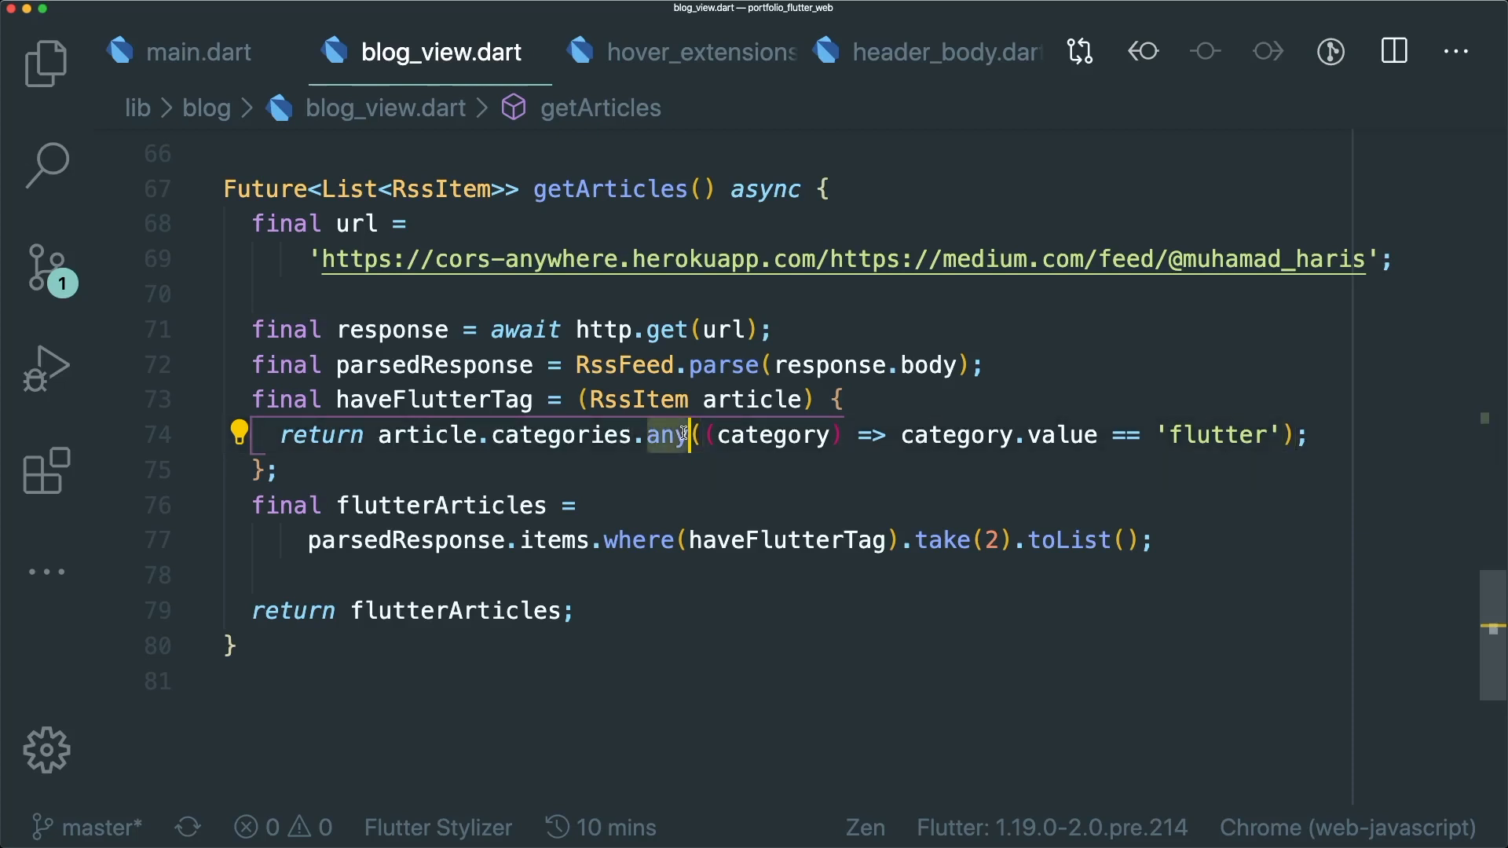
pyautogui.moveTo(707, 436)
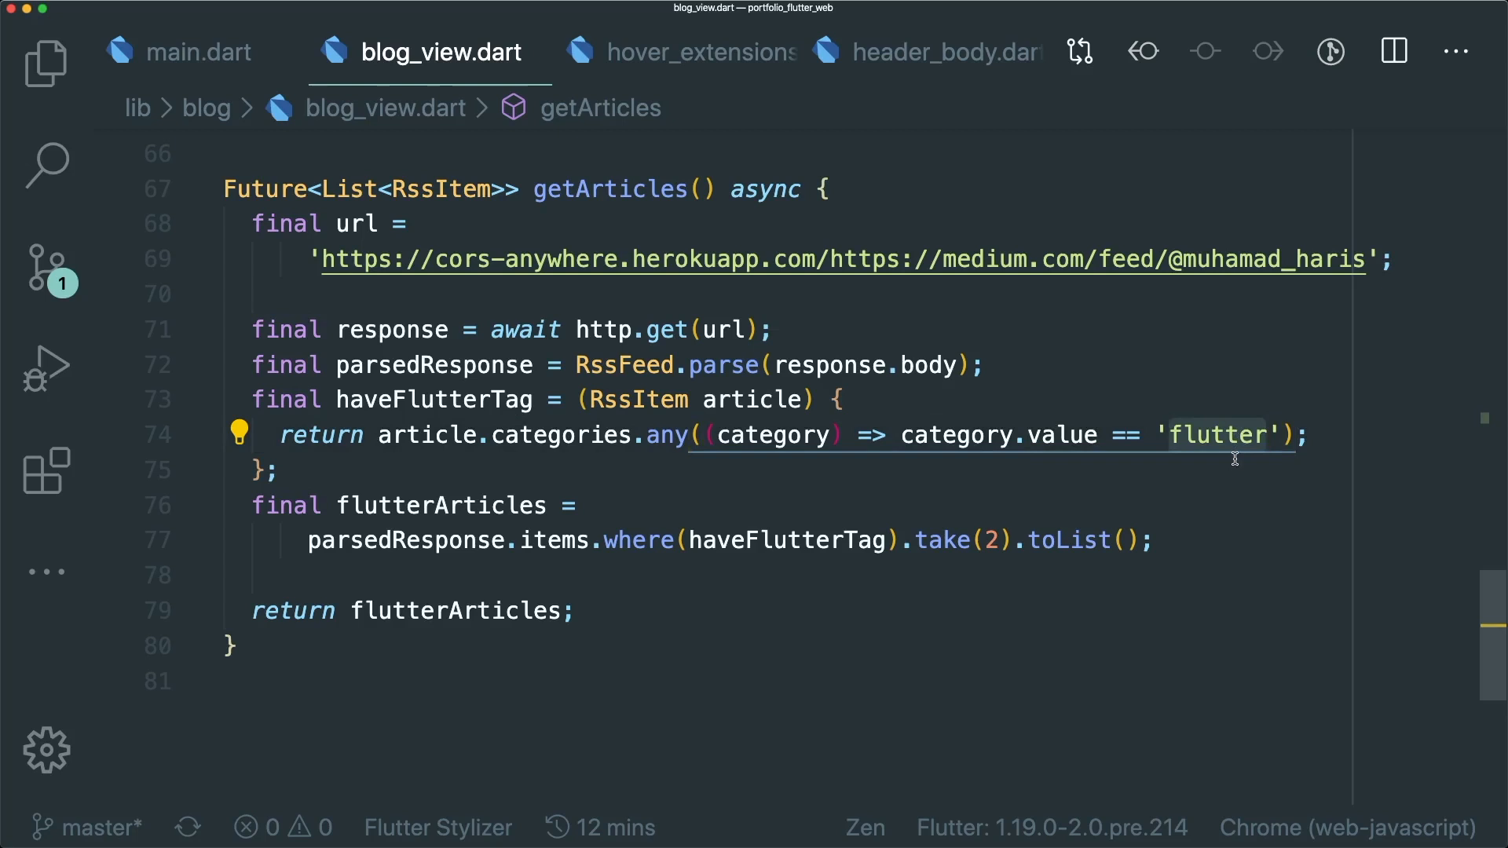
pyautogui.click(413, 399)
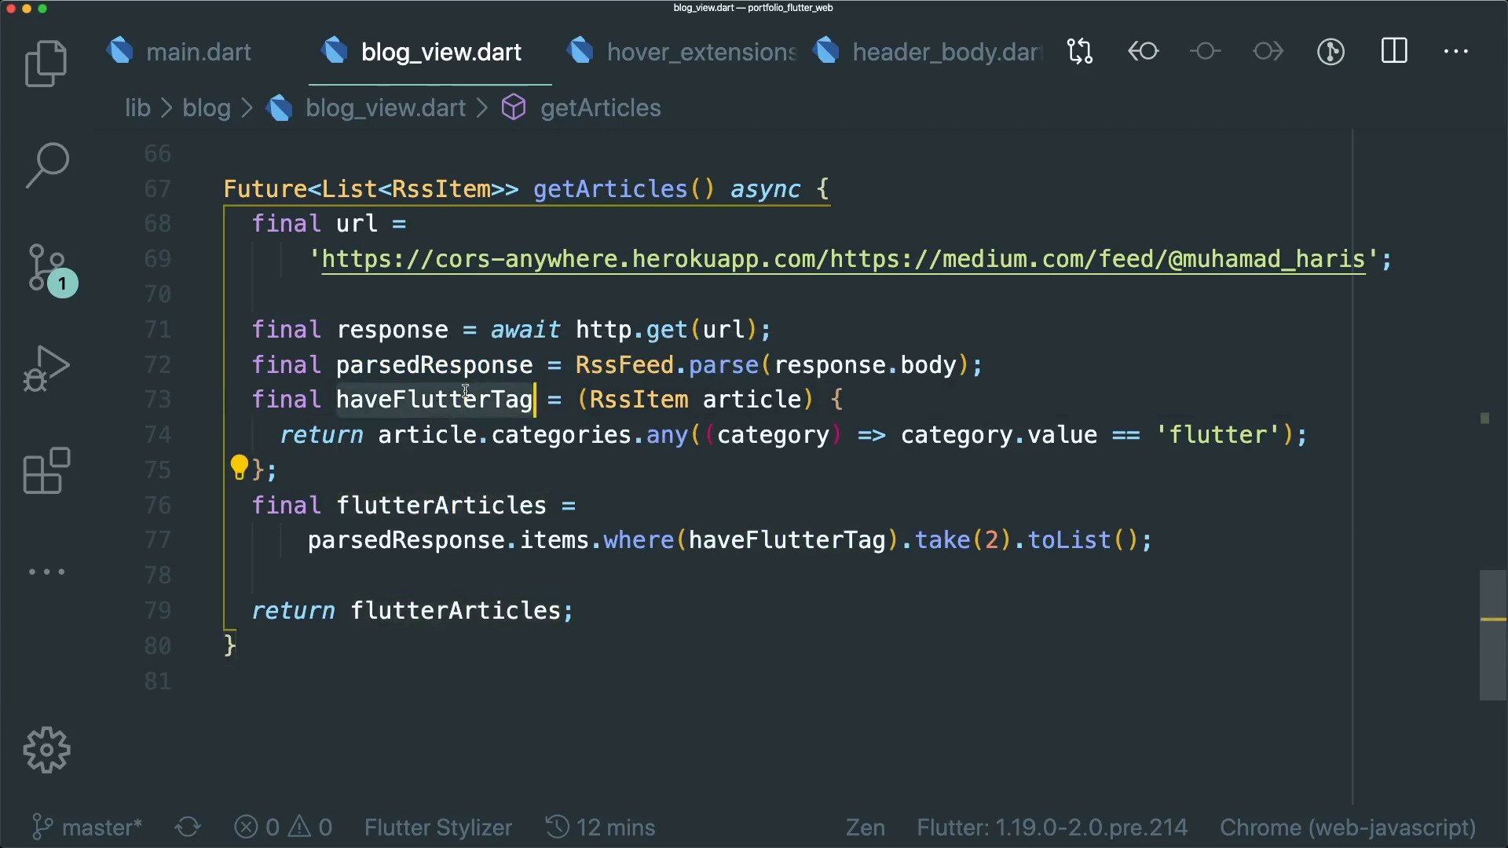
pyautogui.moveTo(435, 399)
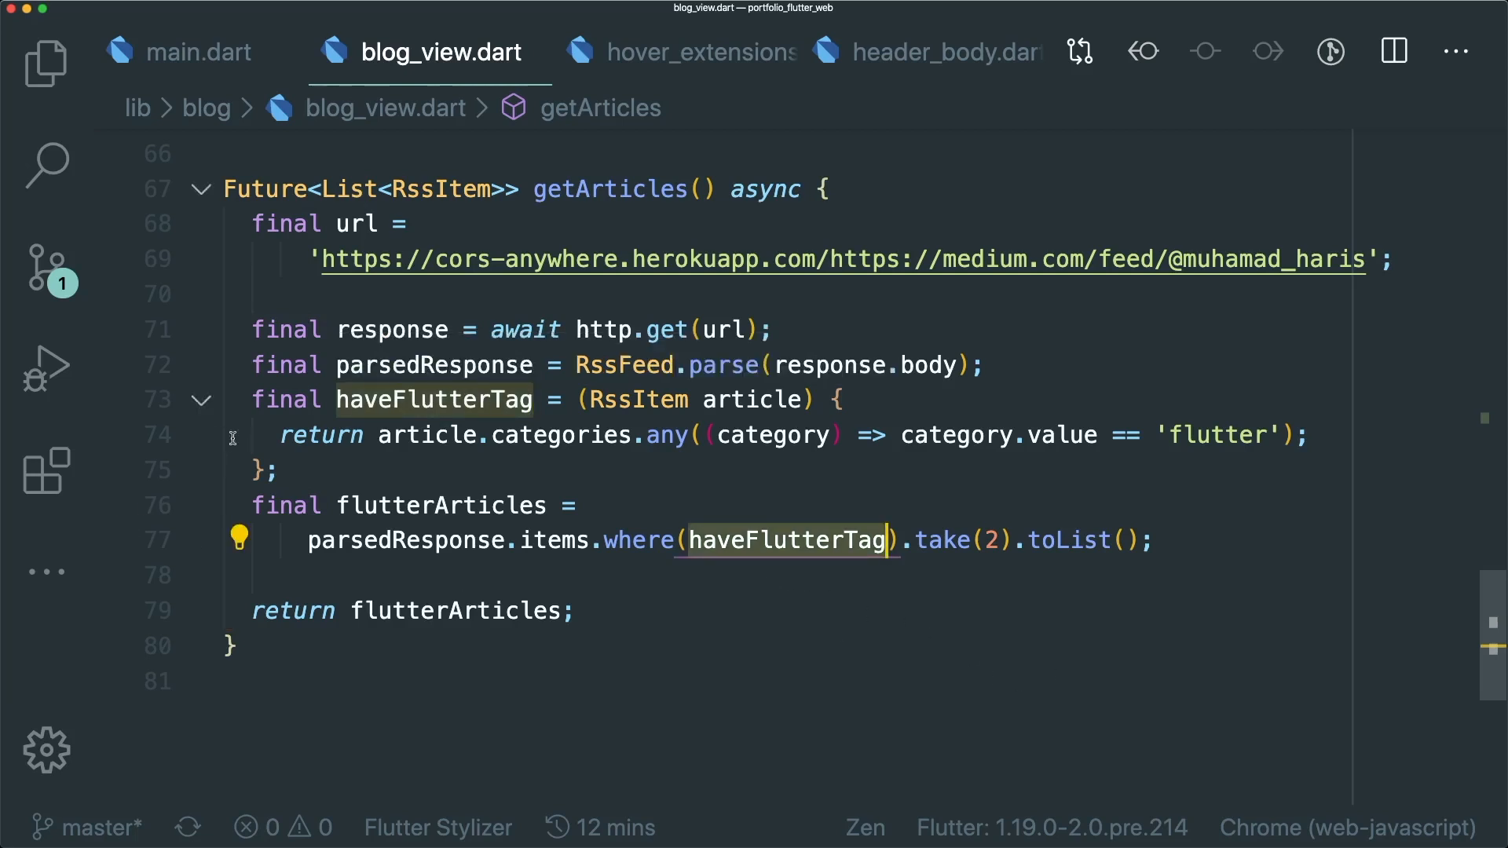
pyautogui.moveTo(434, 399)
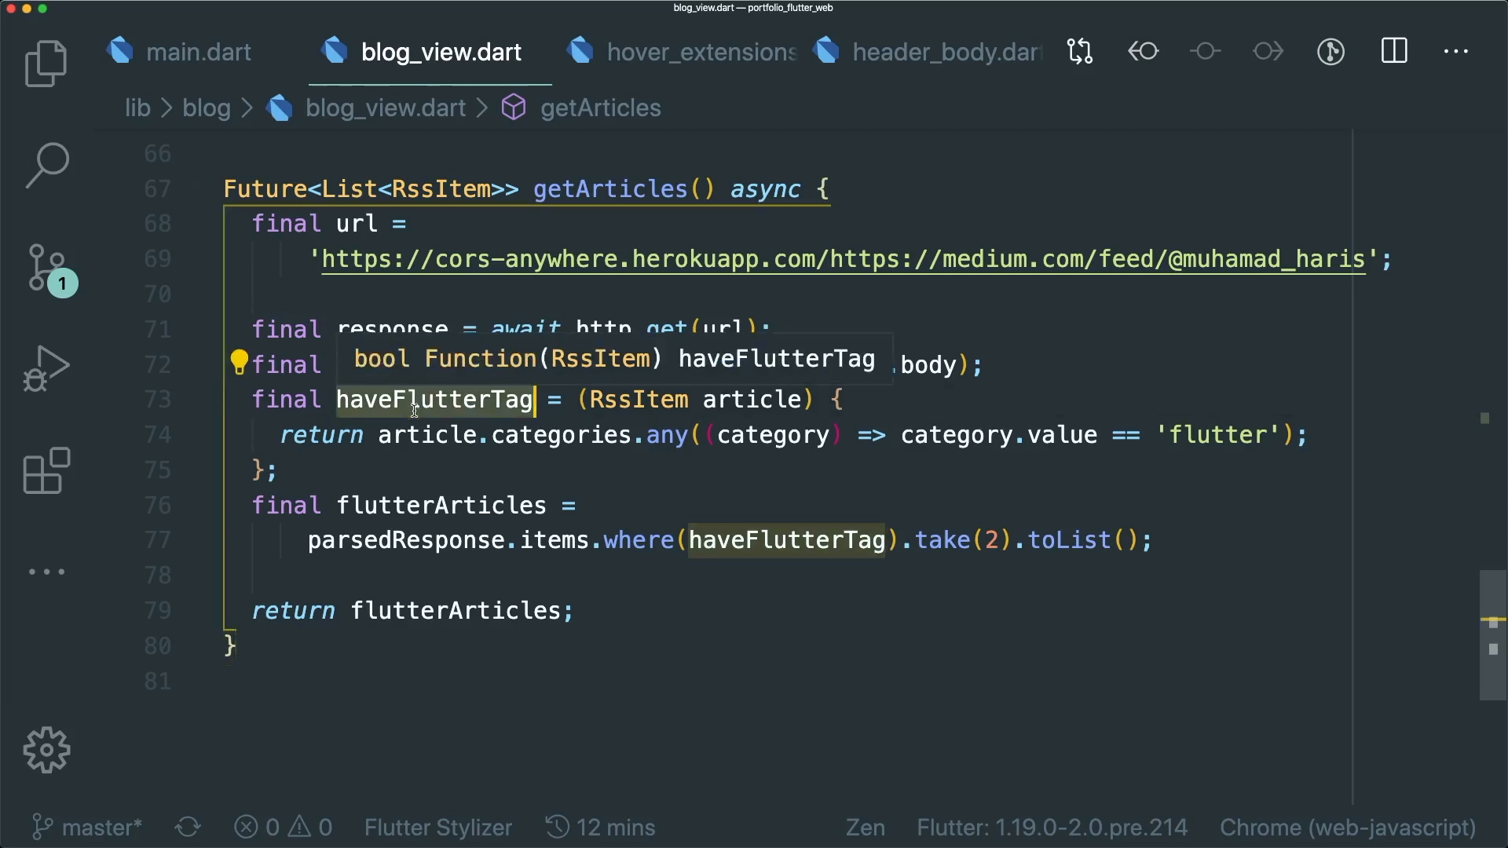
pyautogui.moveTo(1056, 435)
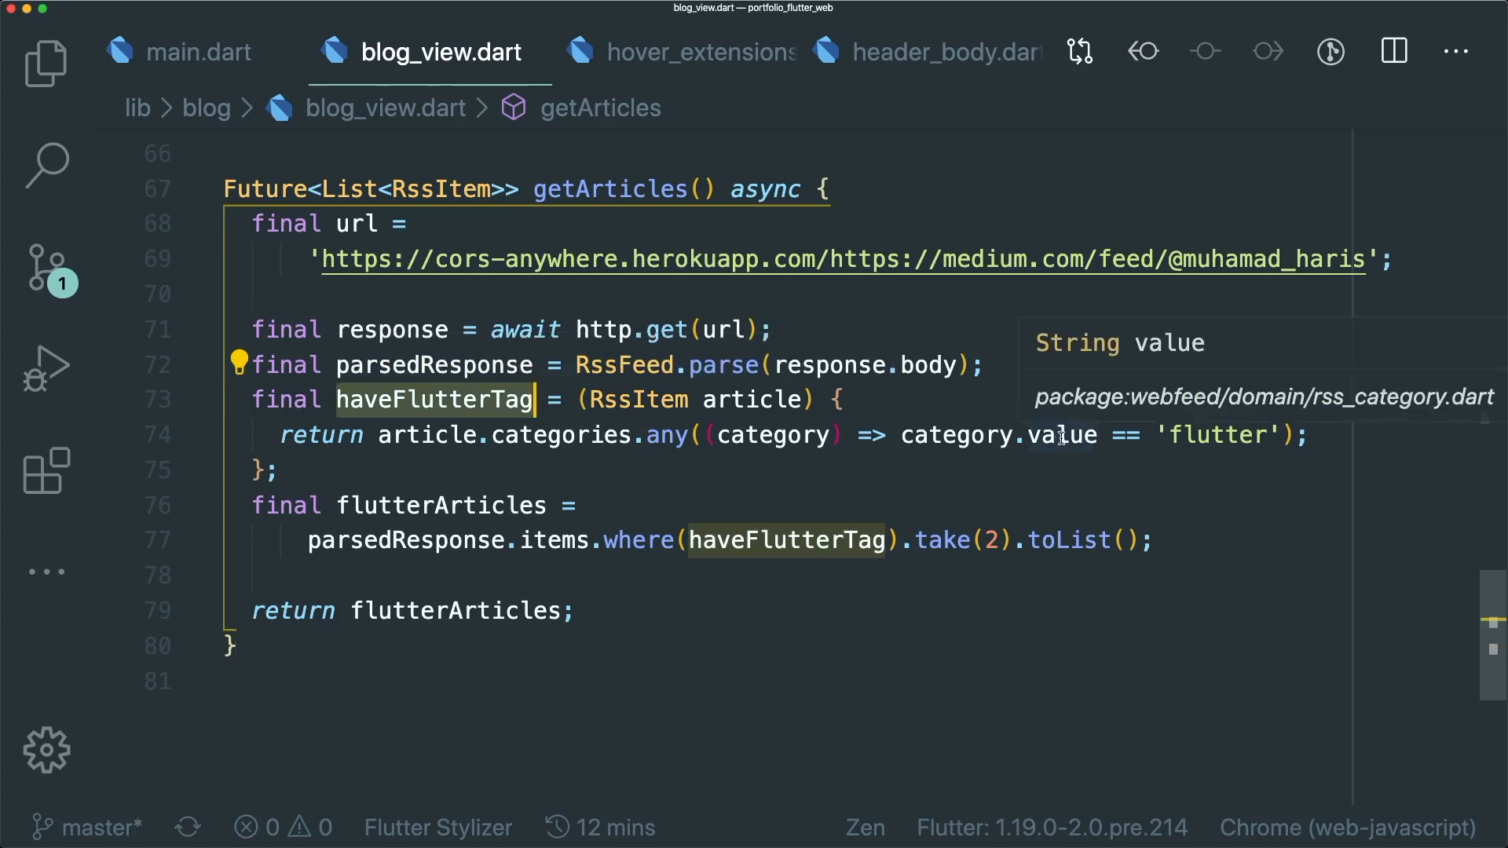
# Step: Below getArticles, add a named bool haveFlutterTag(RssItem article) function via the function snippet
pyautogui.scroll(-3)
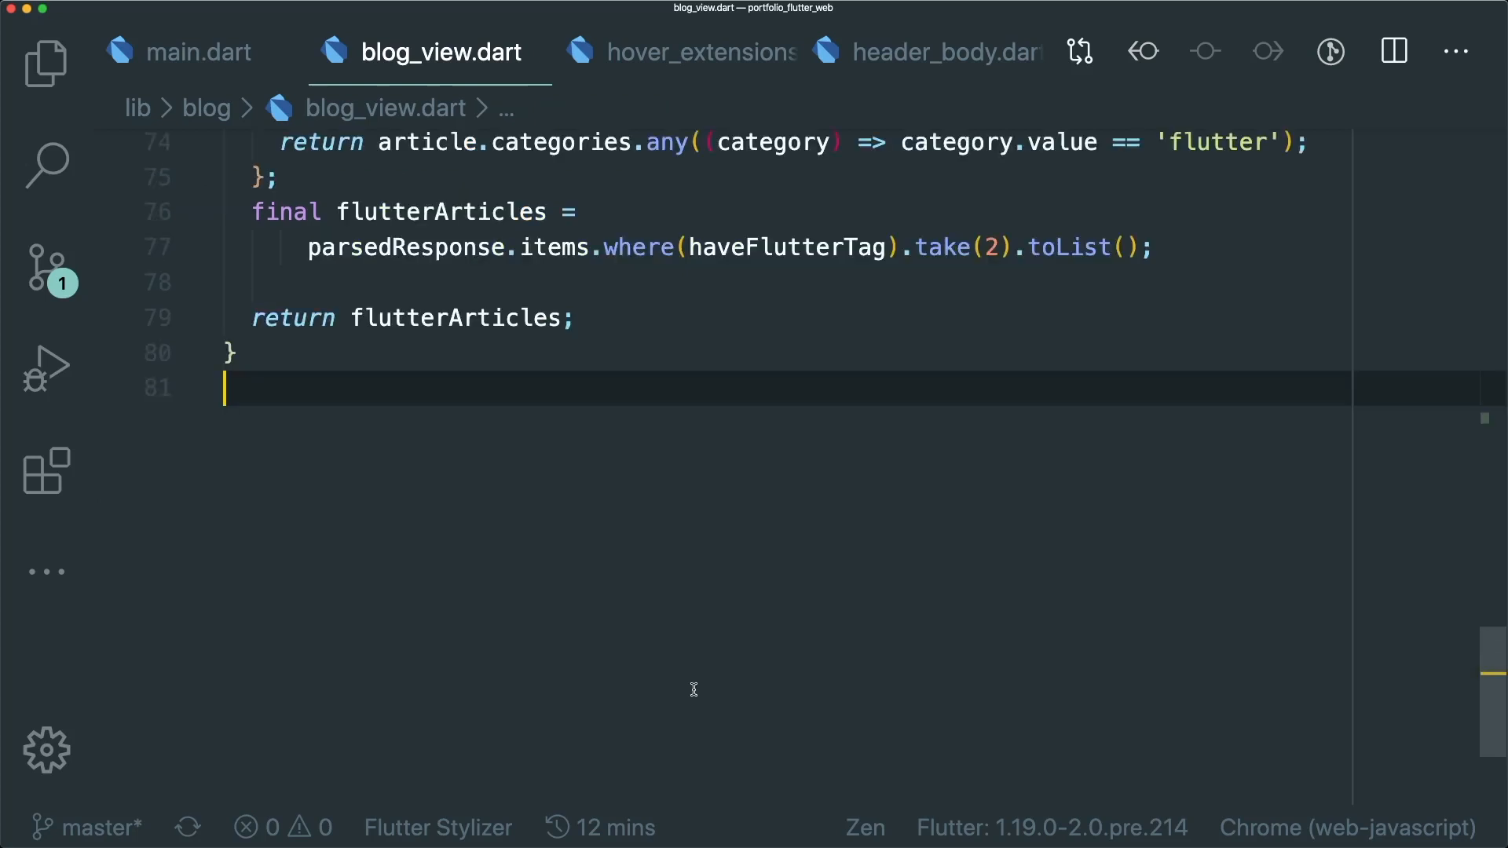
pyautogui.write('fun')
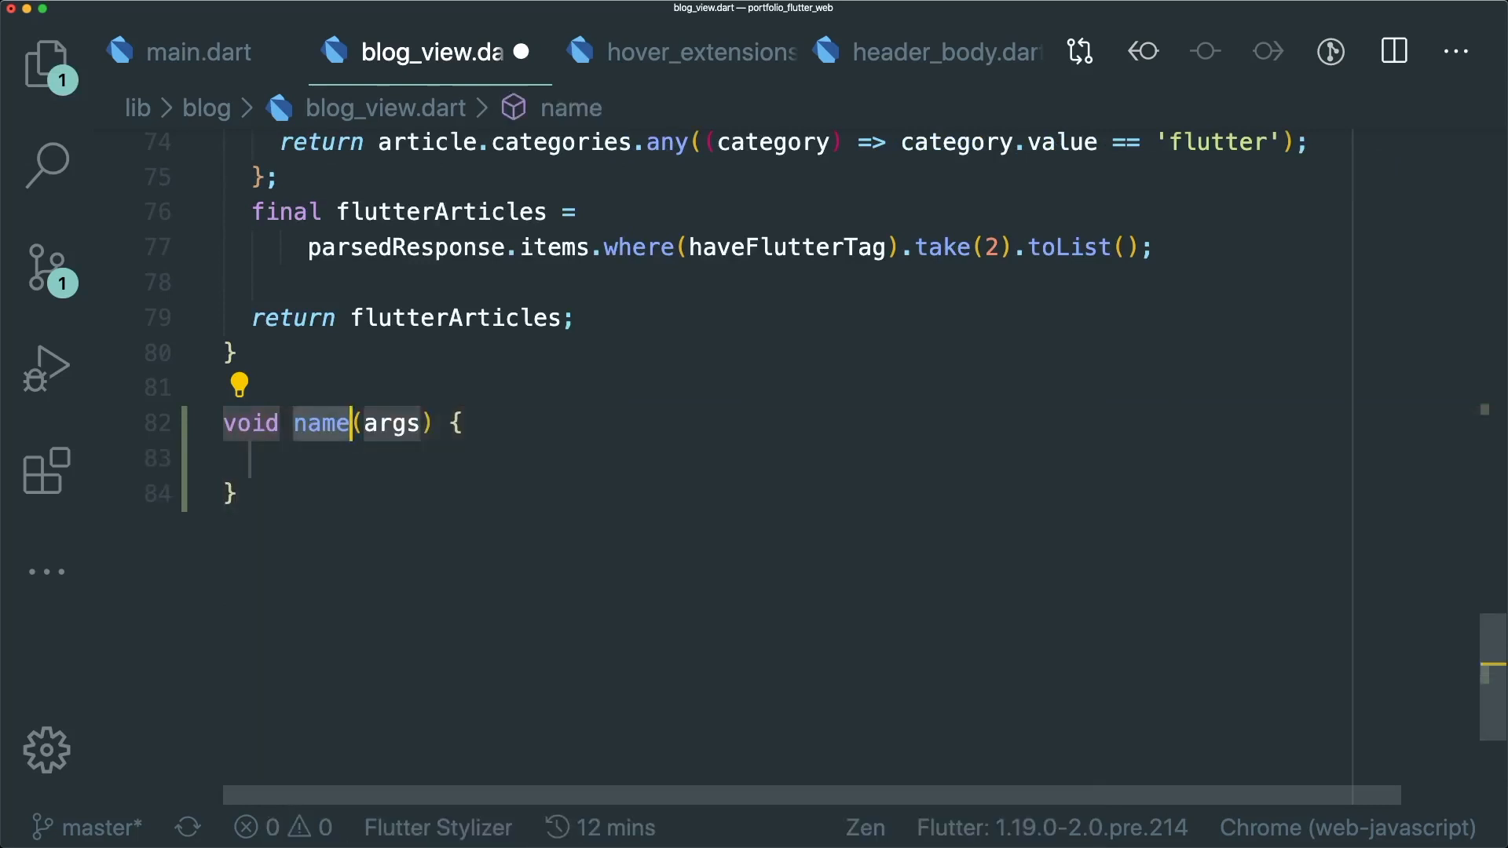
pyautogui.write('haveFlu')
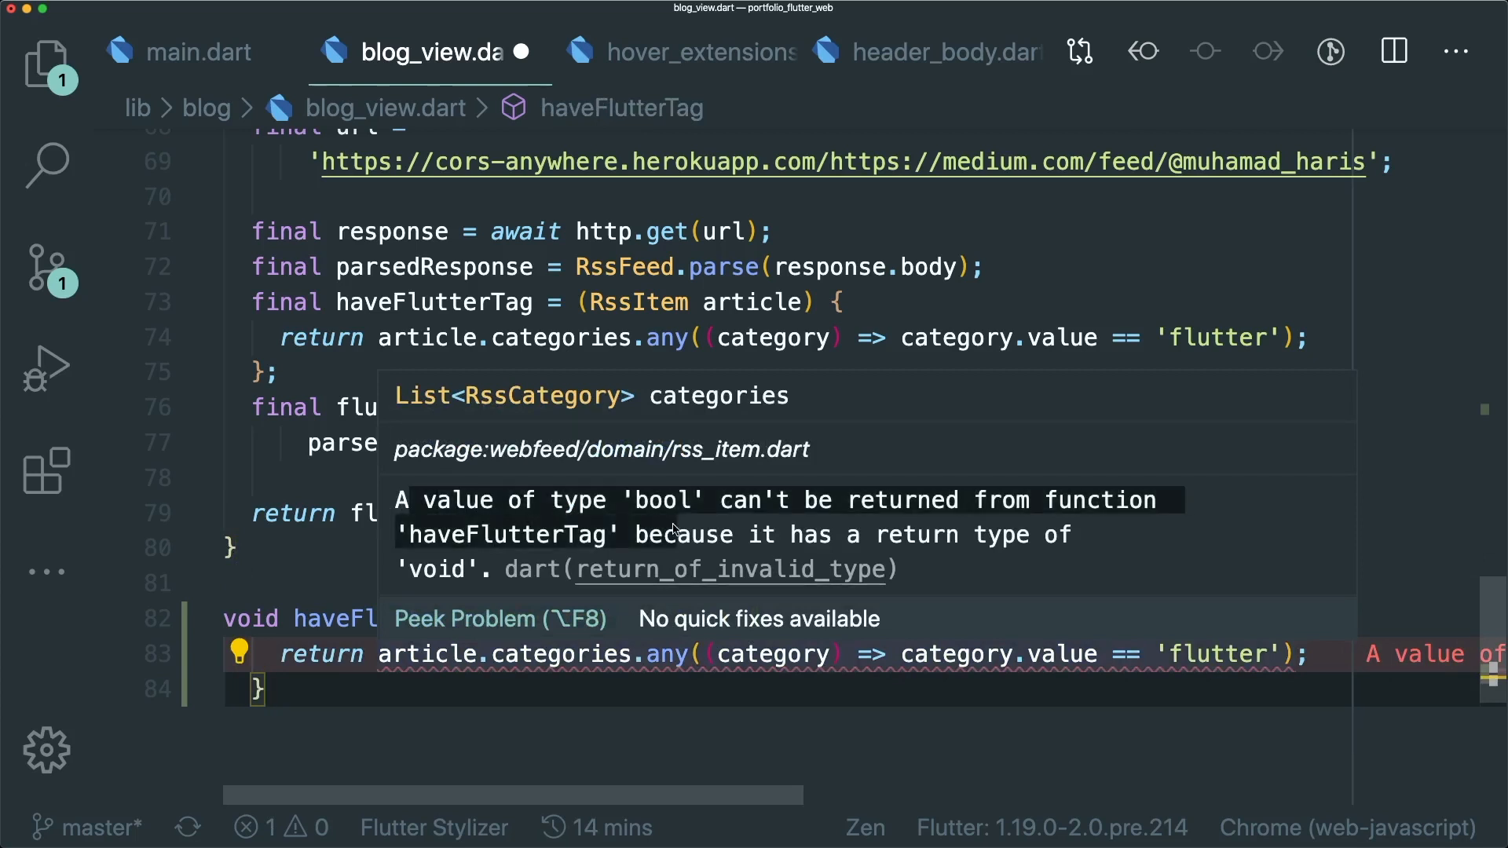
pyautogui.moveTo(410, 619)
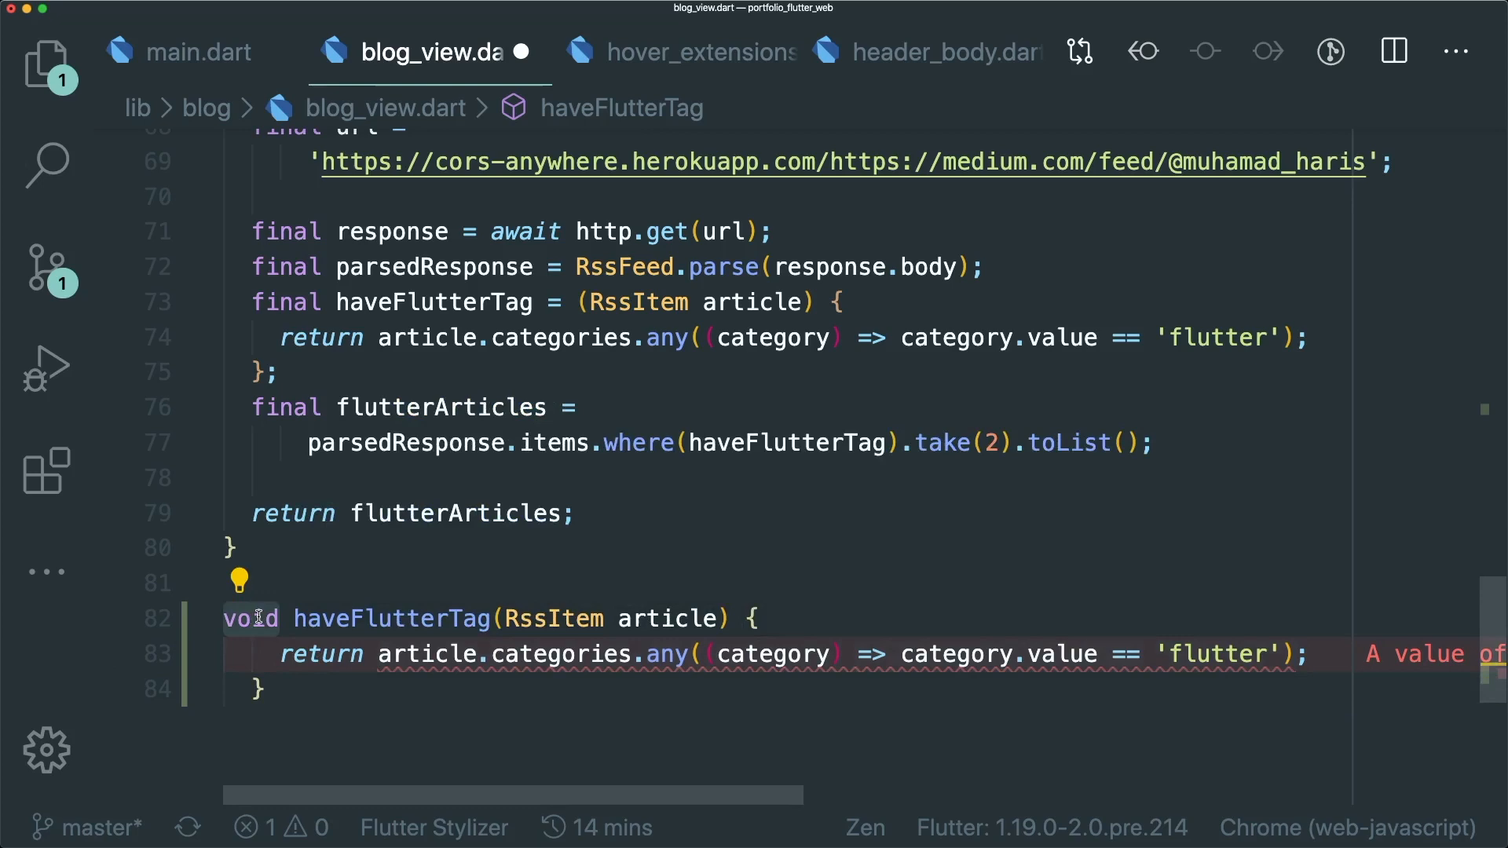
pyautogui.write('boo')
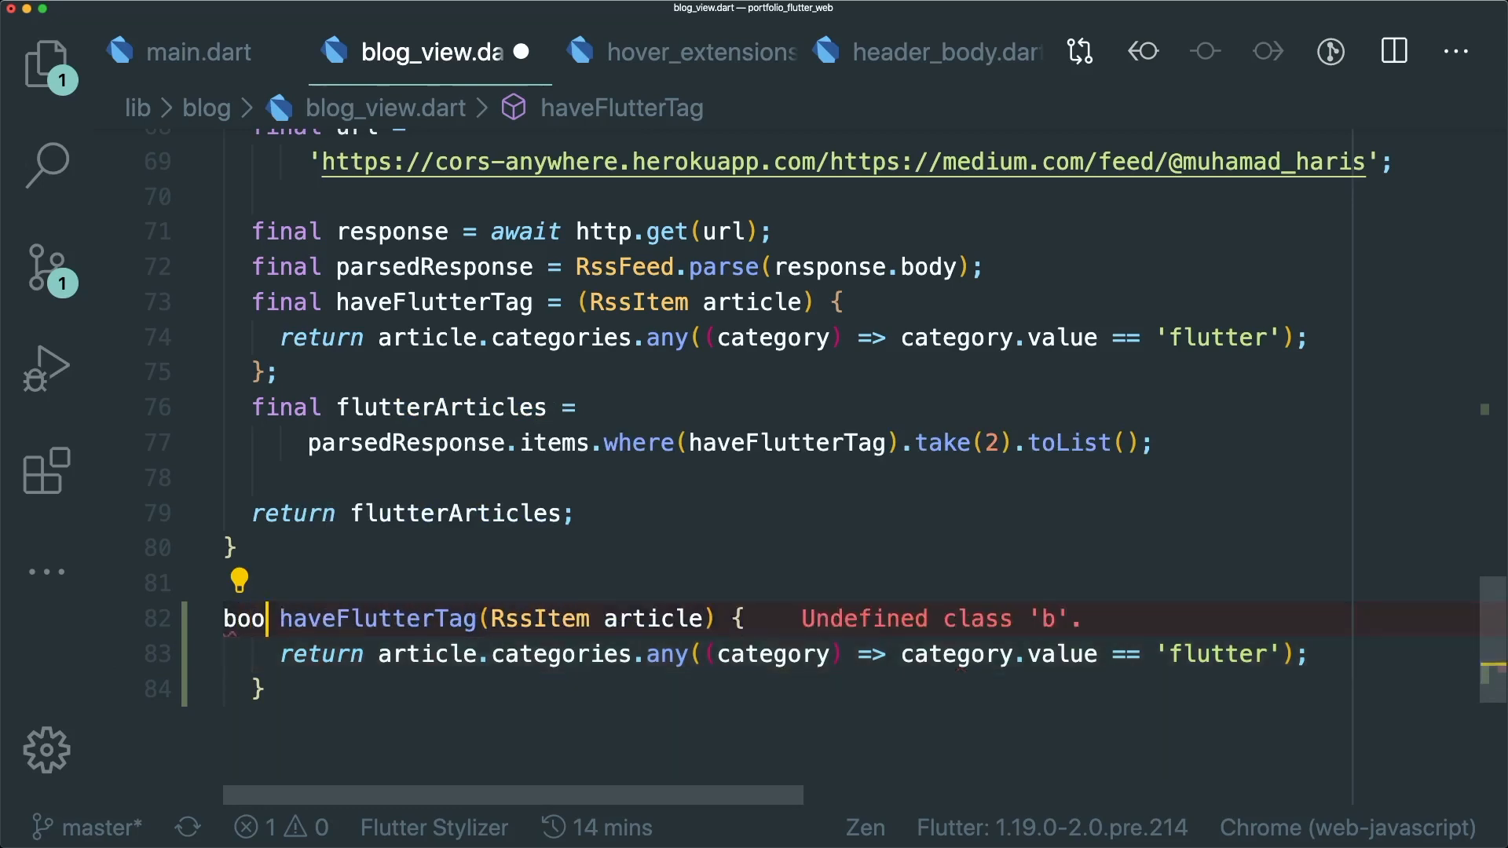
pyautogui.write('l')
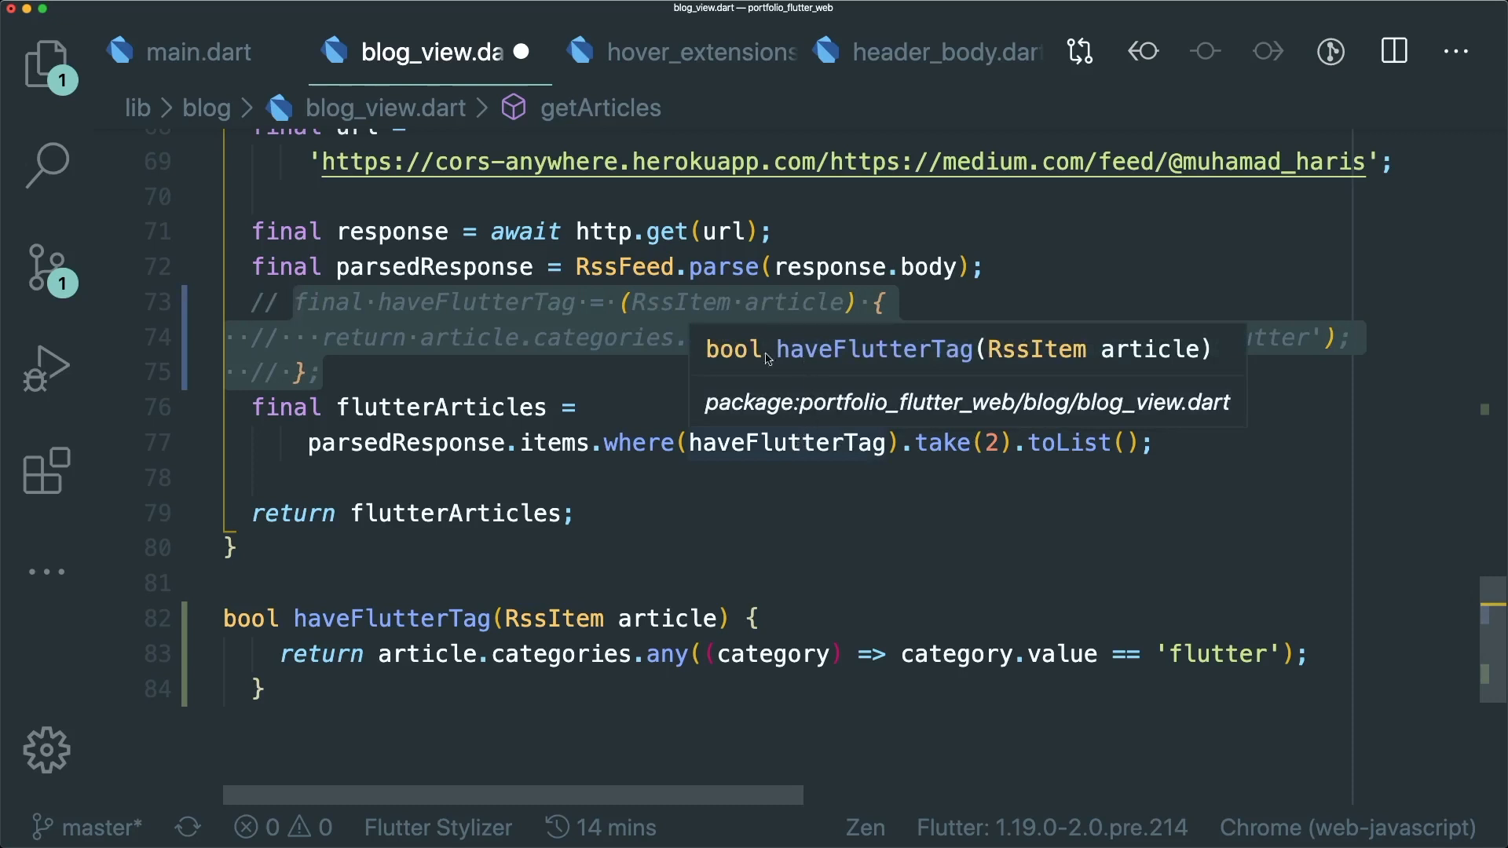
pyautogui.moveTo(701, 334)
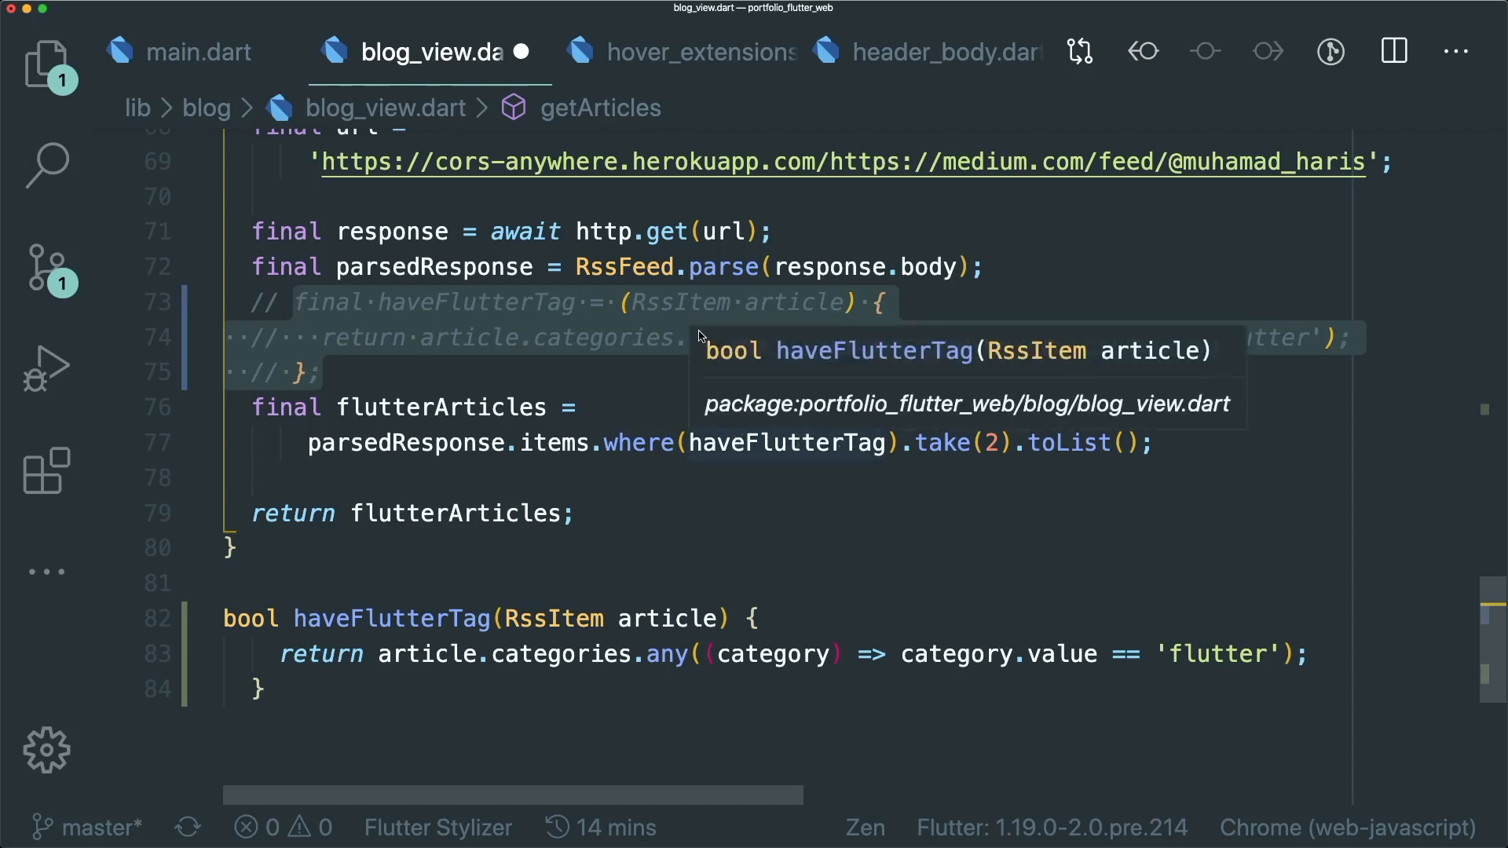
pyautogui.moveTo(728, 349)
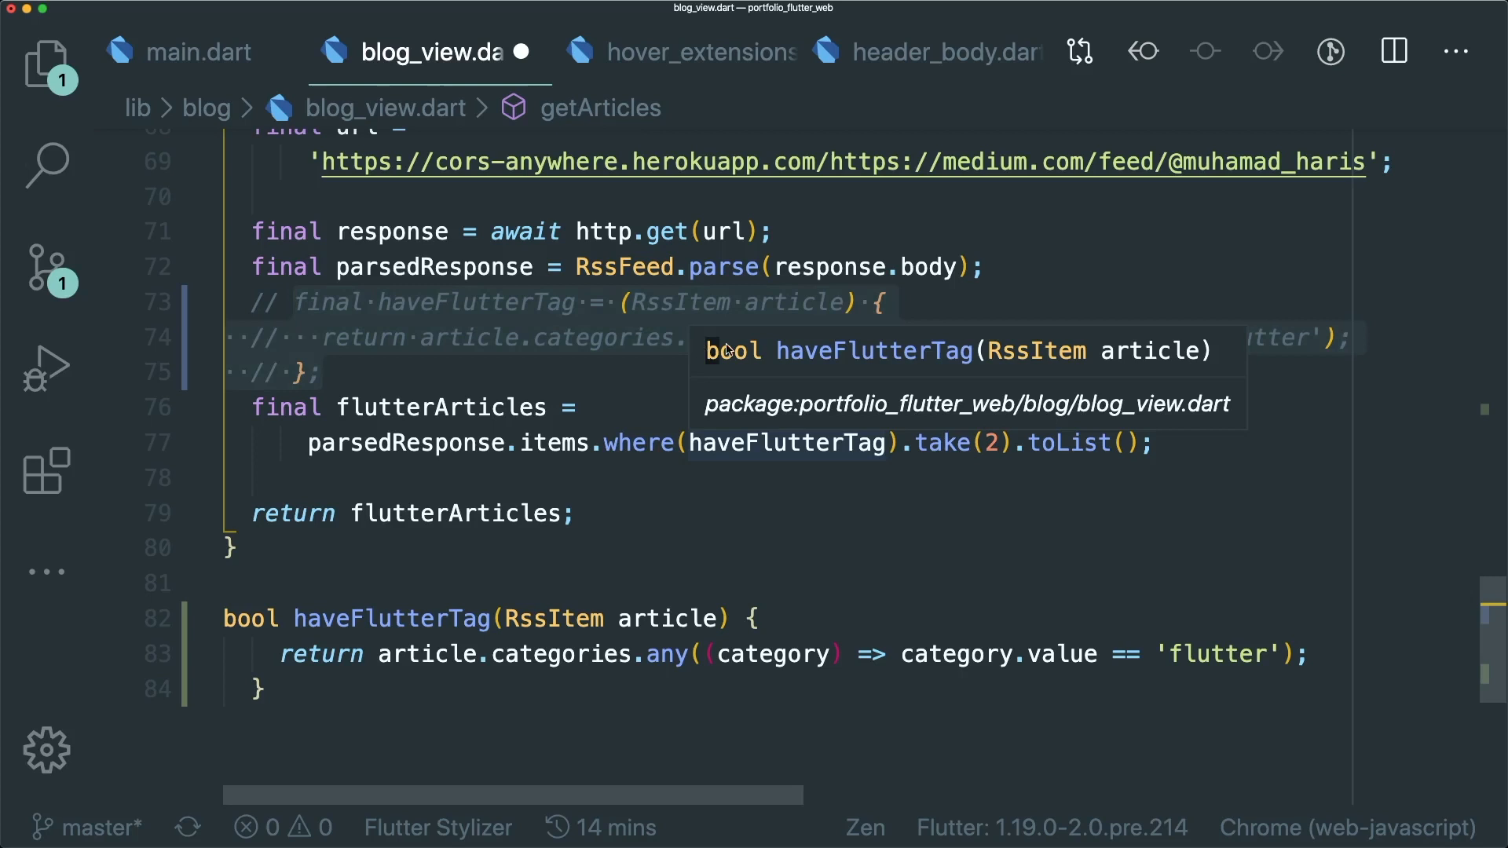
pyautogui.moveTo(943, 368)
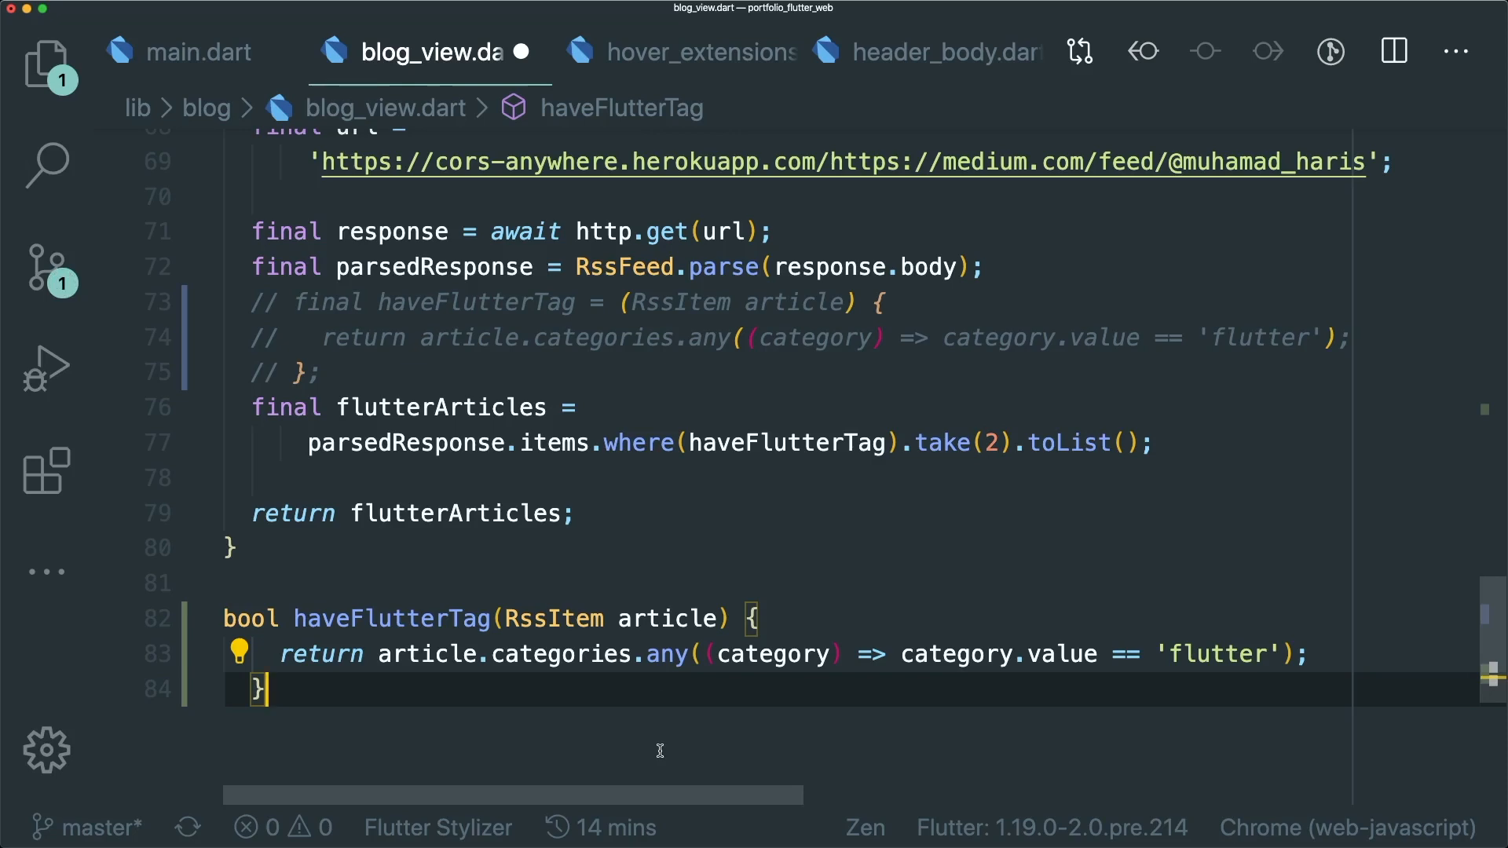
# Step: Scroll up to review the commented-out anonymous haveFlutterTag in getArticles
pyautogui.scroll(3)
pyautogui.write("FlatButton(onPressed: () {print('hadsk')l;}, child: null)")
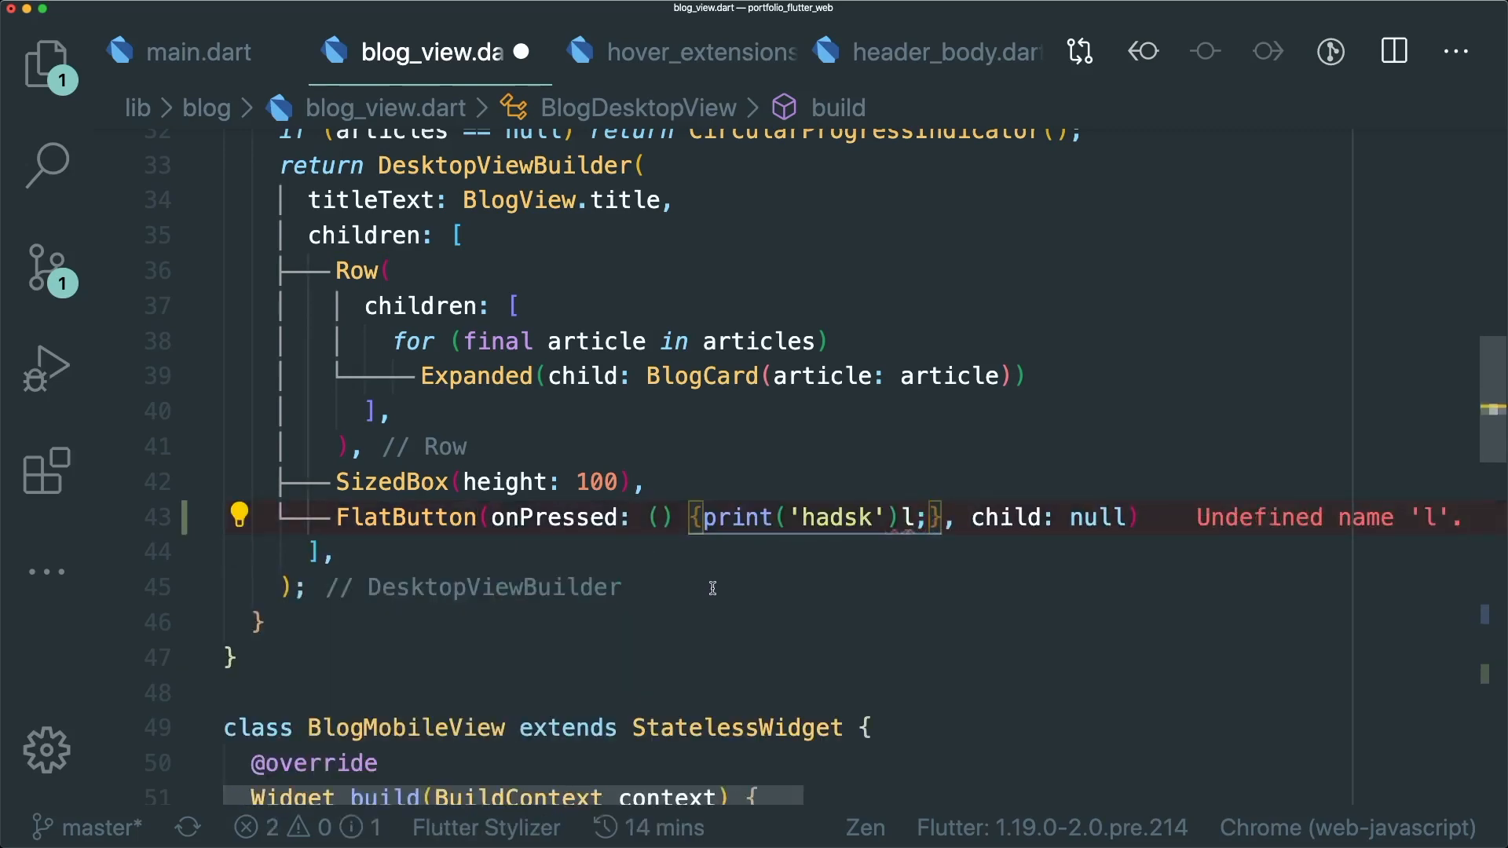
# Step: Scroll through getArticles to check the nested bool haveFlutterTag placed after the url declaration
pyautogui.scroll(-3)
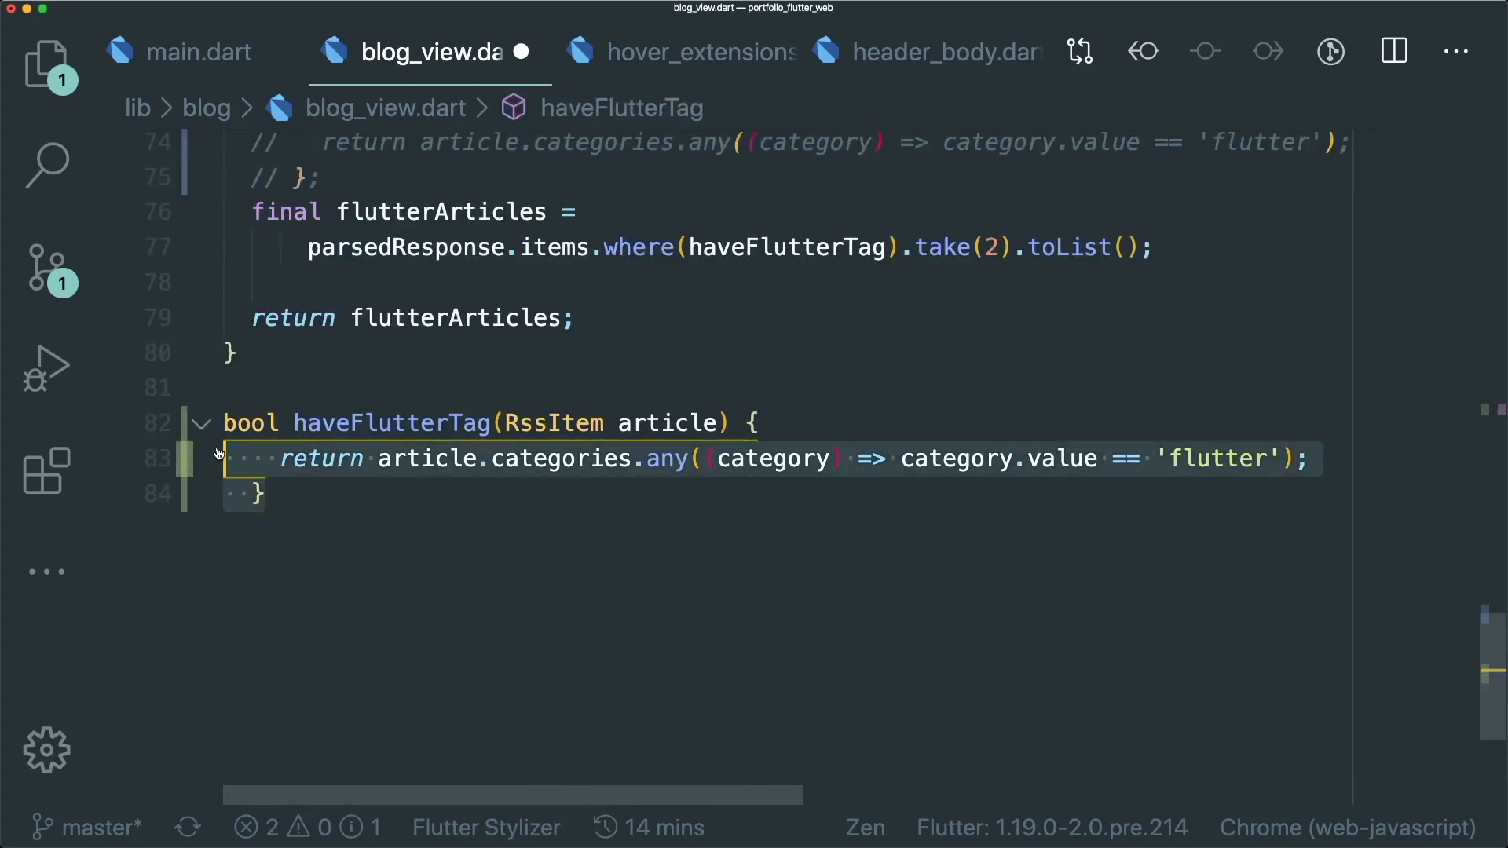
pyautogui.scroll(3)
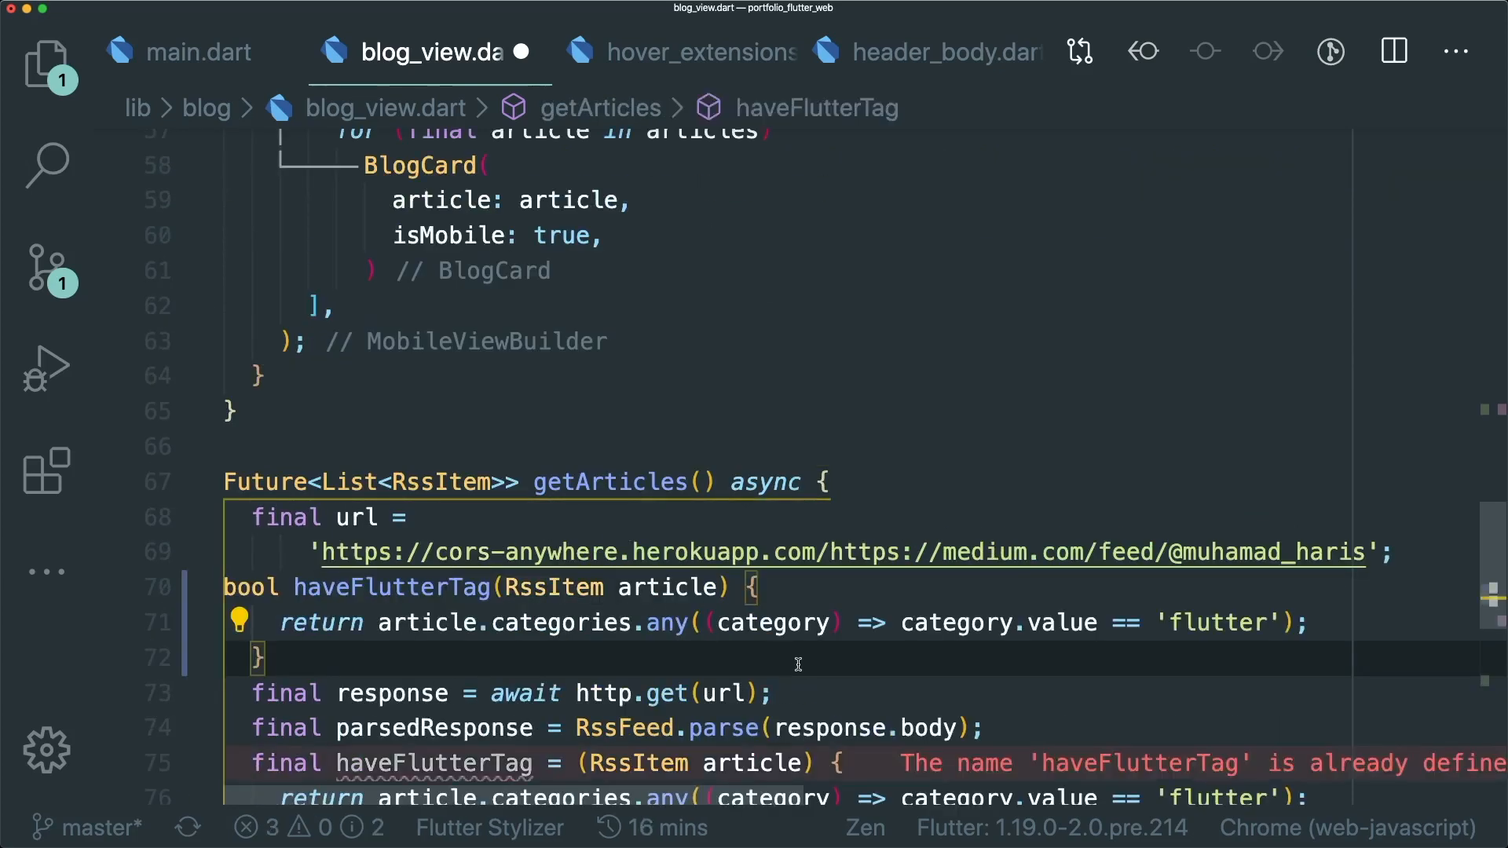
pyautogui.scroll(-3)
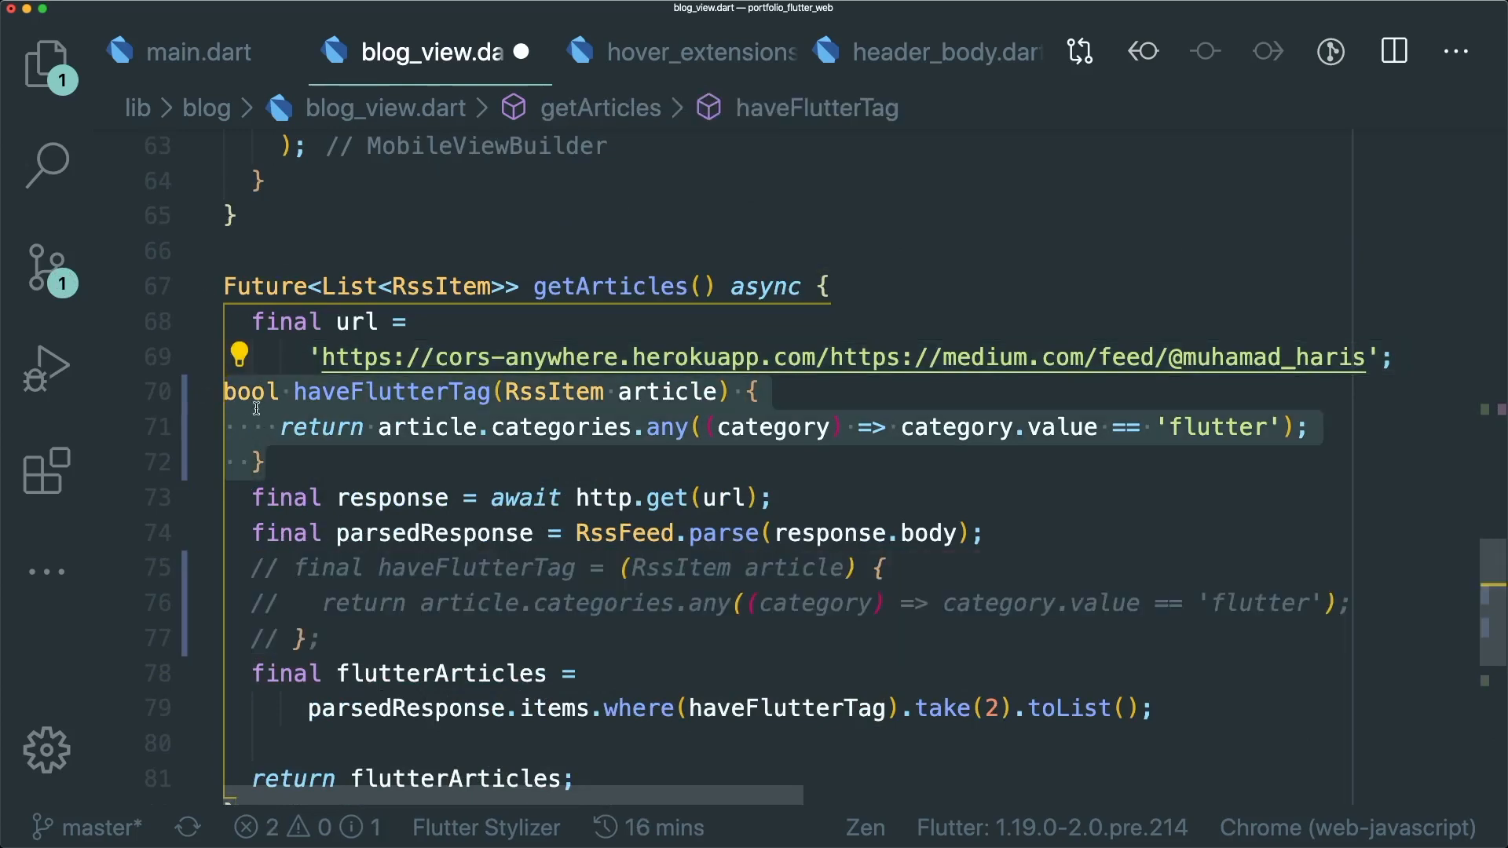
pyautogui.moveTo(250, 392)
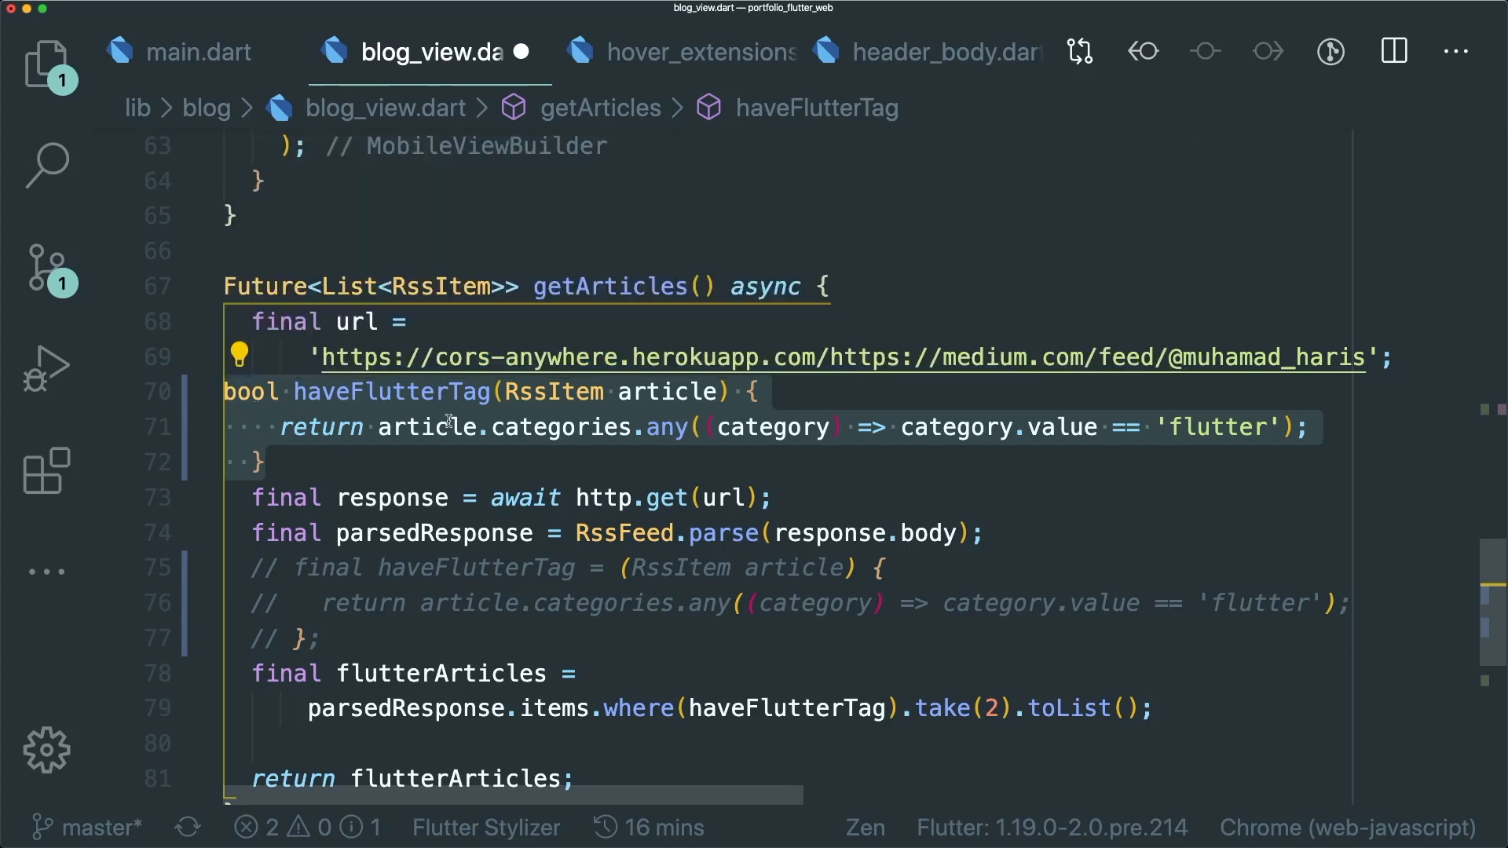
pyautogui.moveTo(705, 582)
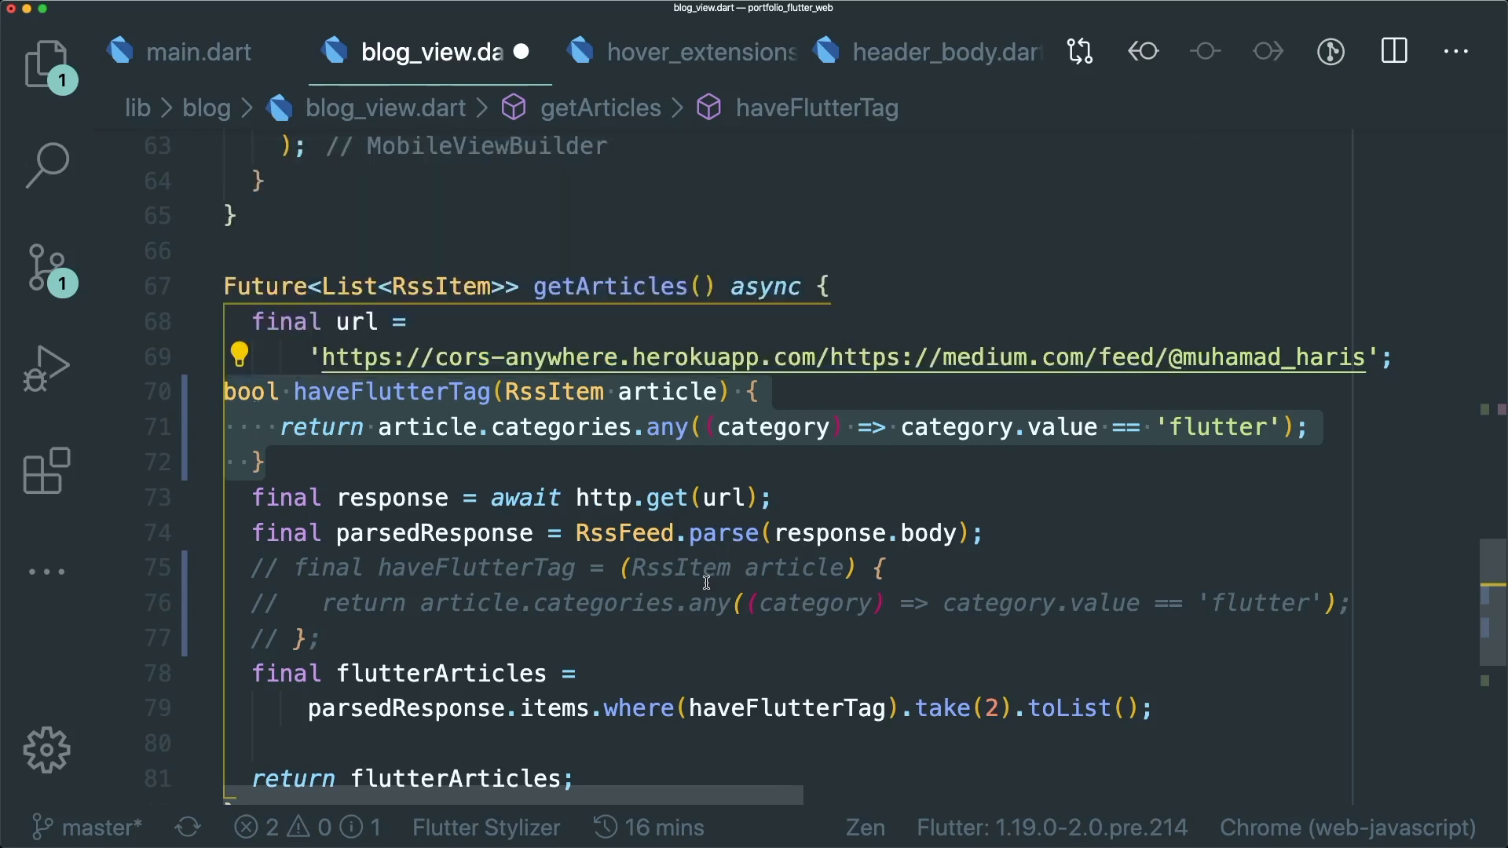
pyautogui.doubleClick(606, 286)
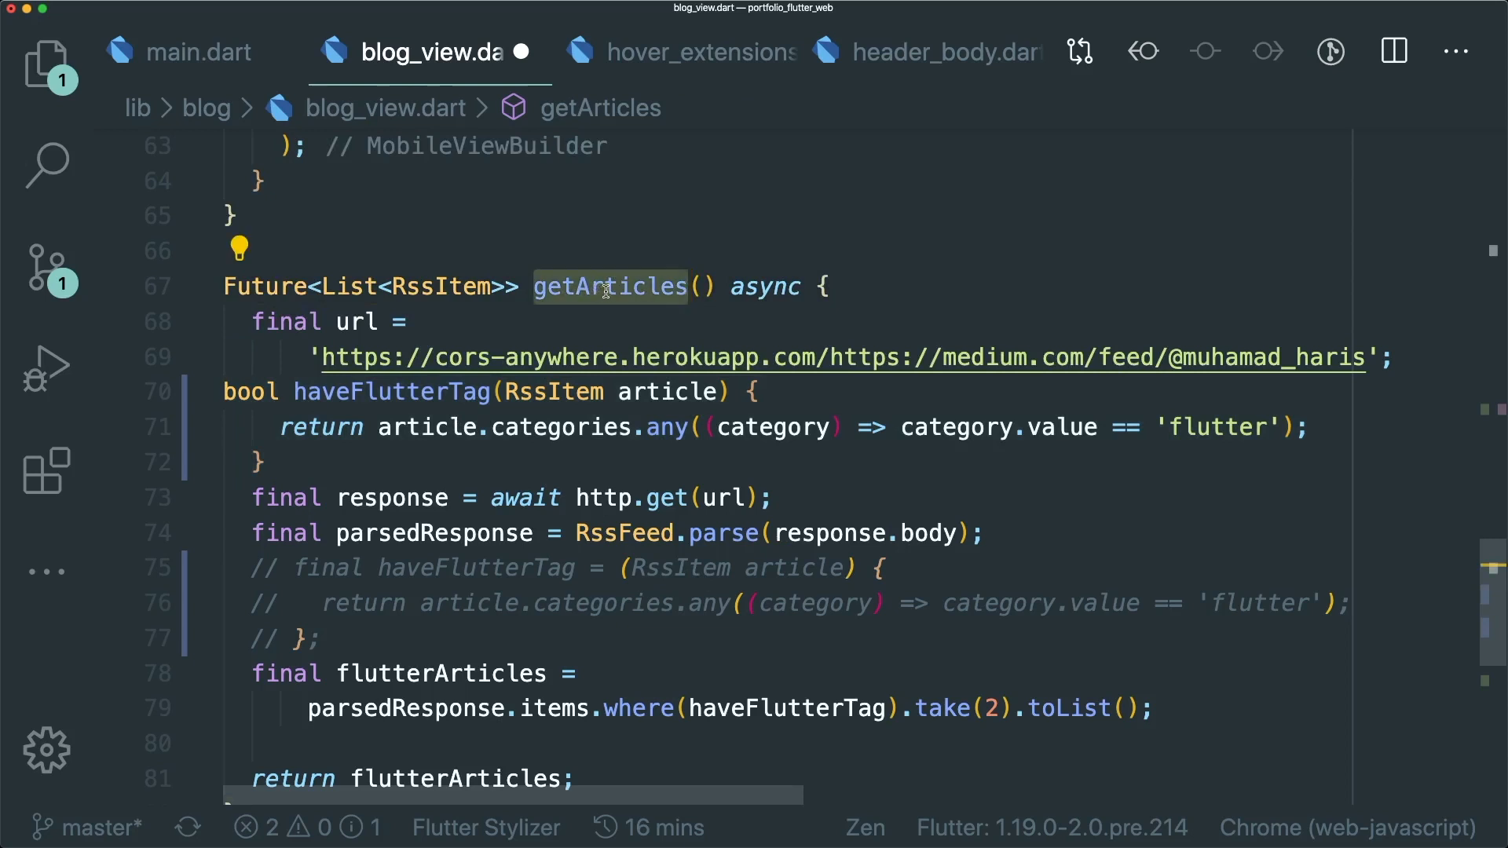
pyautogui.moveTo(1115, 324)
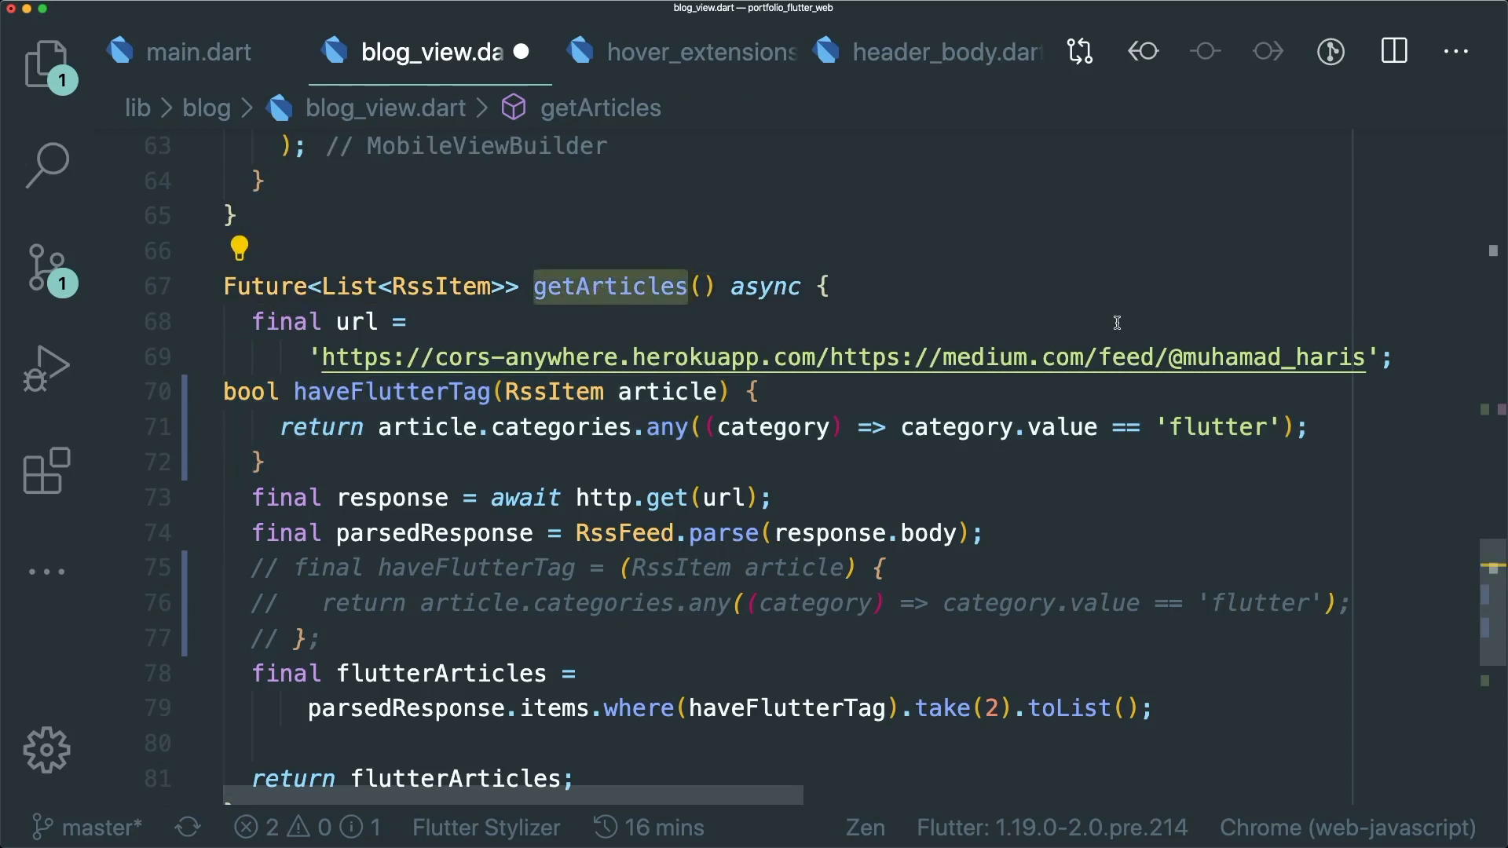
pyautogui.moveTo(1117, 338)
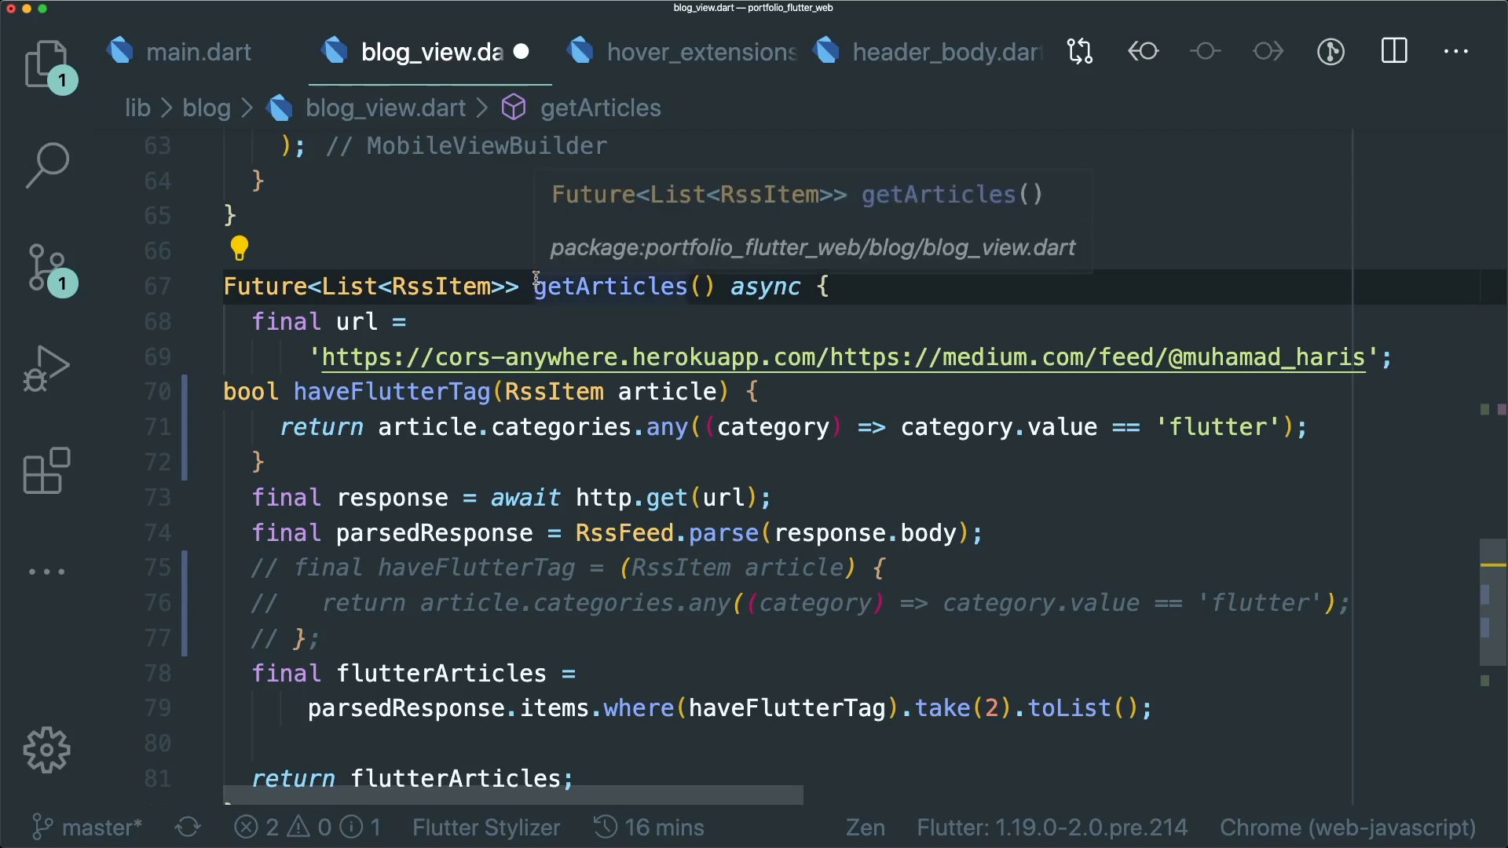
pyautogui.moveTo(890, 357)
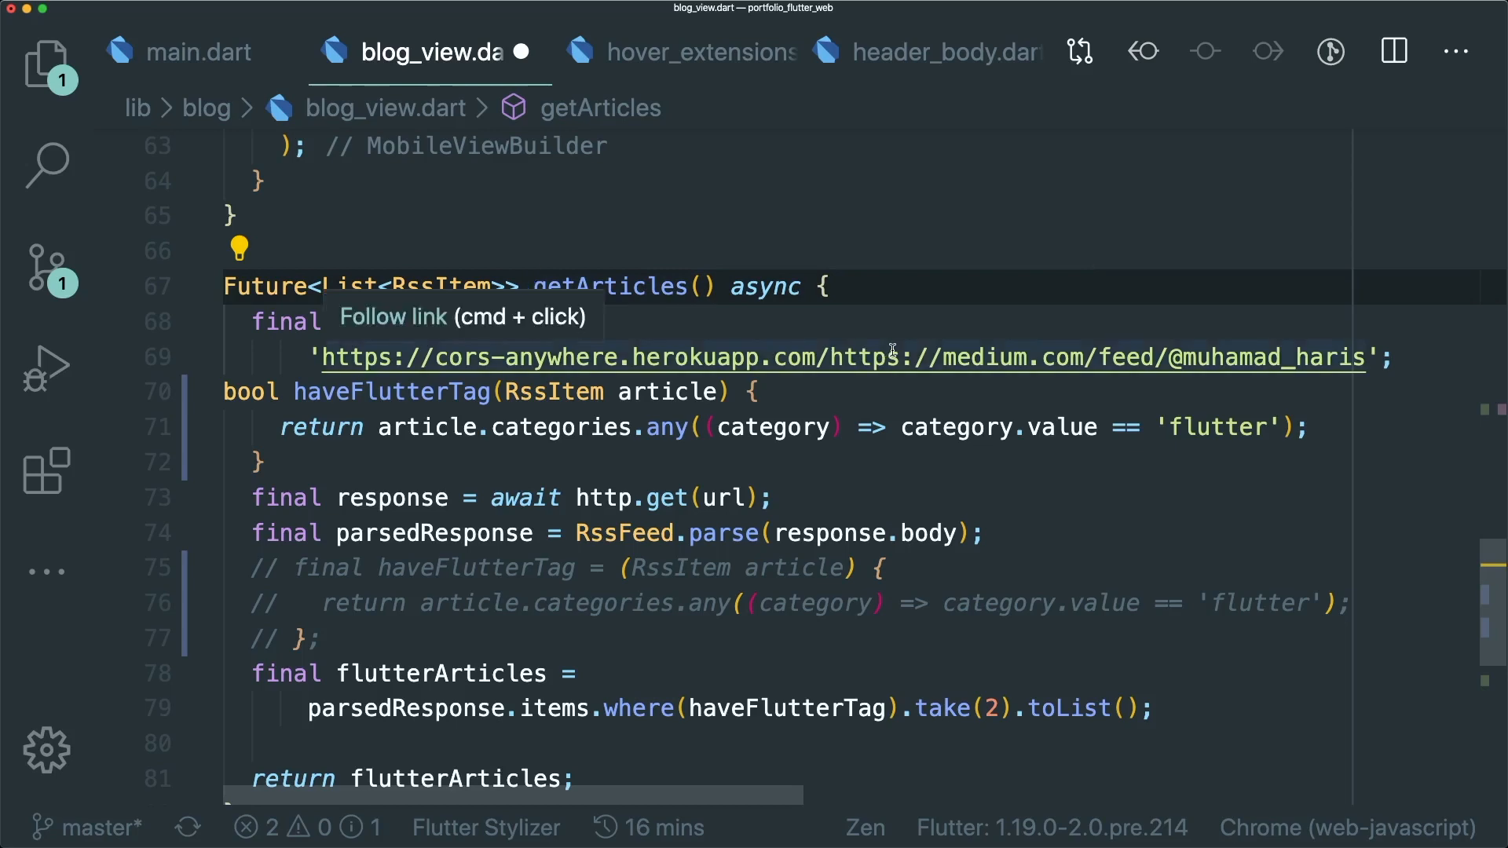
pyautogui.scroll(3)
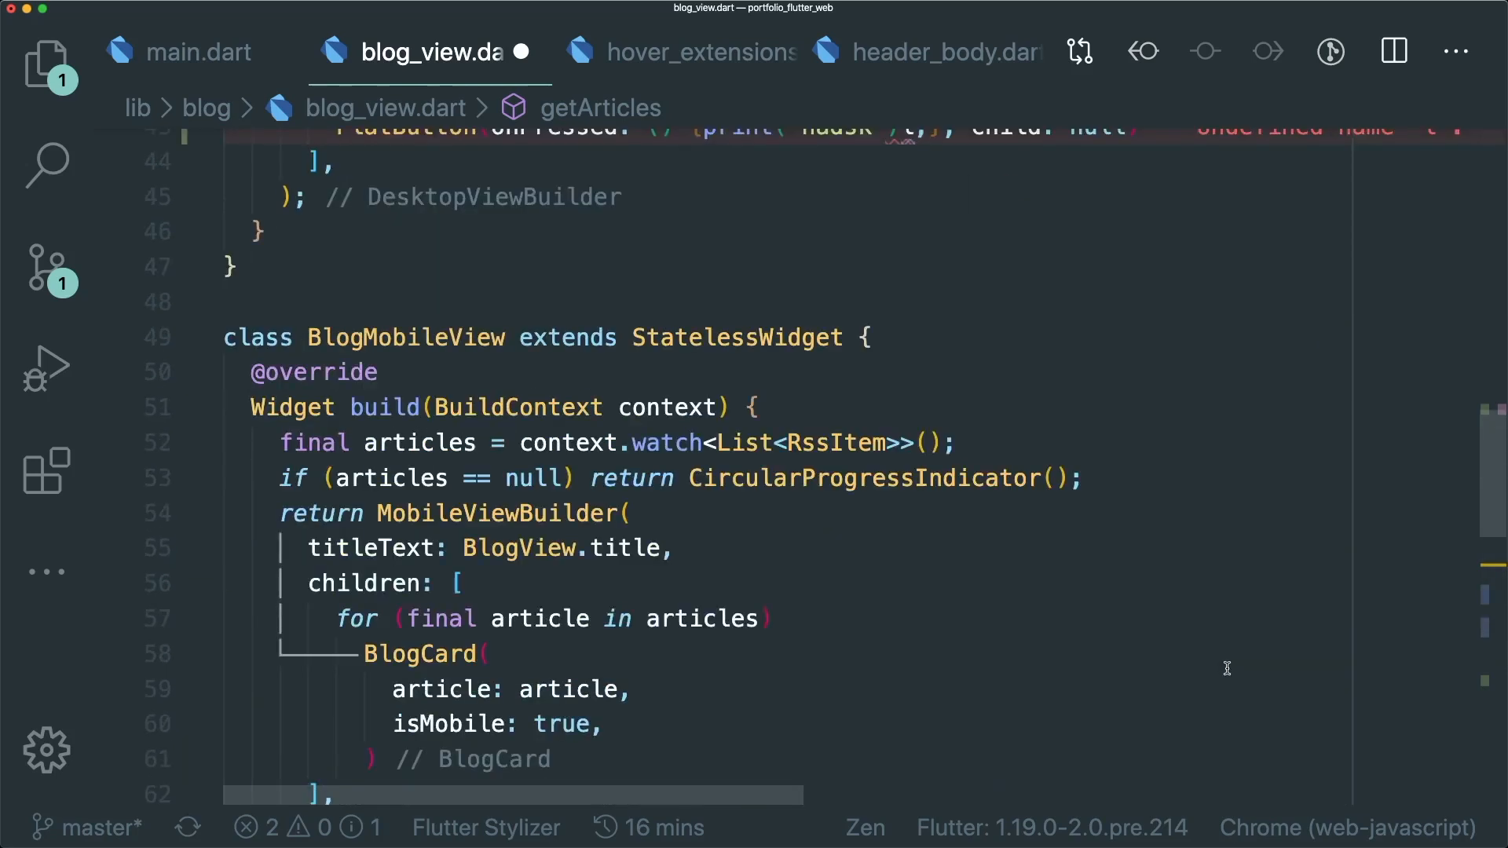
pyautogui.scroll(3)
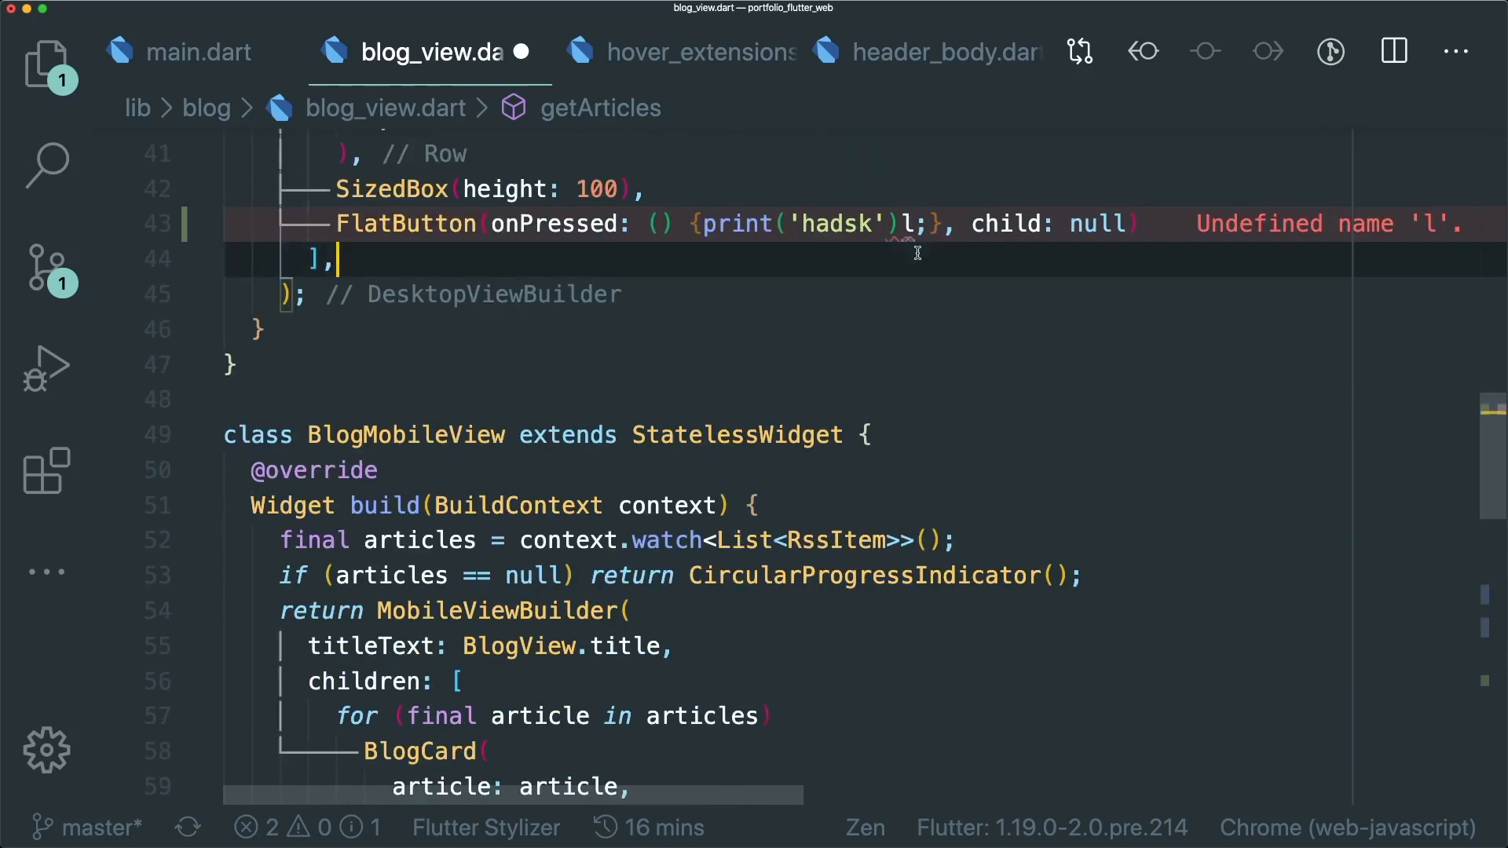